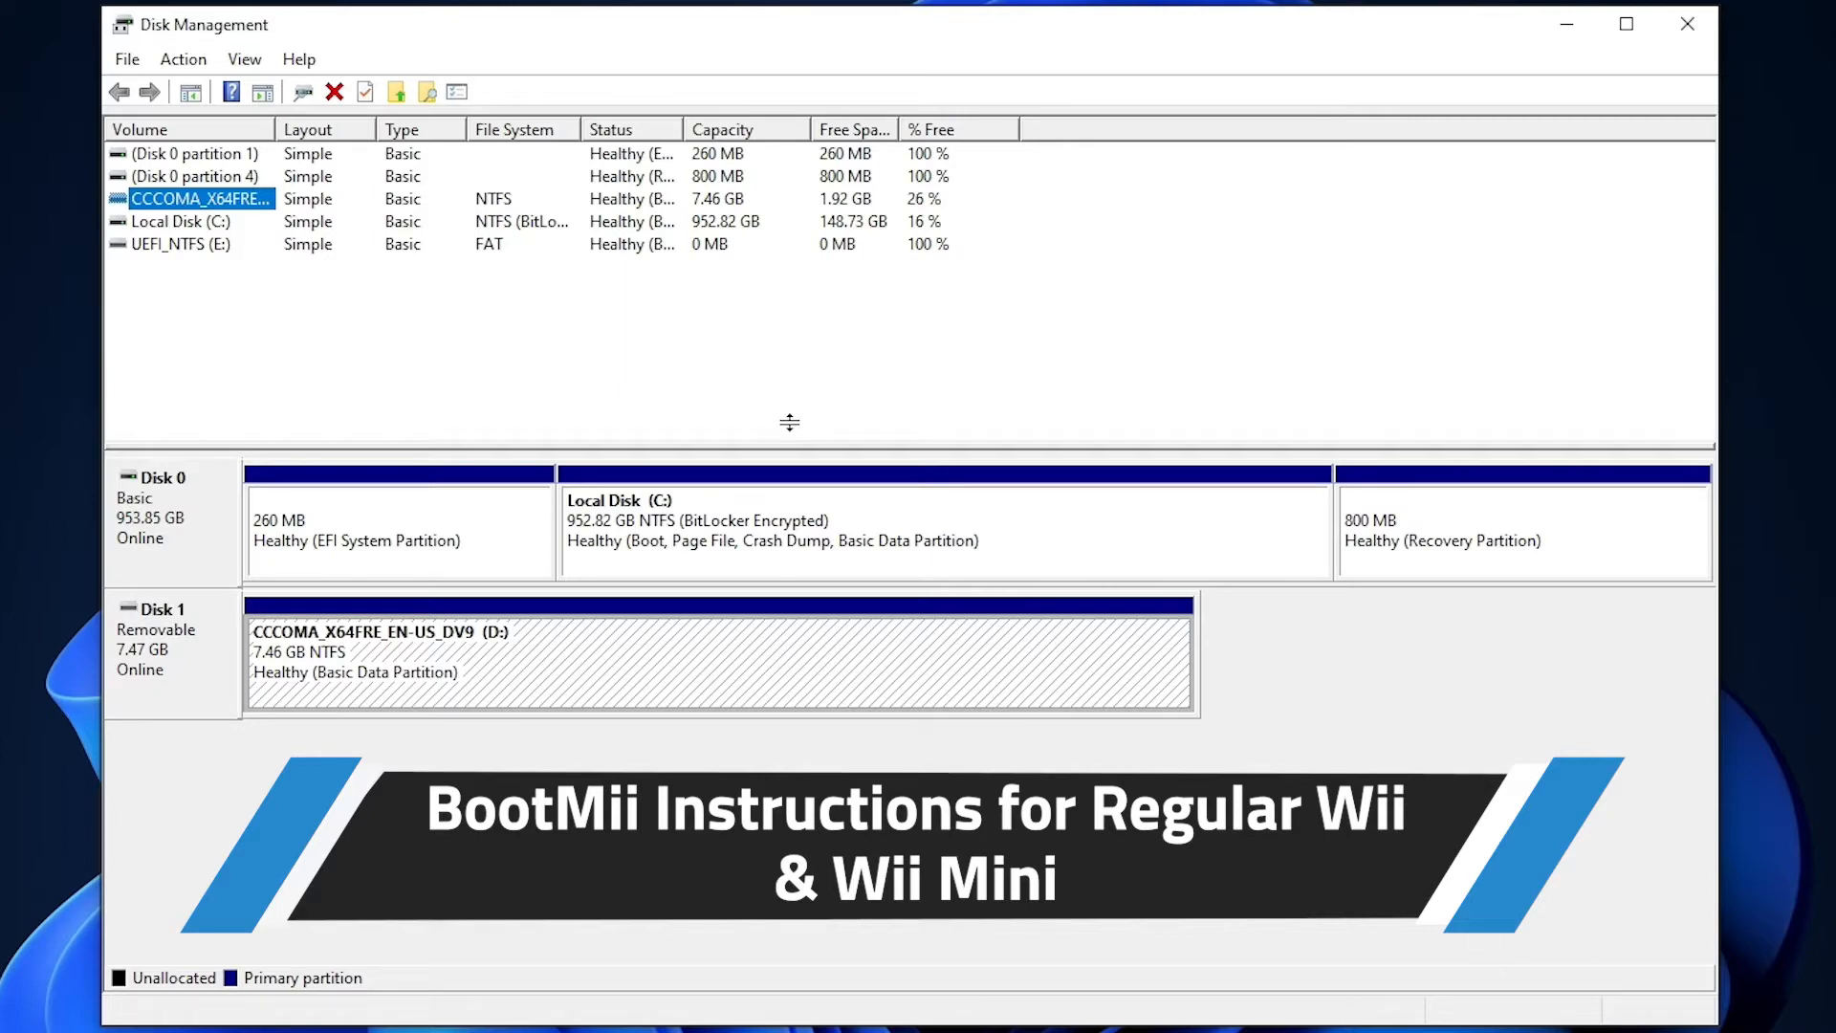
# Step: Format the 7.46 GB D: drive as FAT32 labelled WII and confirm erasing its data
pyautogui.rightClick(199, 198)
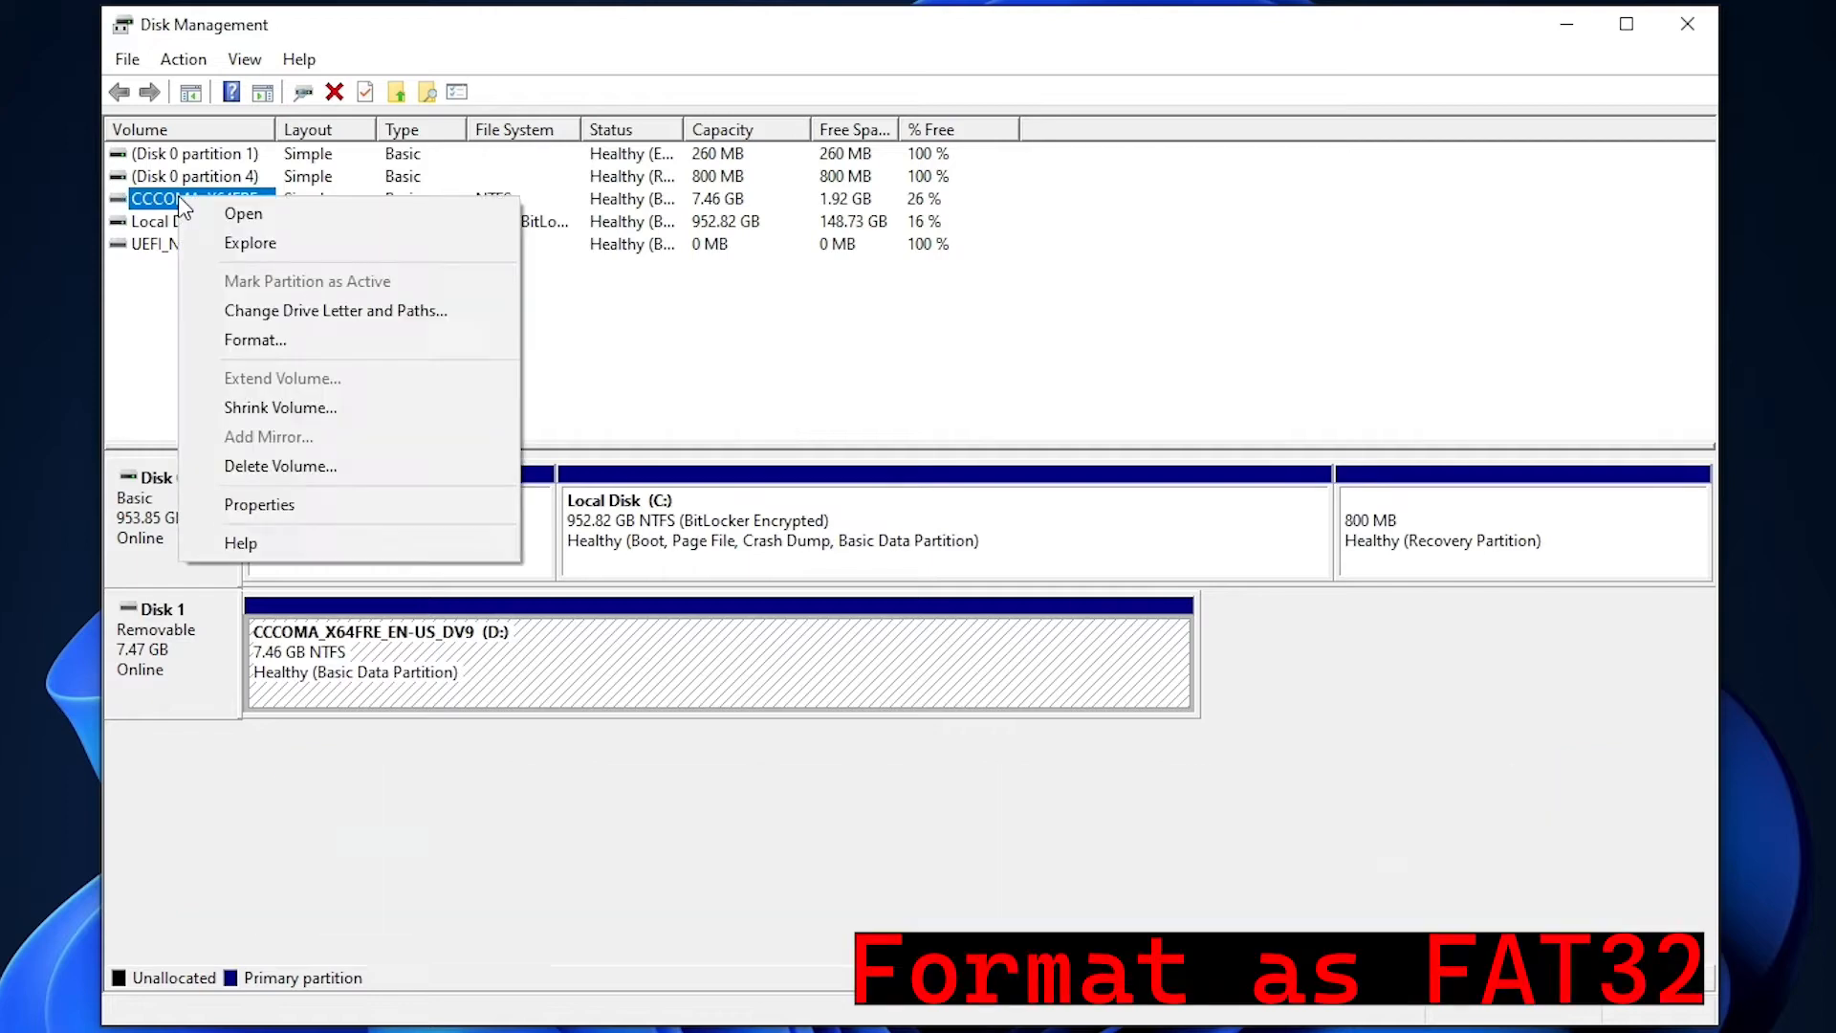
pyautogui.click(255, 339)
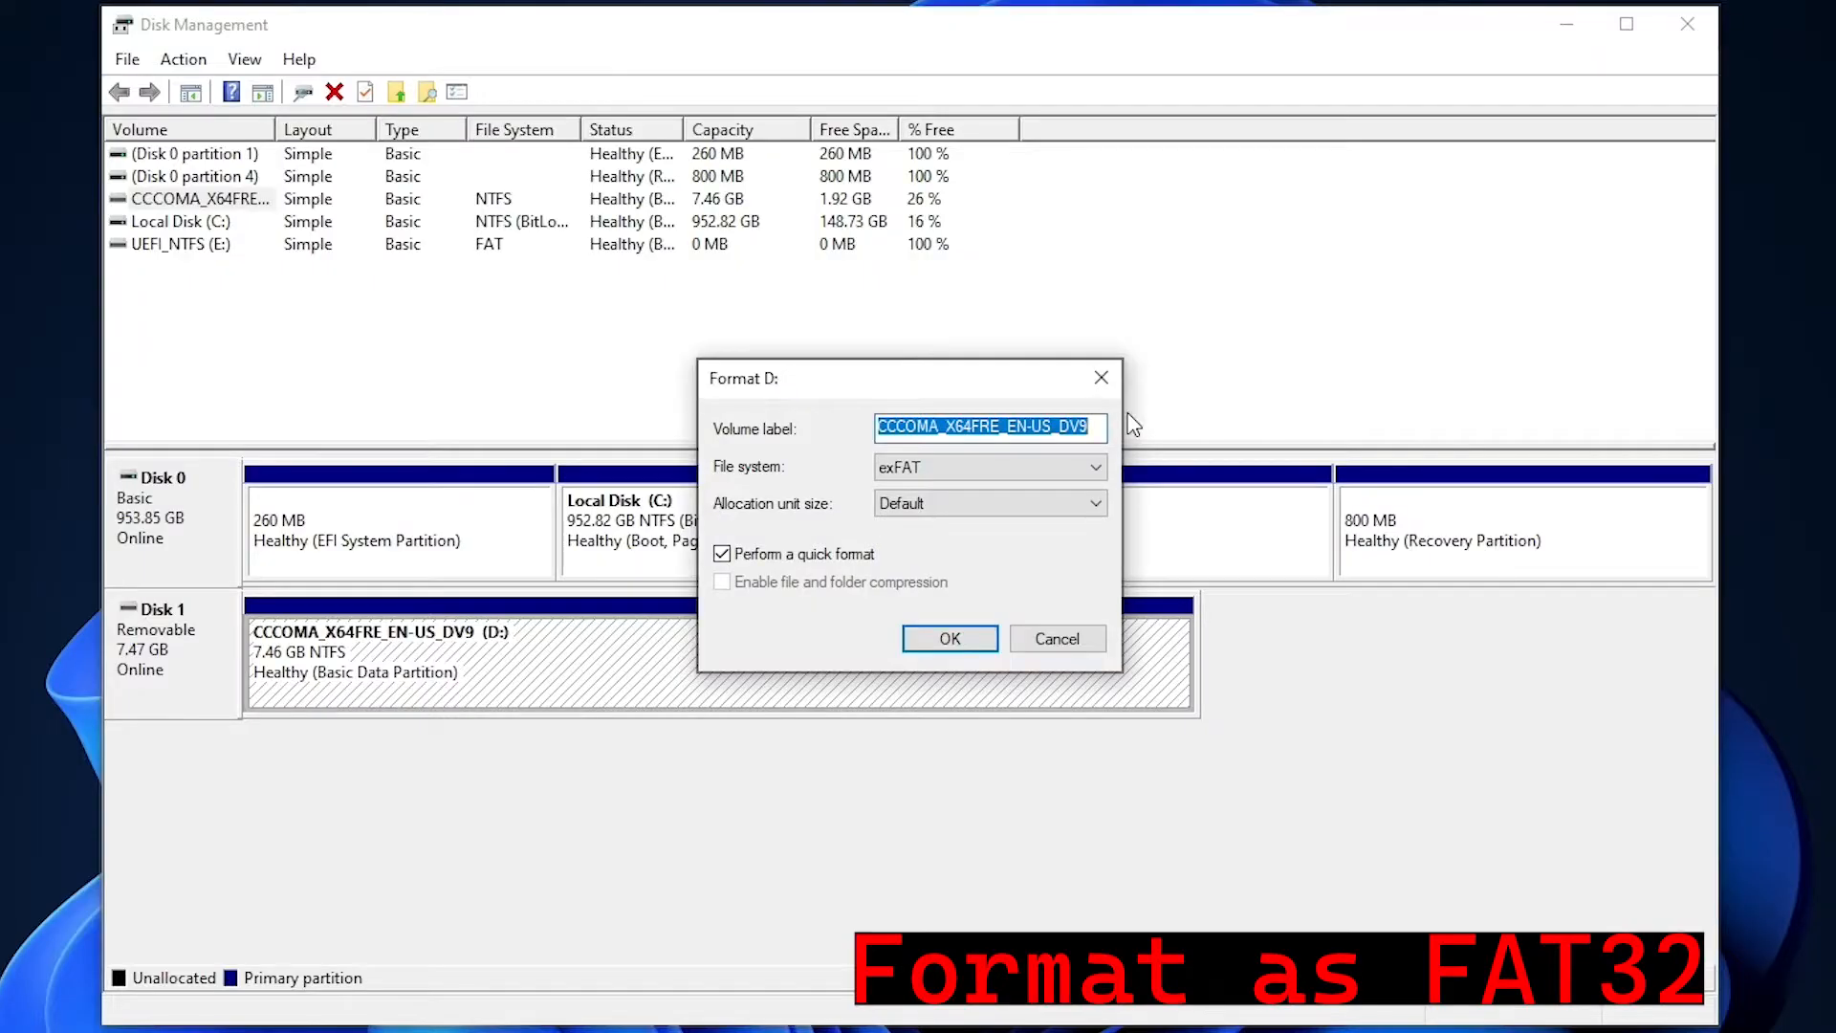
pyautogui.write('WII')
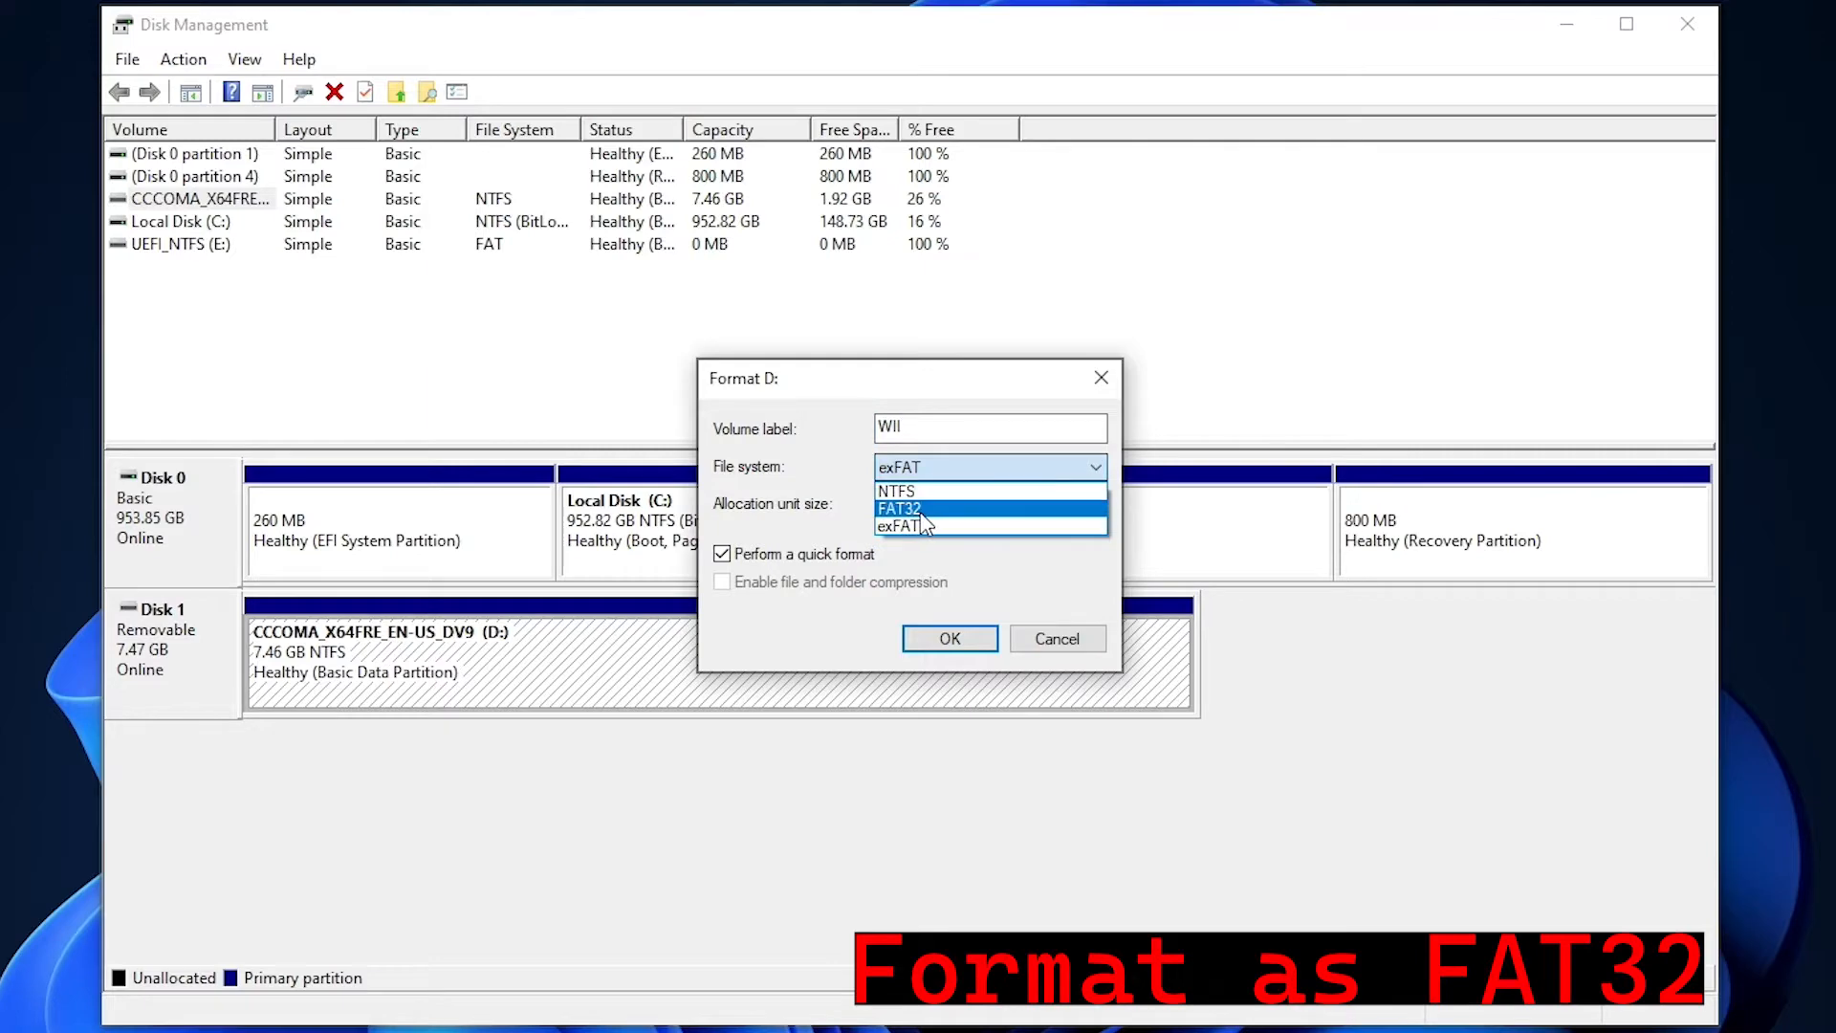
pyautogui.click(898, 506)
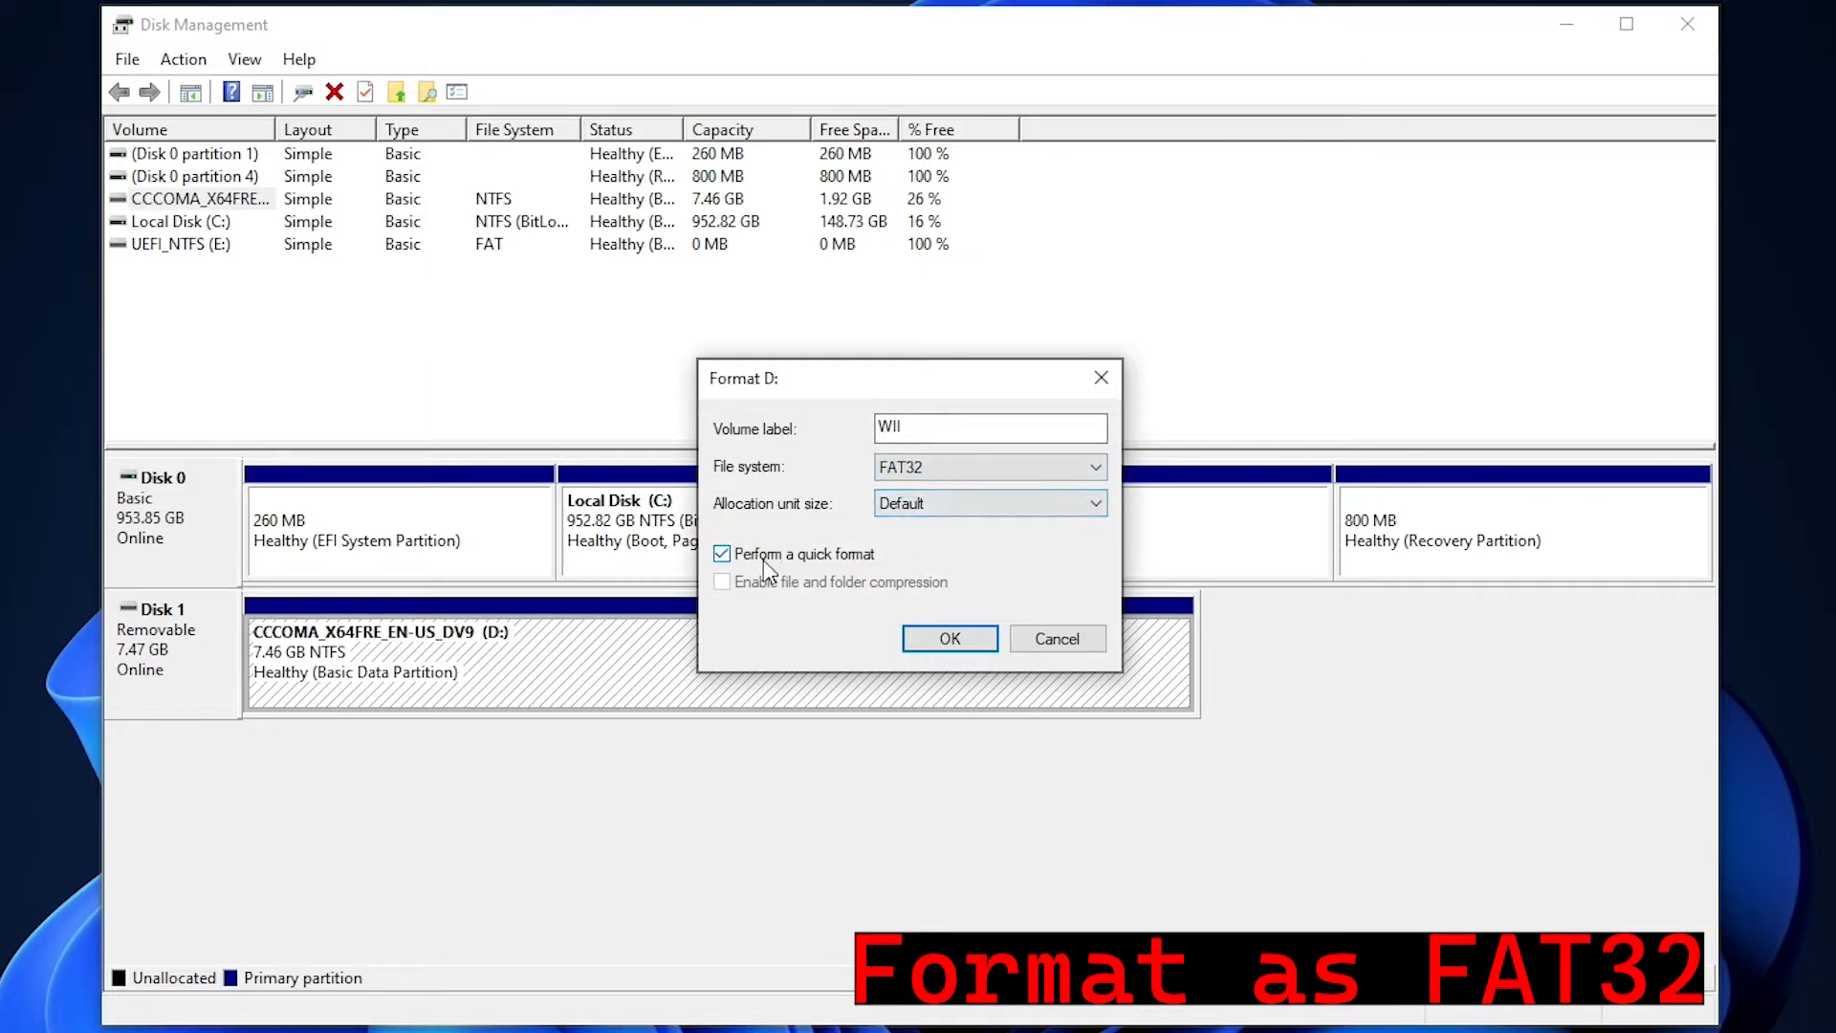
pyautogui.click(949, 638)
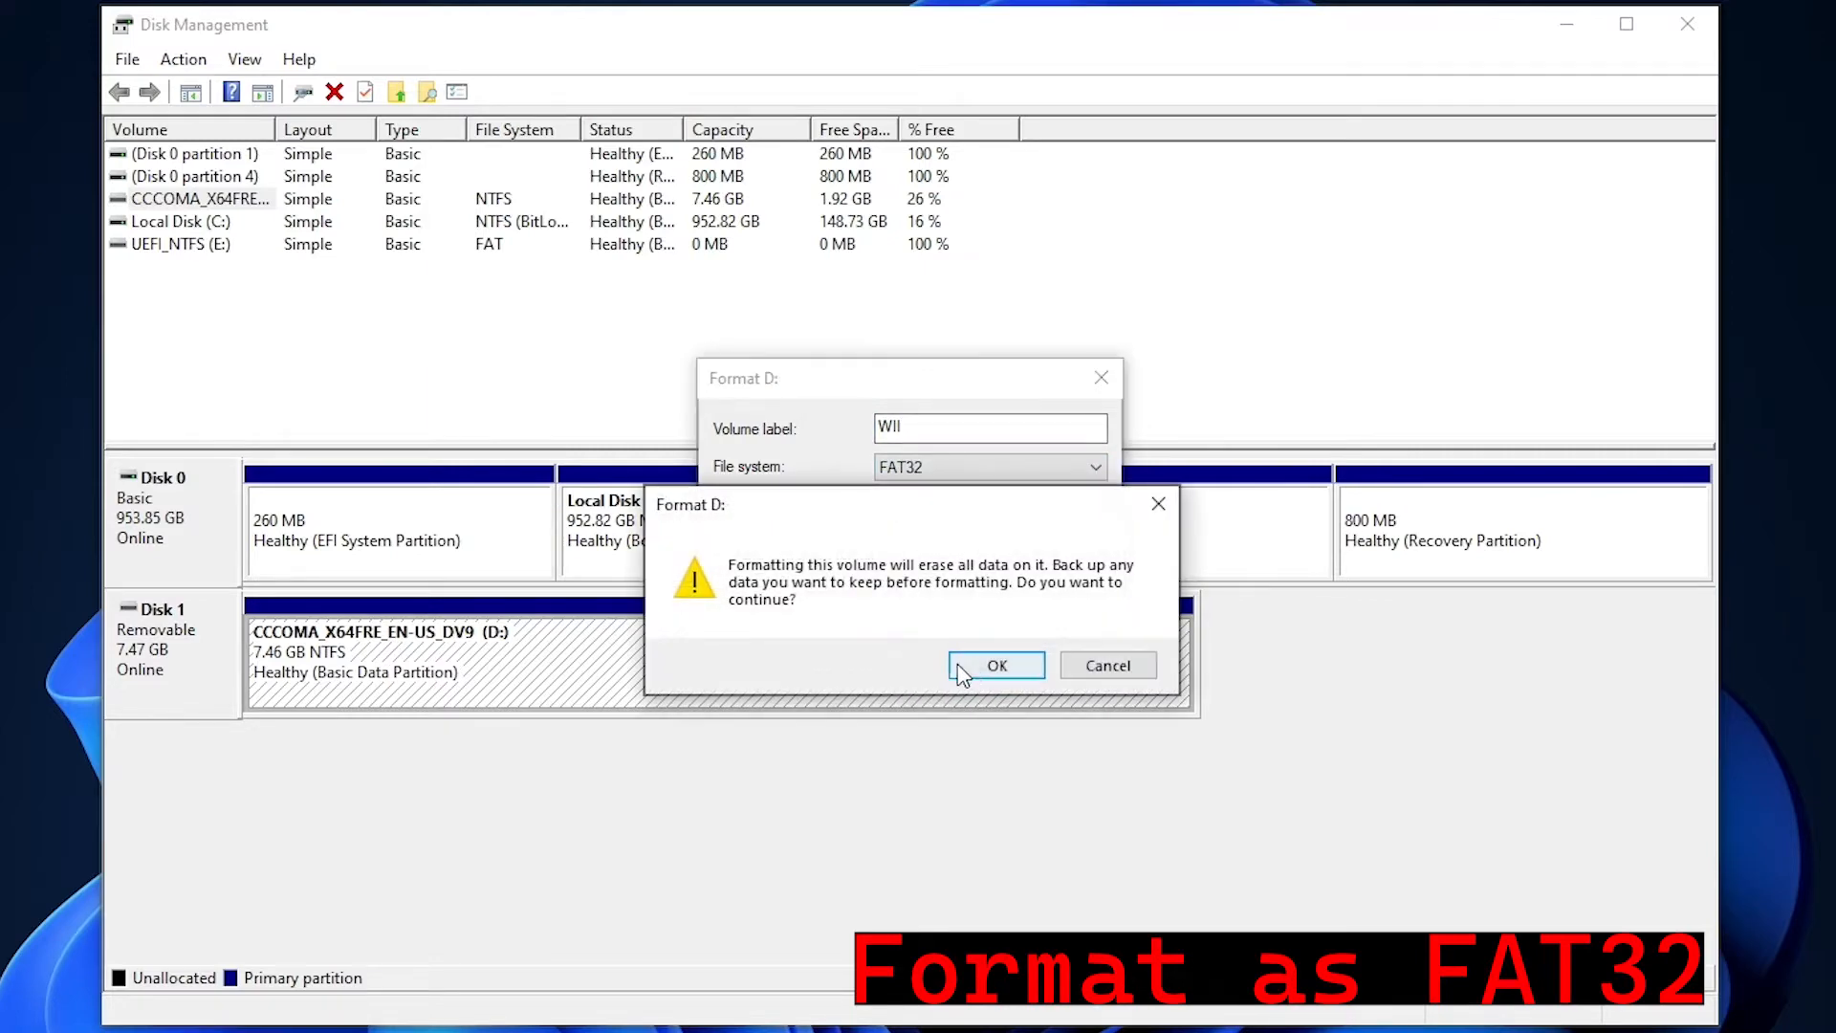
pyautogui.click(996, 665)
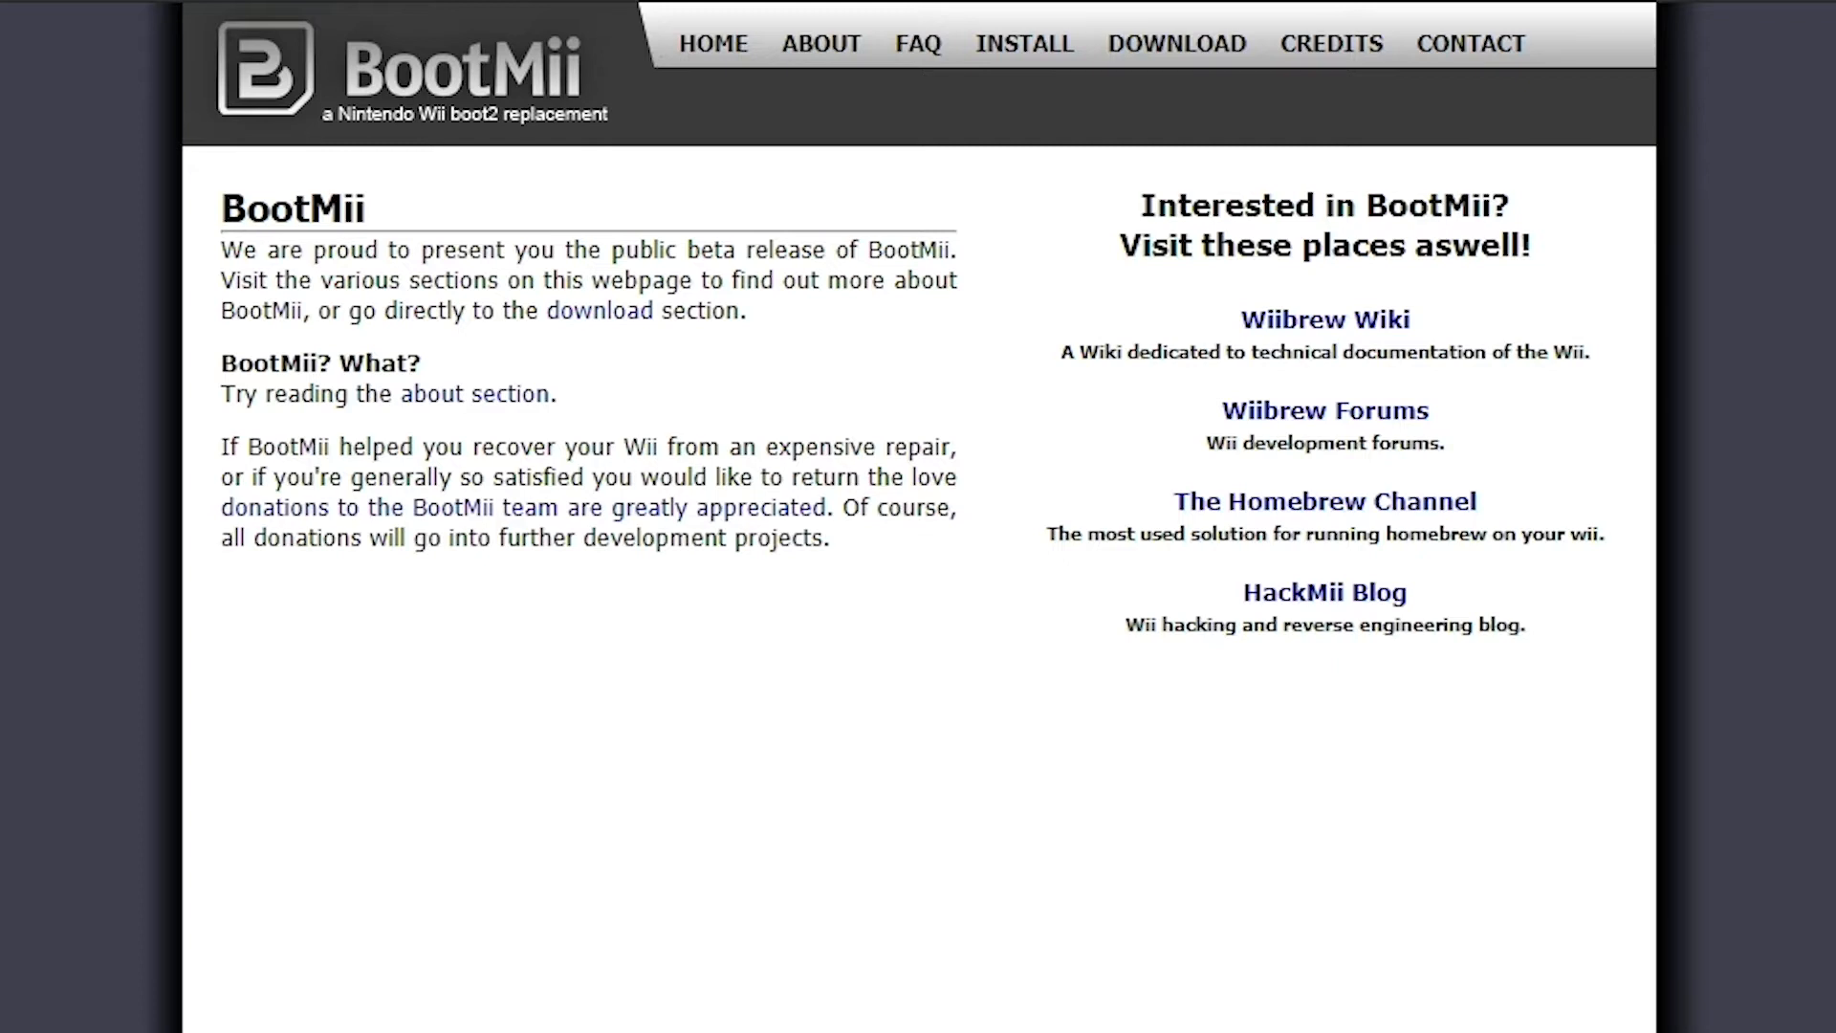
pyautogui.moveTo(1213, 57)
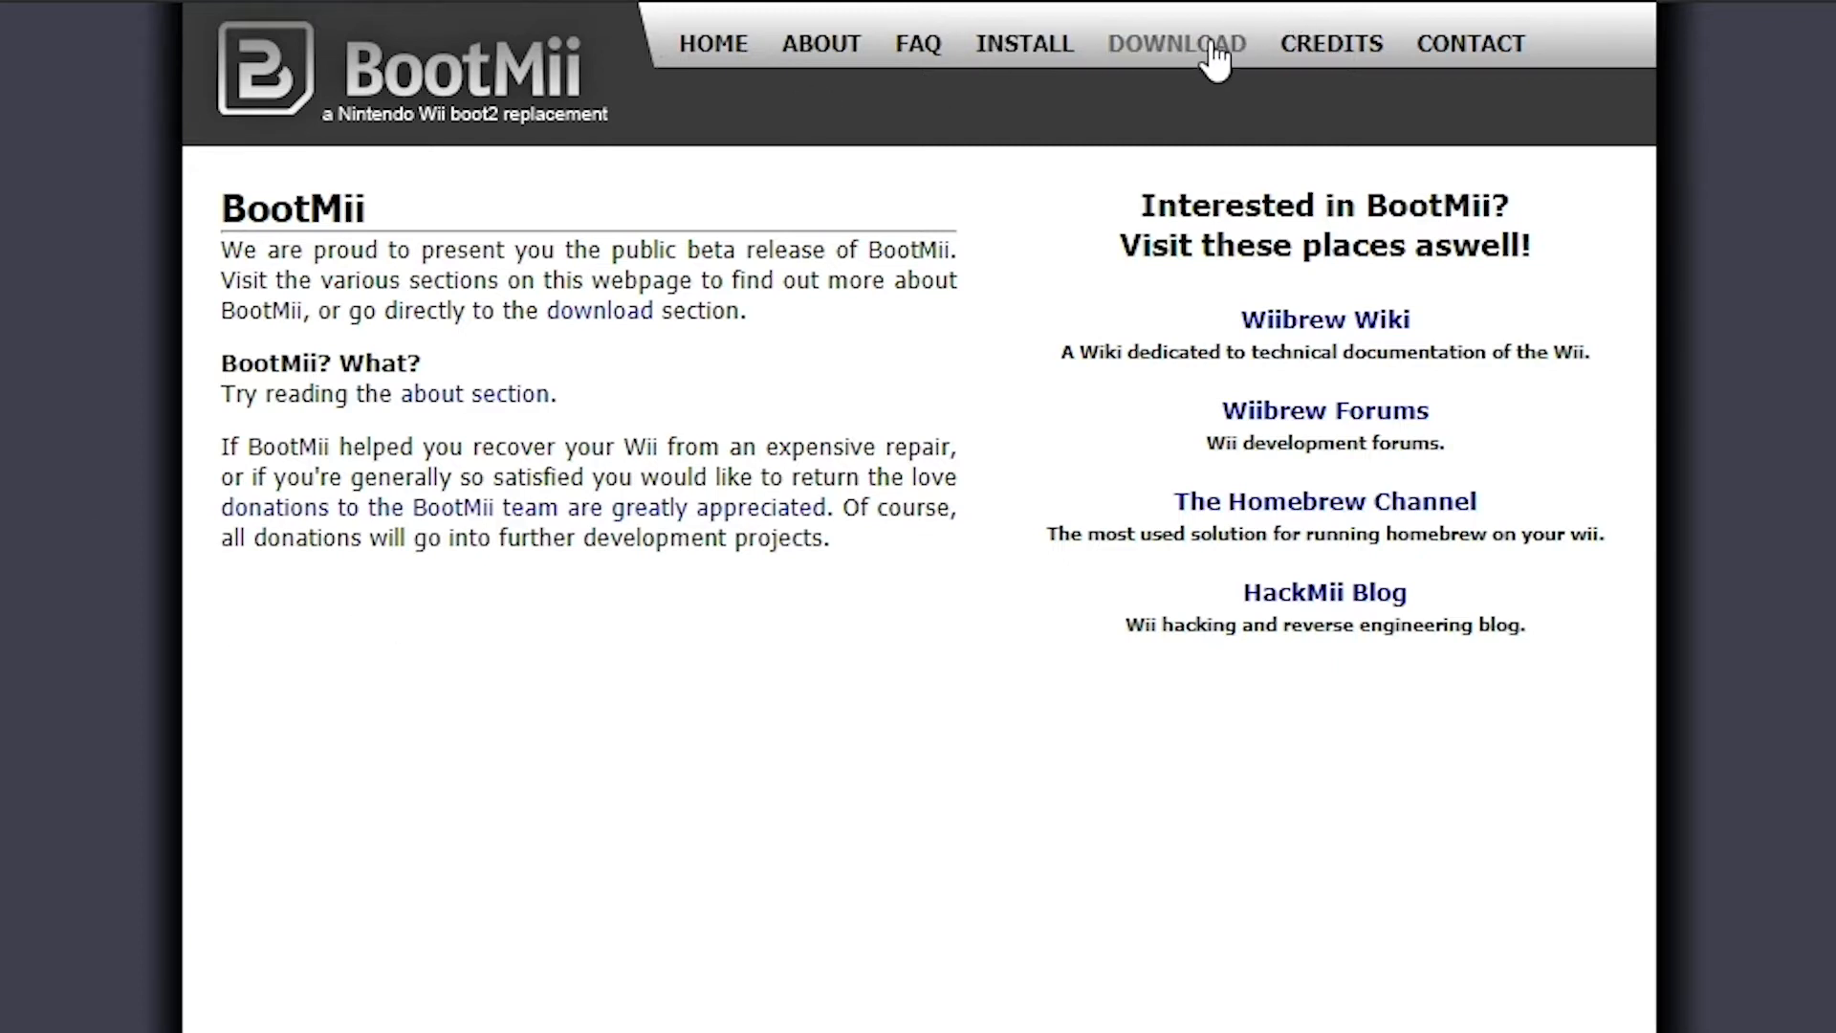
# Step: Download hackmii_installer_v1.2.zip from the bootmii.org download page
pyautogui.click(1175, 43)
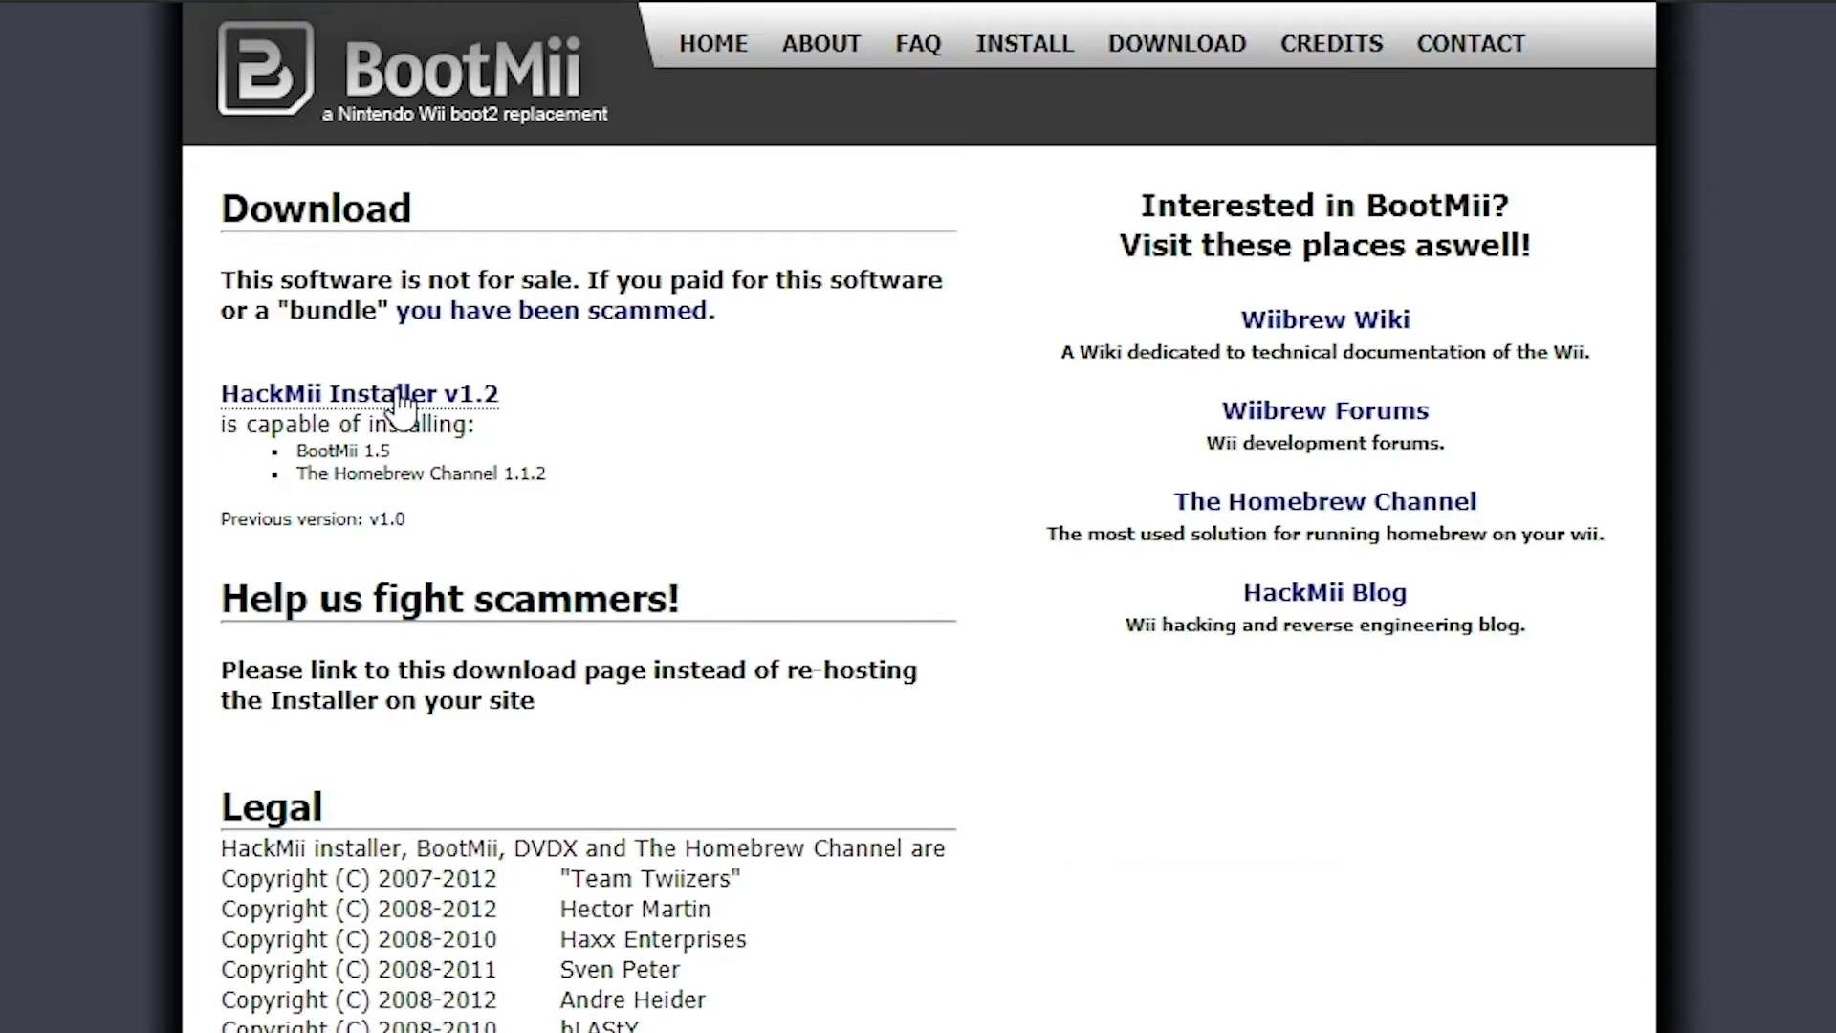
pyautogui.click(359, 393)
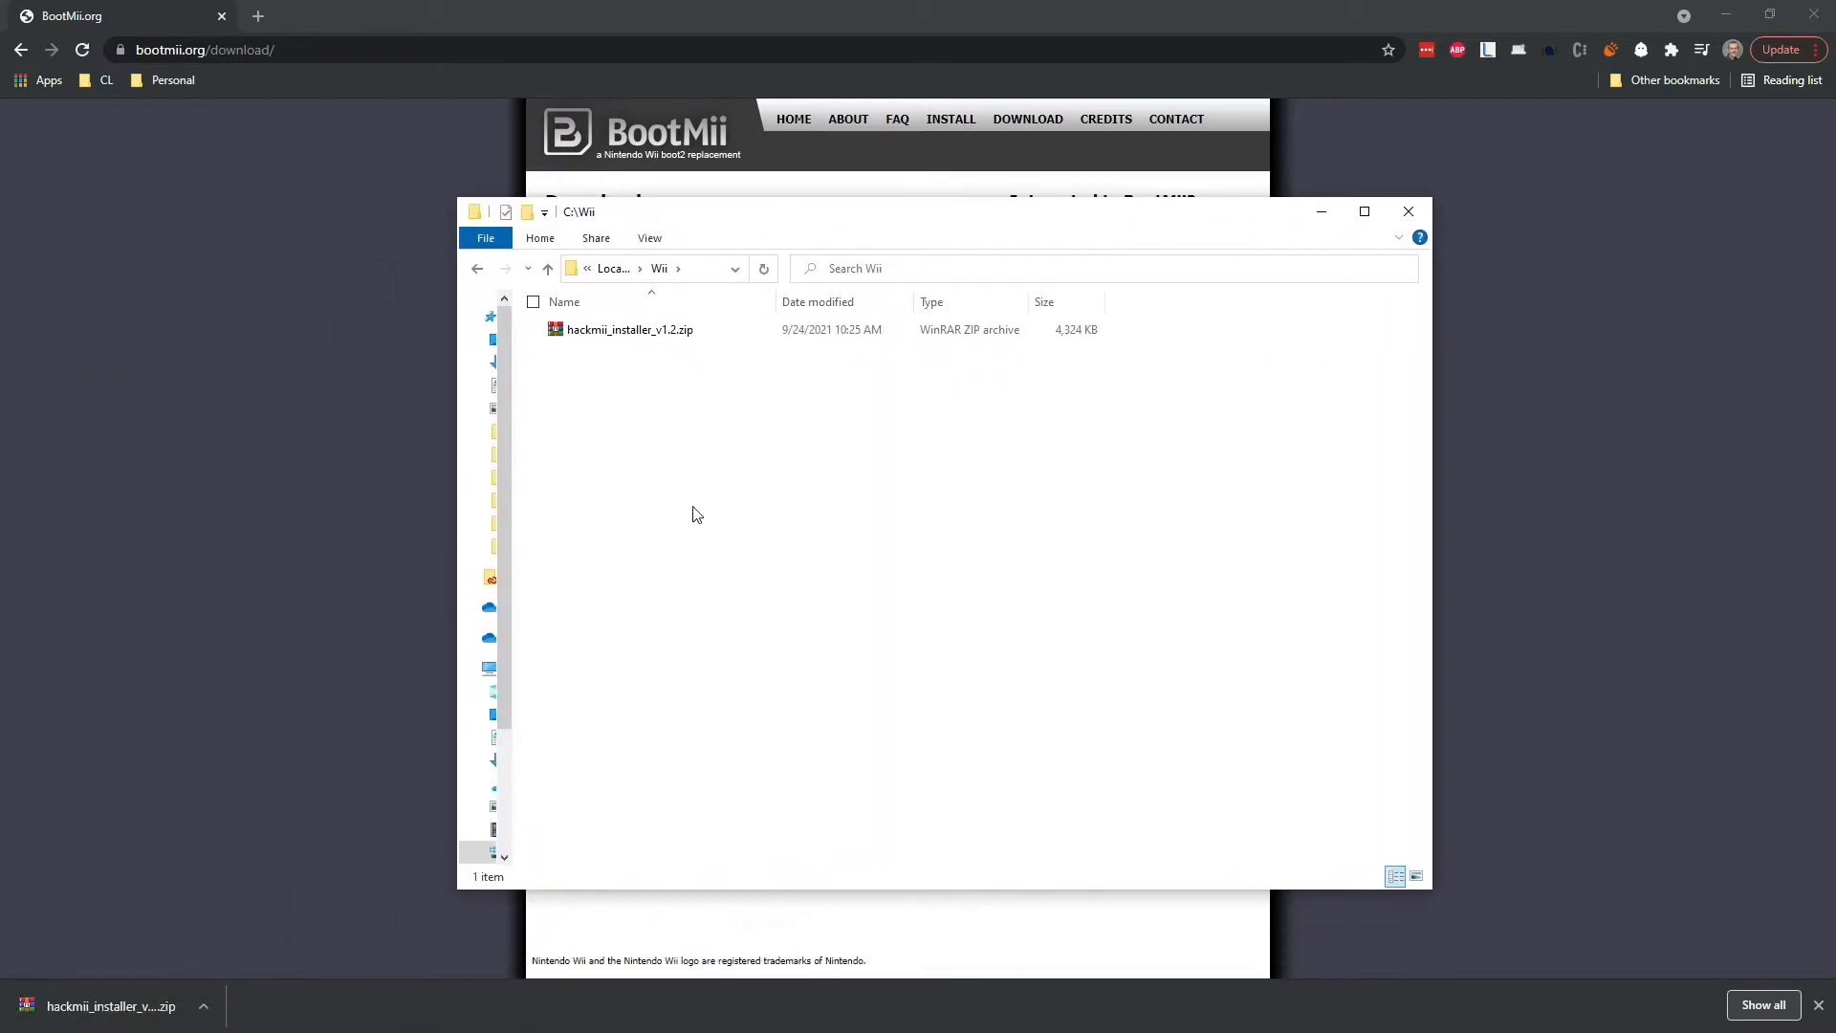
# Step: Extract hackmii_installer_v1.2.zip into its own folder under C:\Wii
pyautogui.click(631, 329)
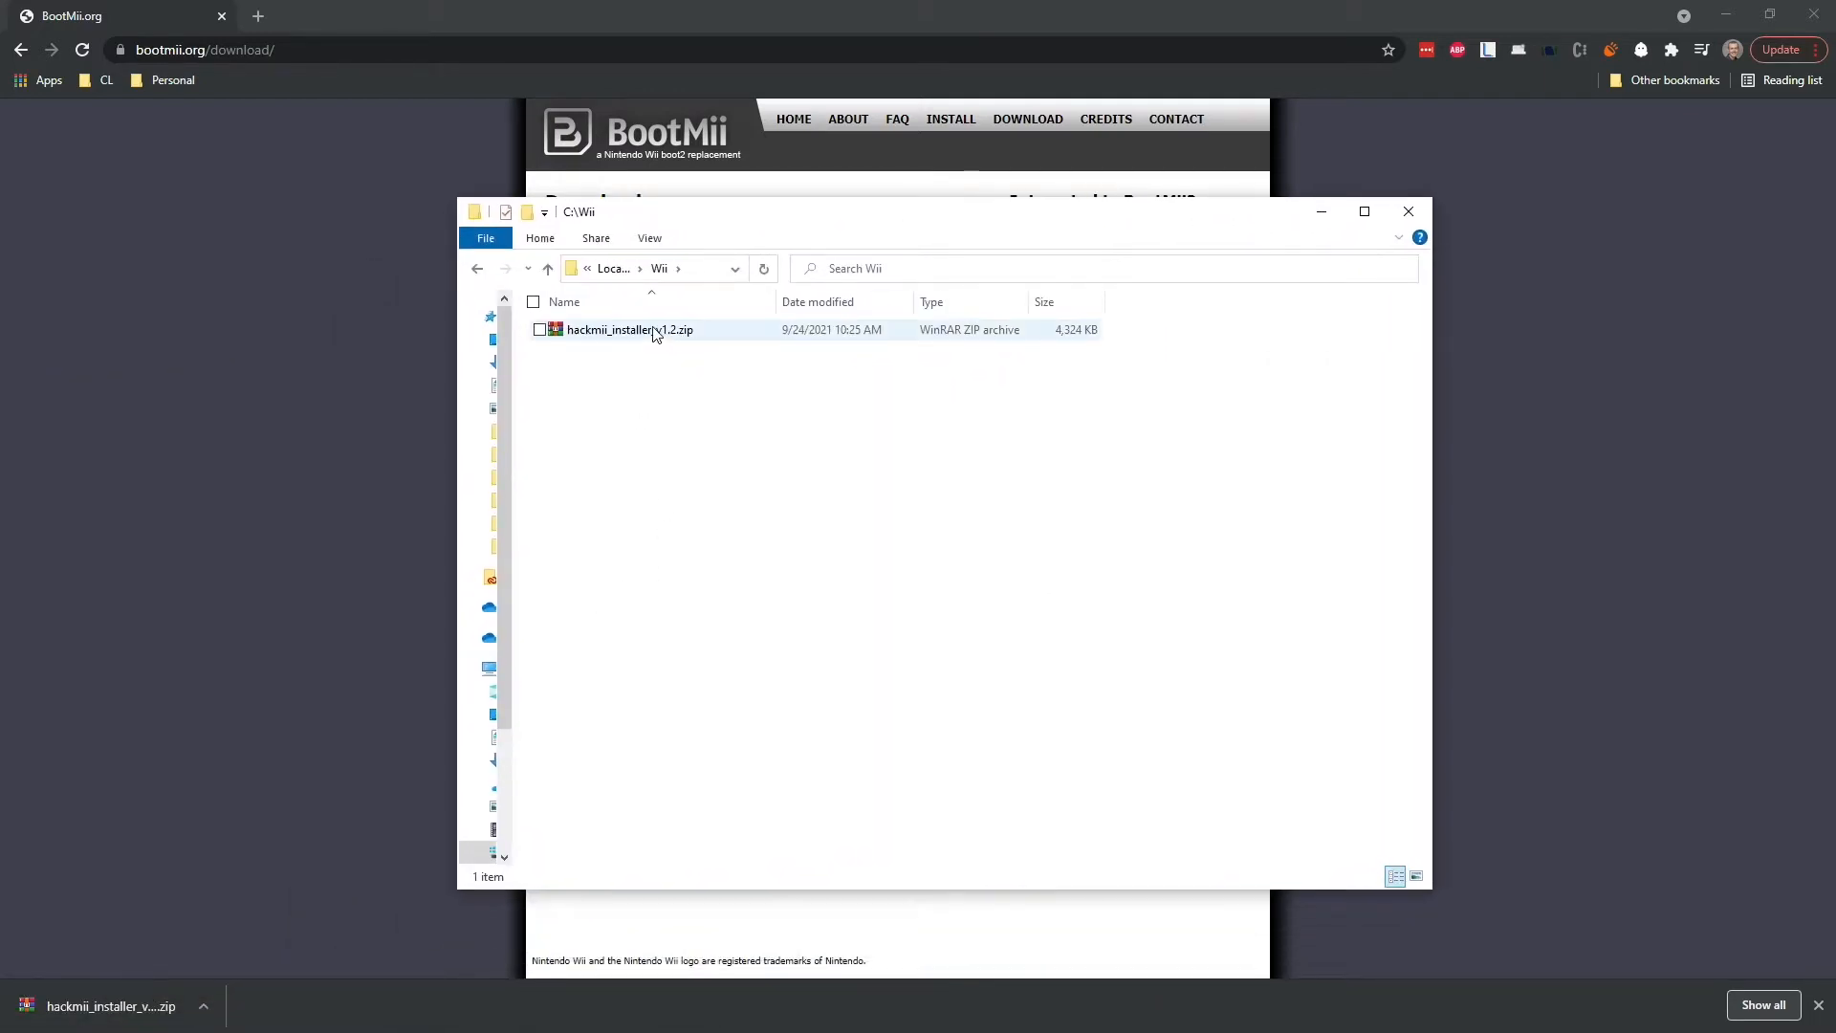
pyautogui.rightClick(629, 329)
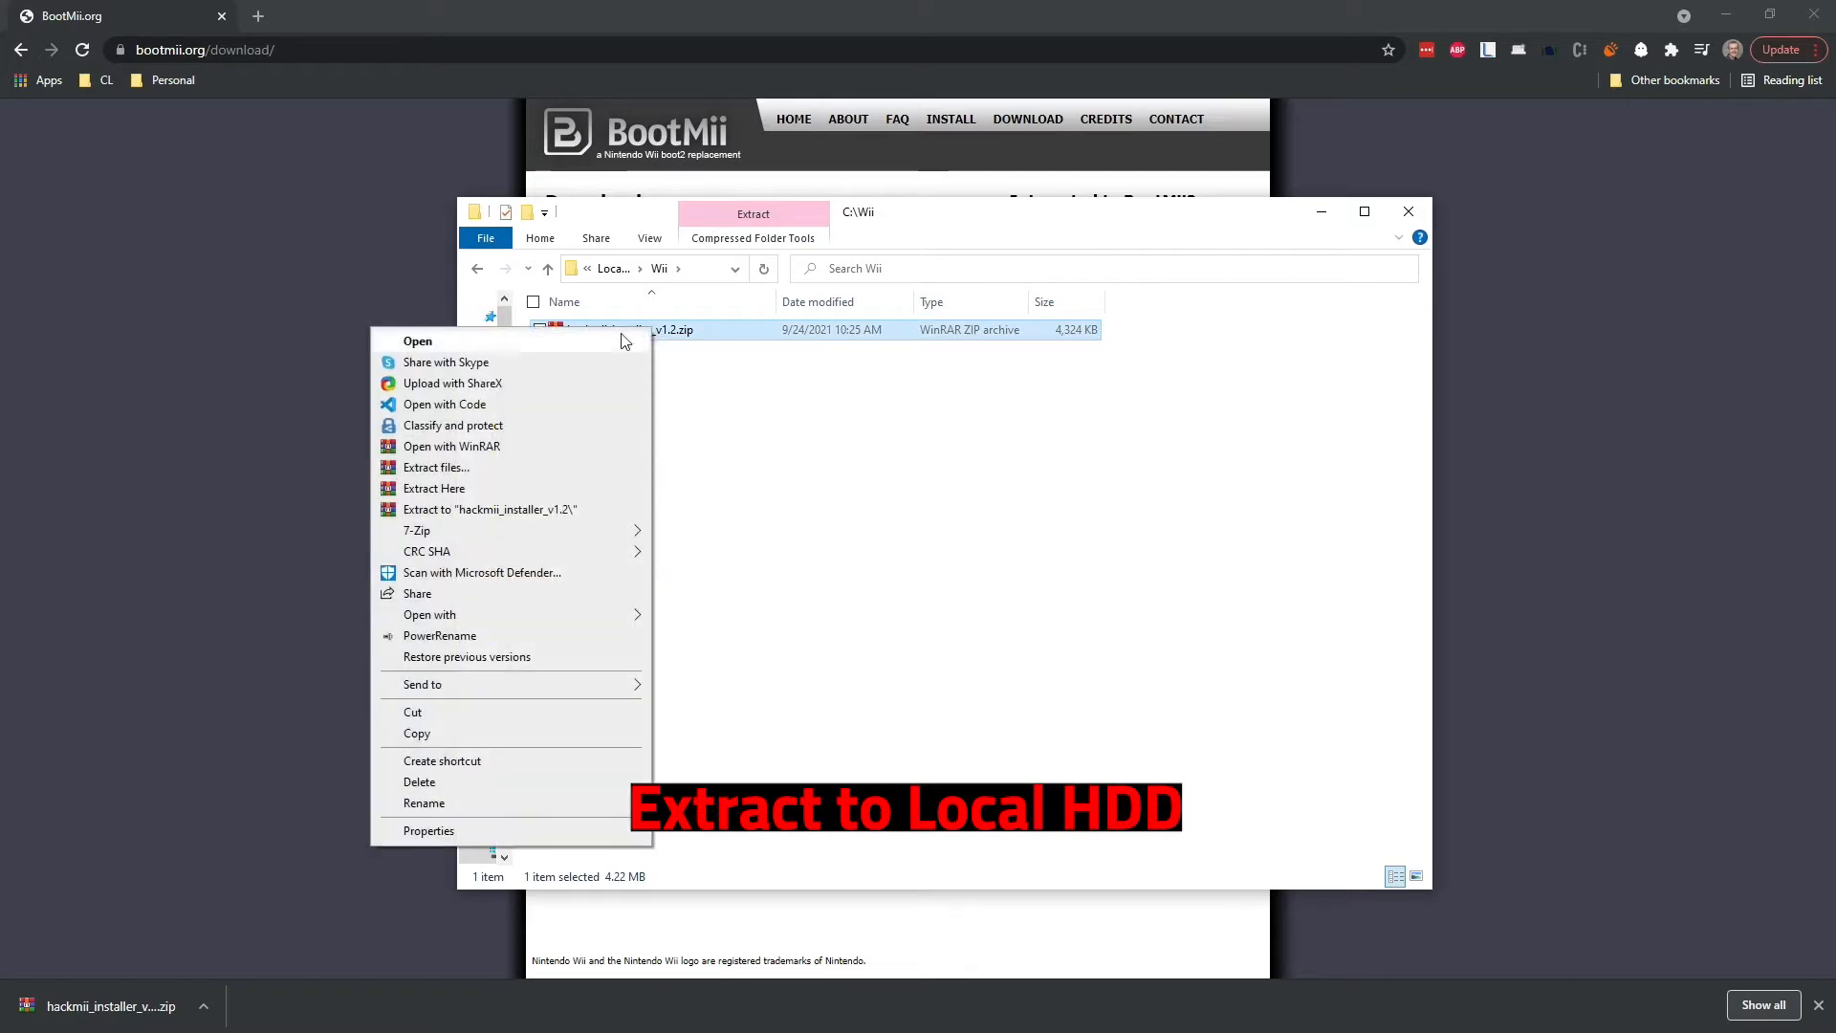
pyautogui.moveTo(531, 508)
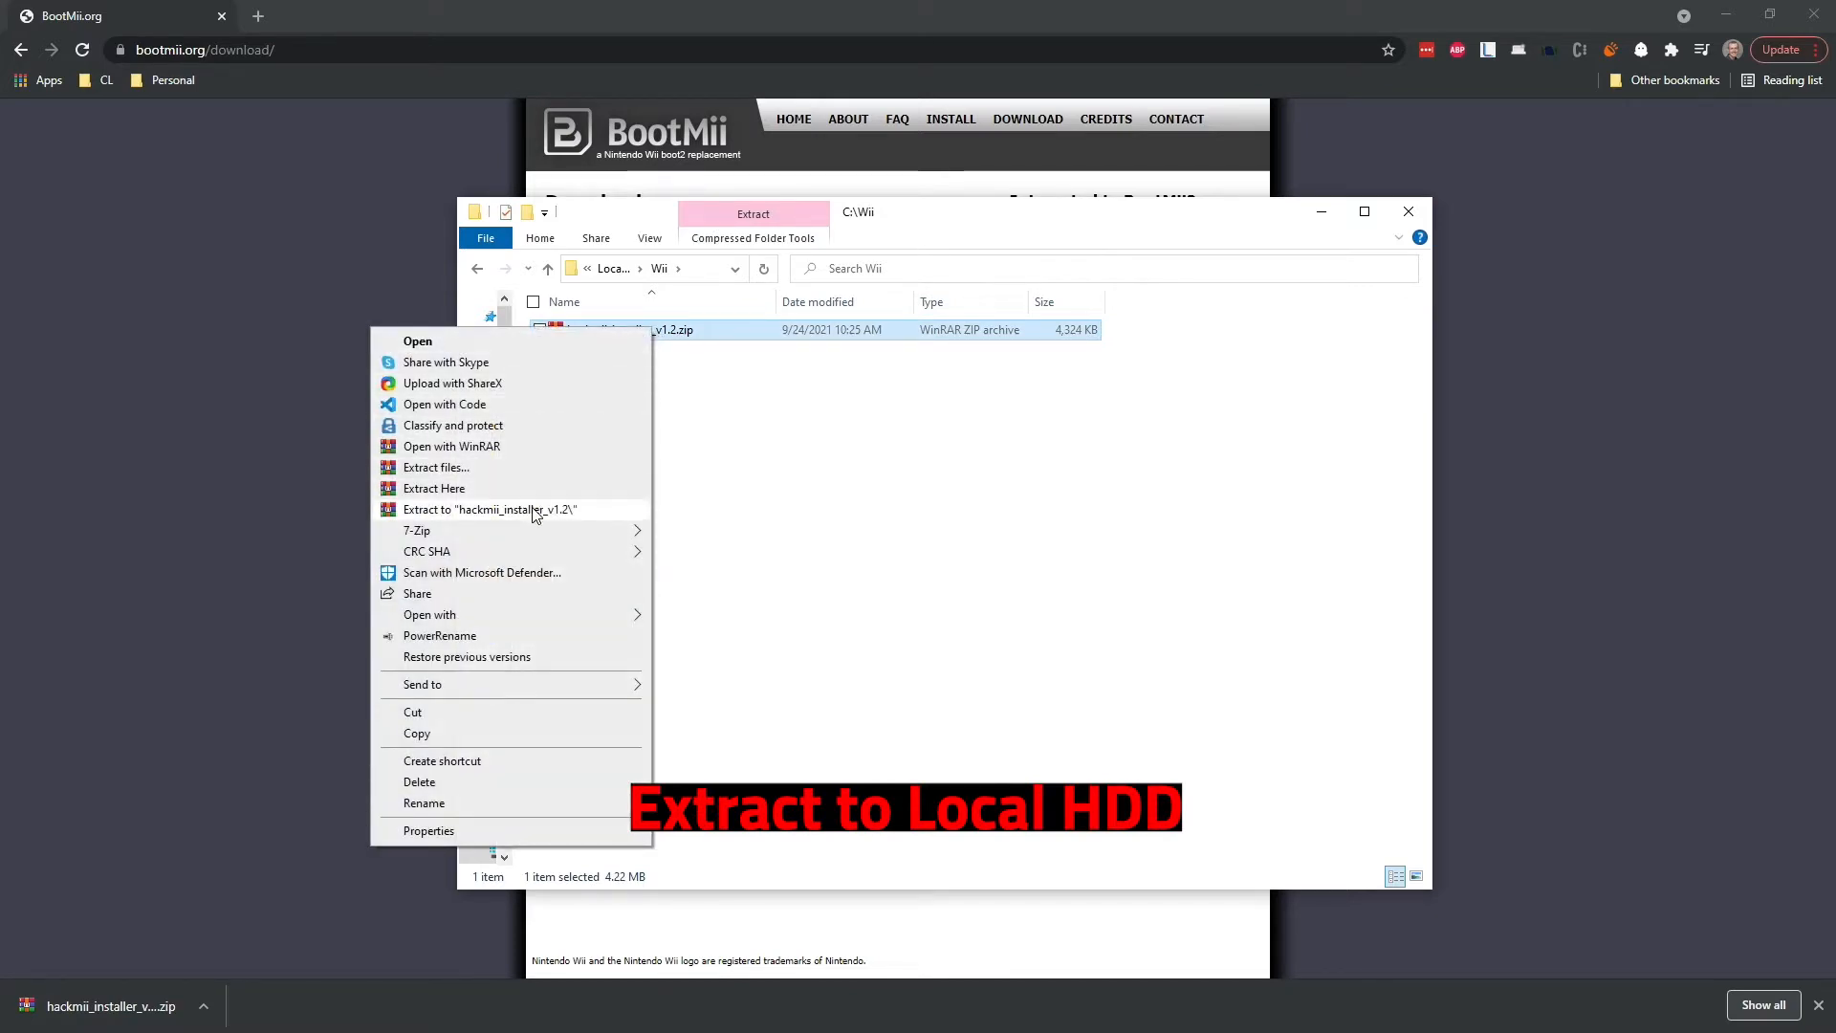
pyautogui.click(489, 509)
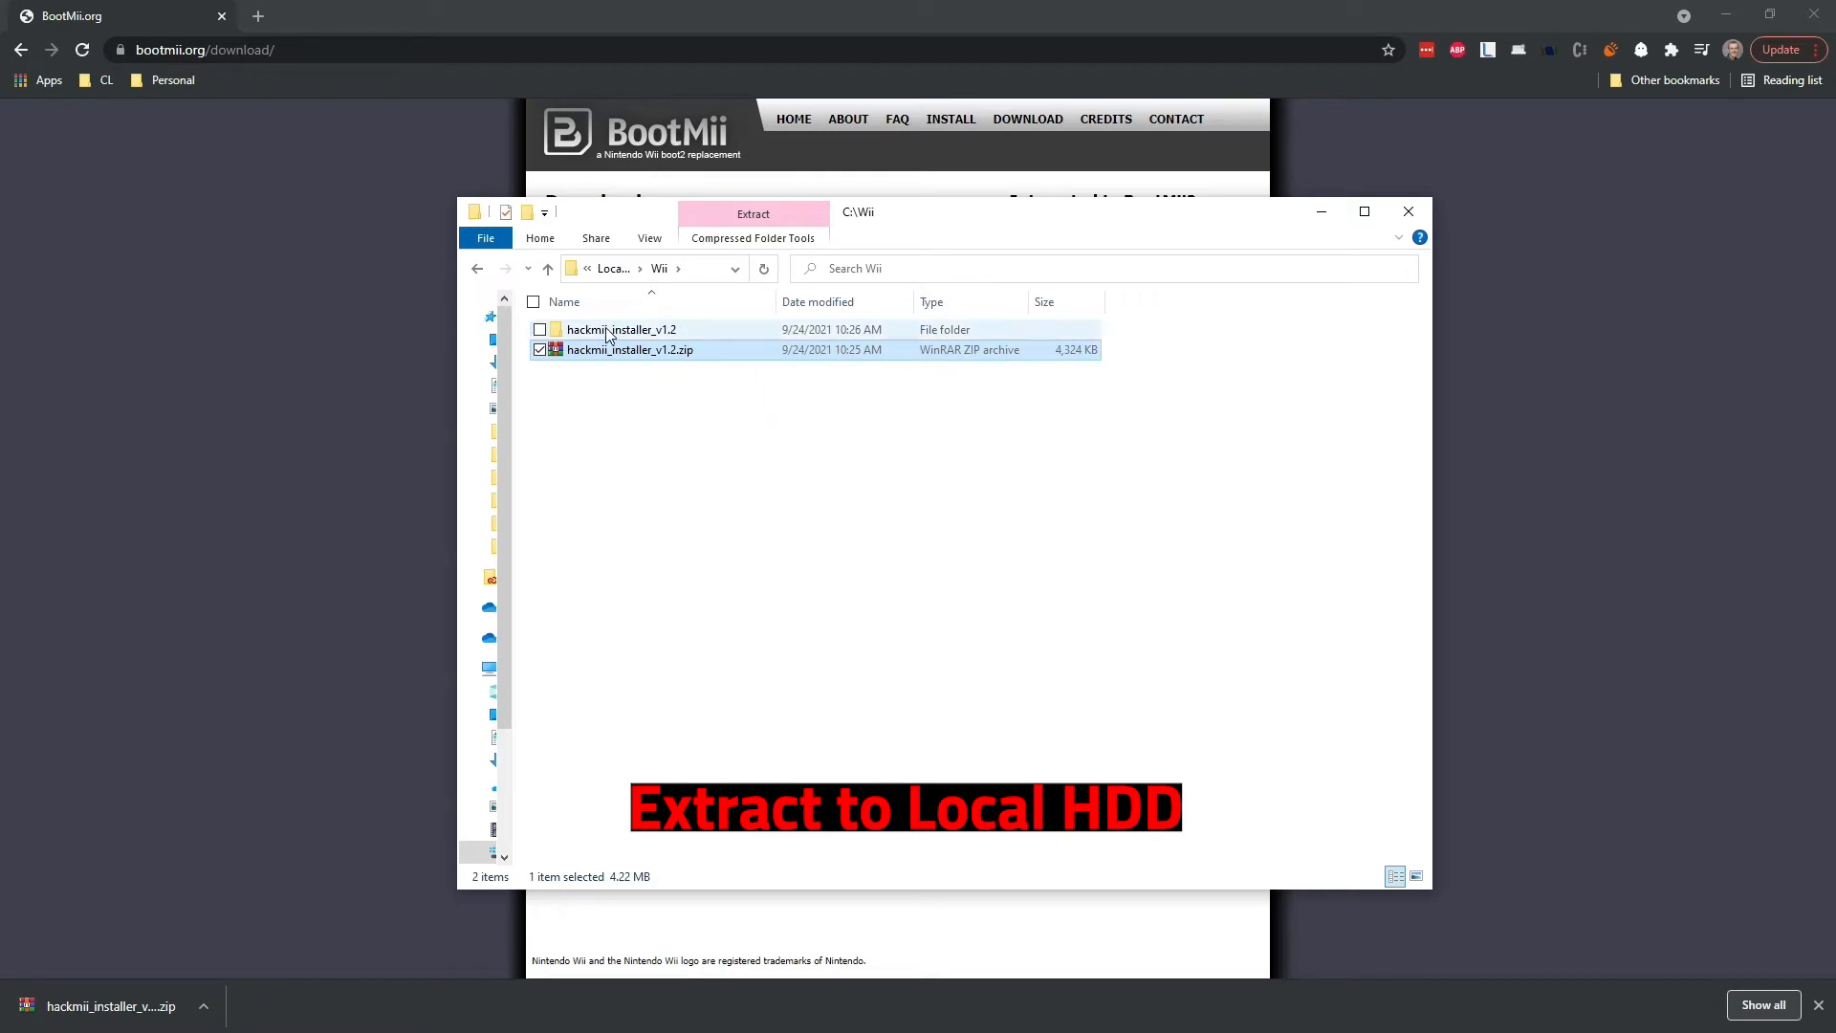
# Step: Open README-BootMii.txt from the inner installer folder and read through it
pyautogui.doubleClick(622, 329)
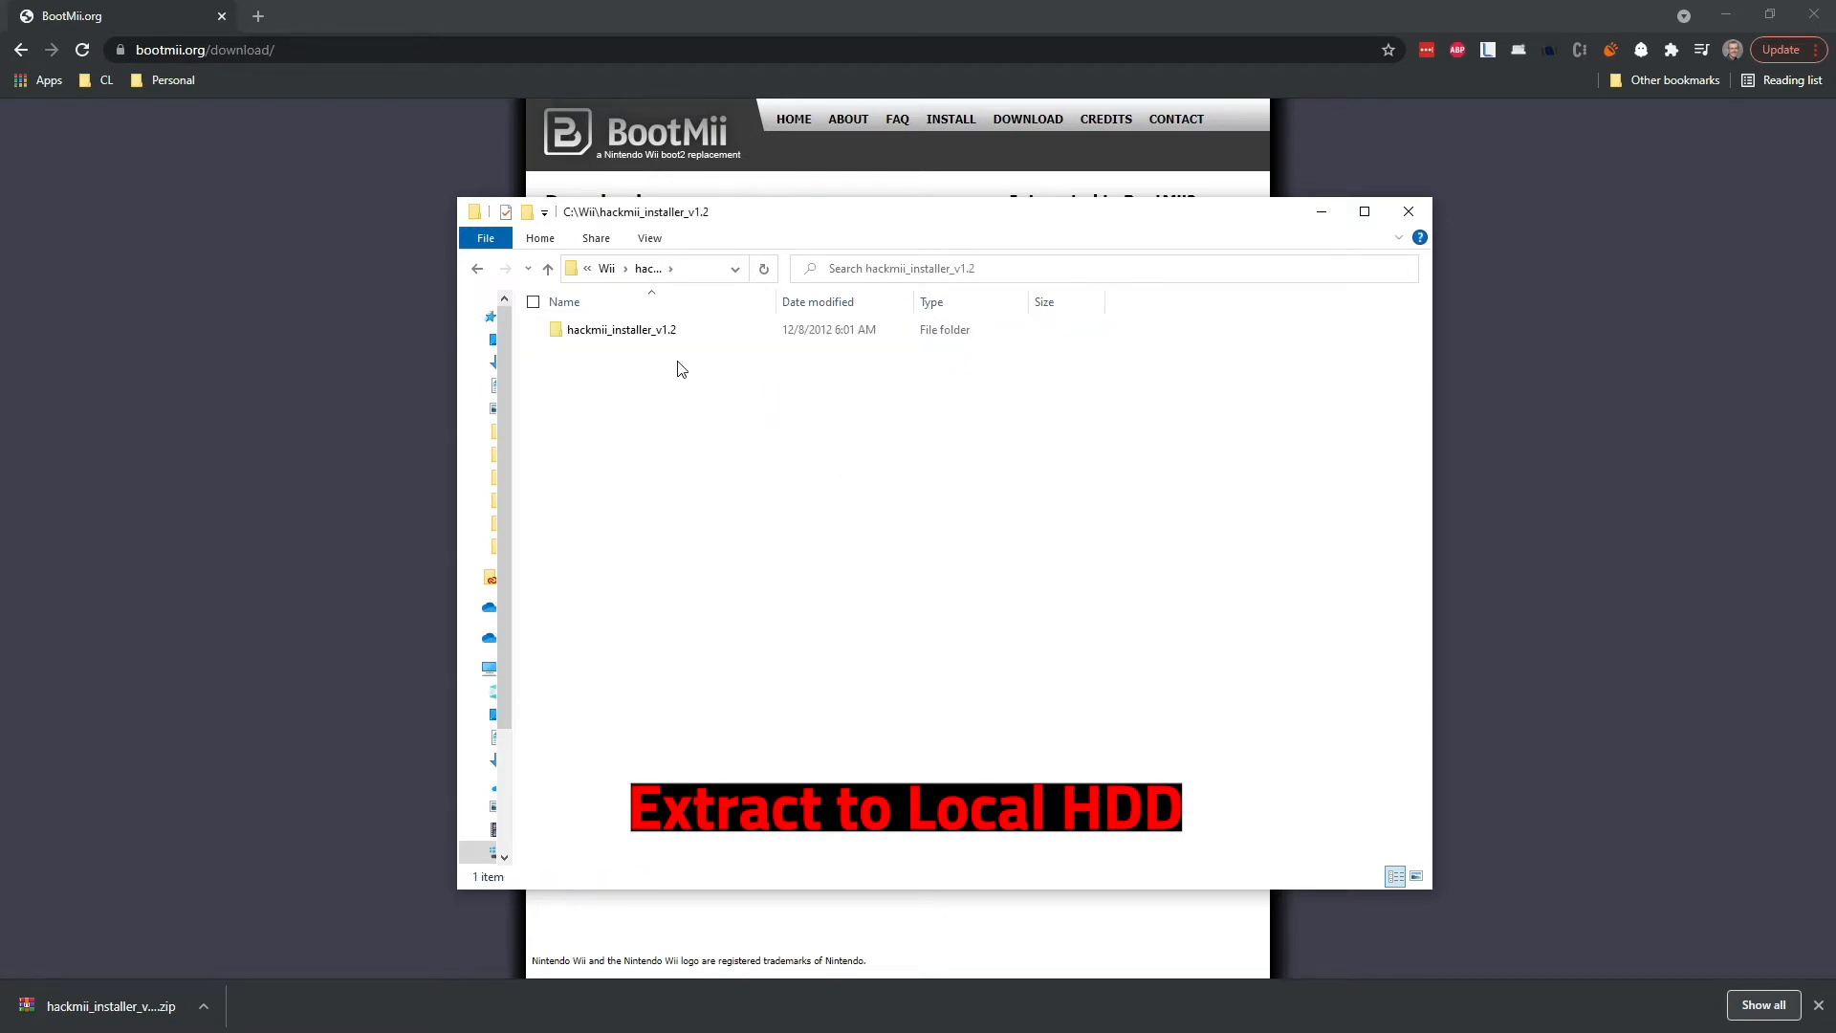
pyautogui.doubleClick(621, 329)
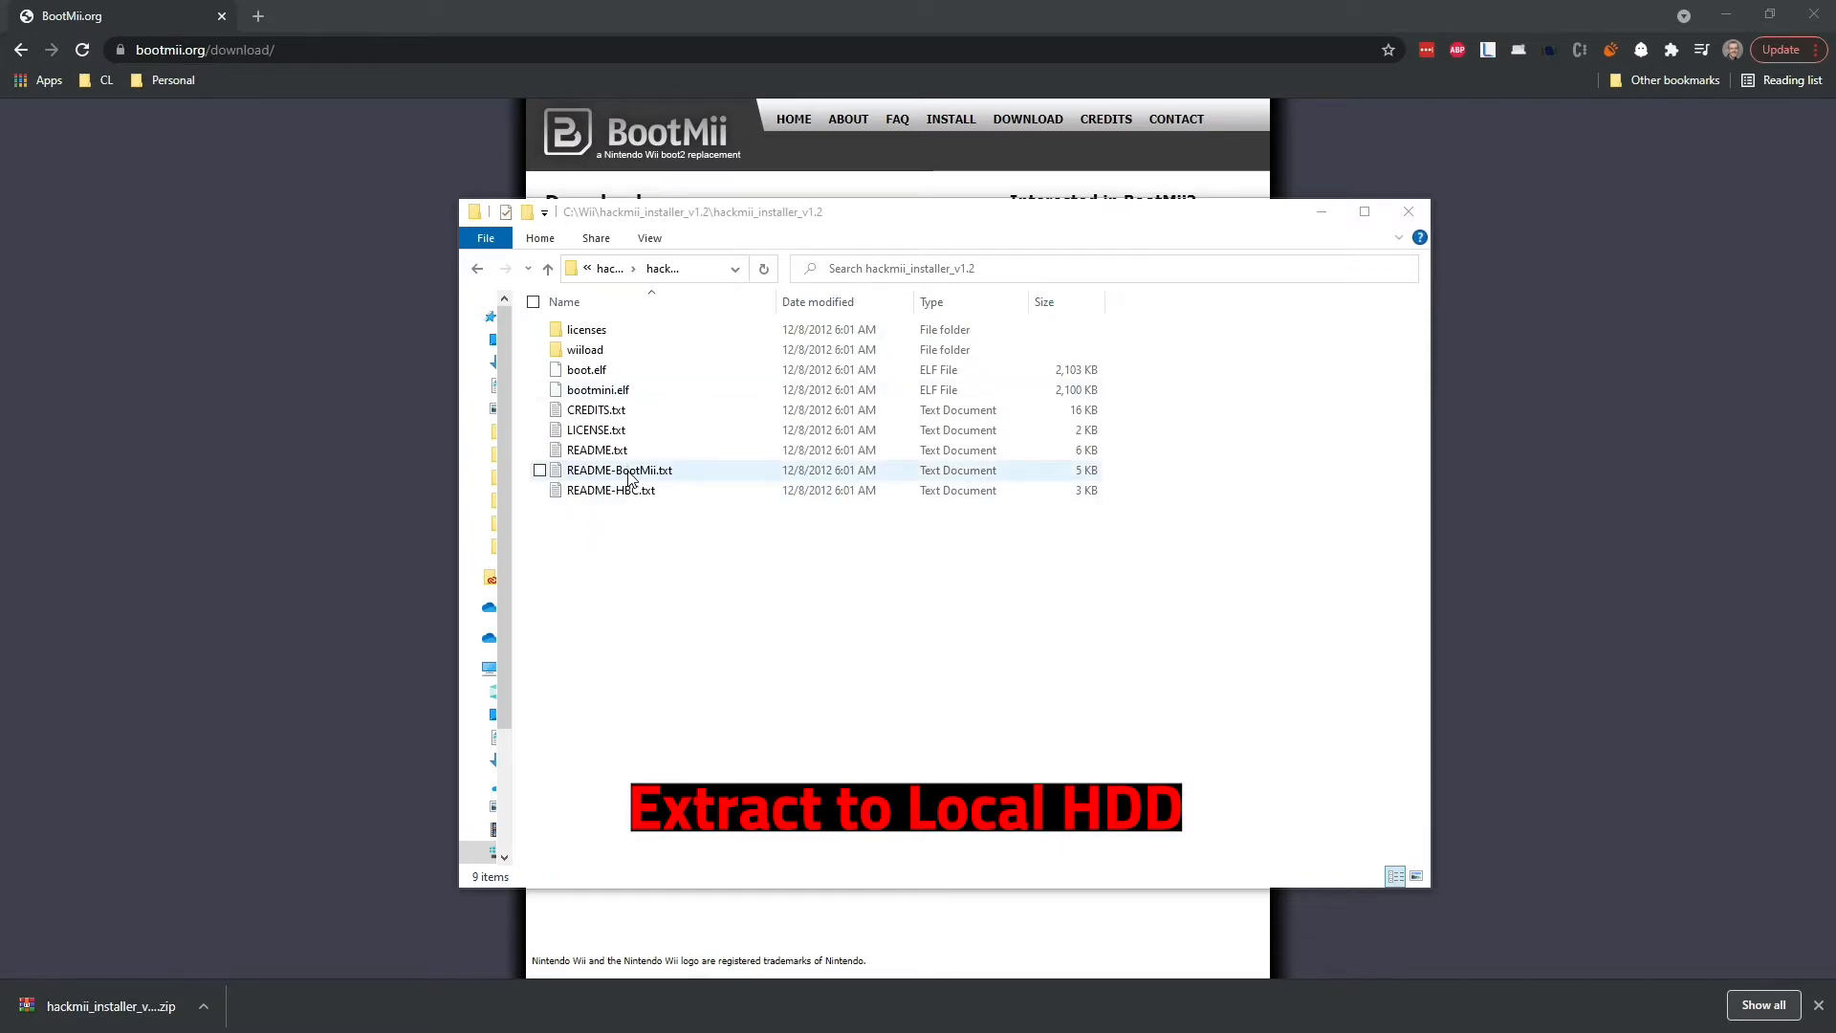
pyautogui.doubleClick(619, 470)
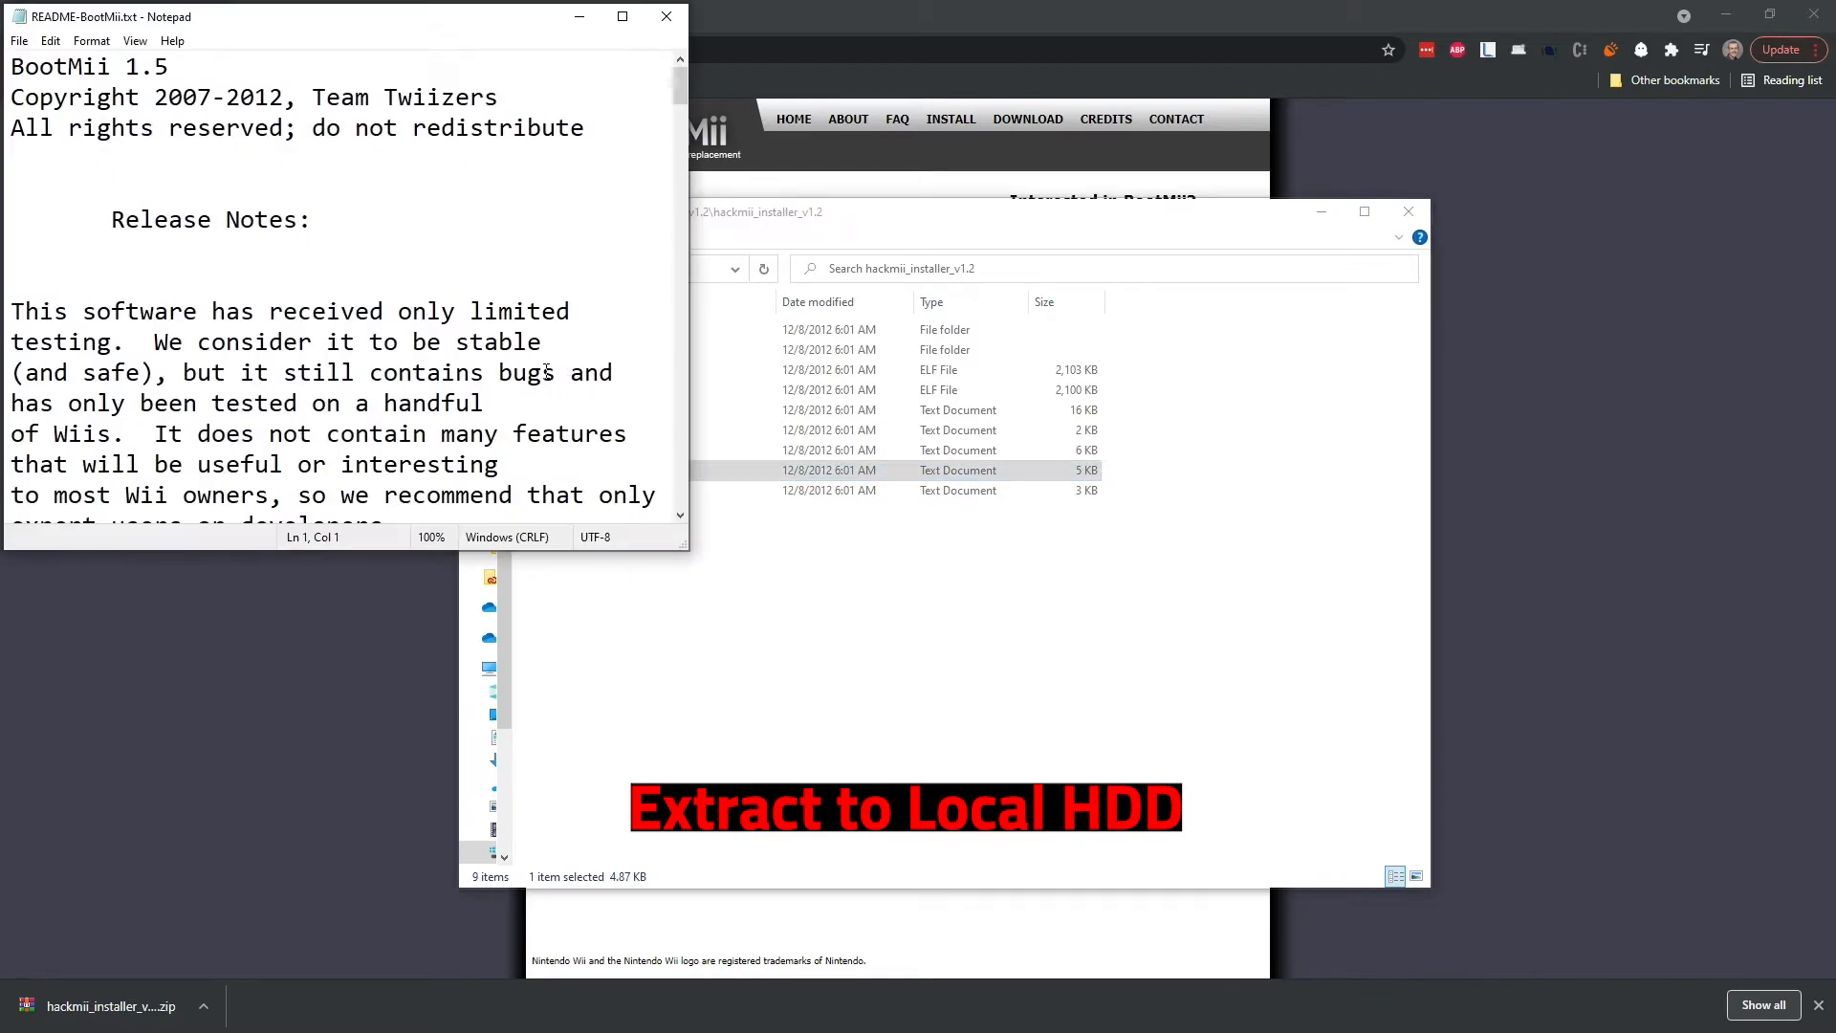
pyautogui.scroll(-3)
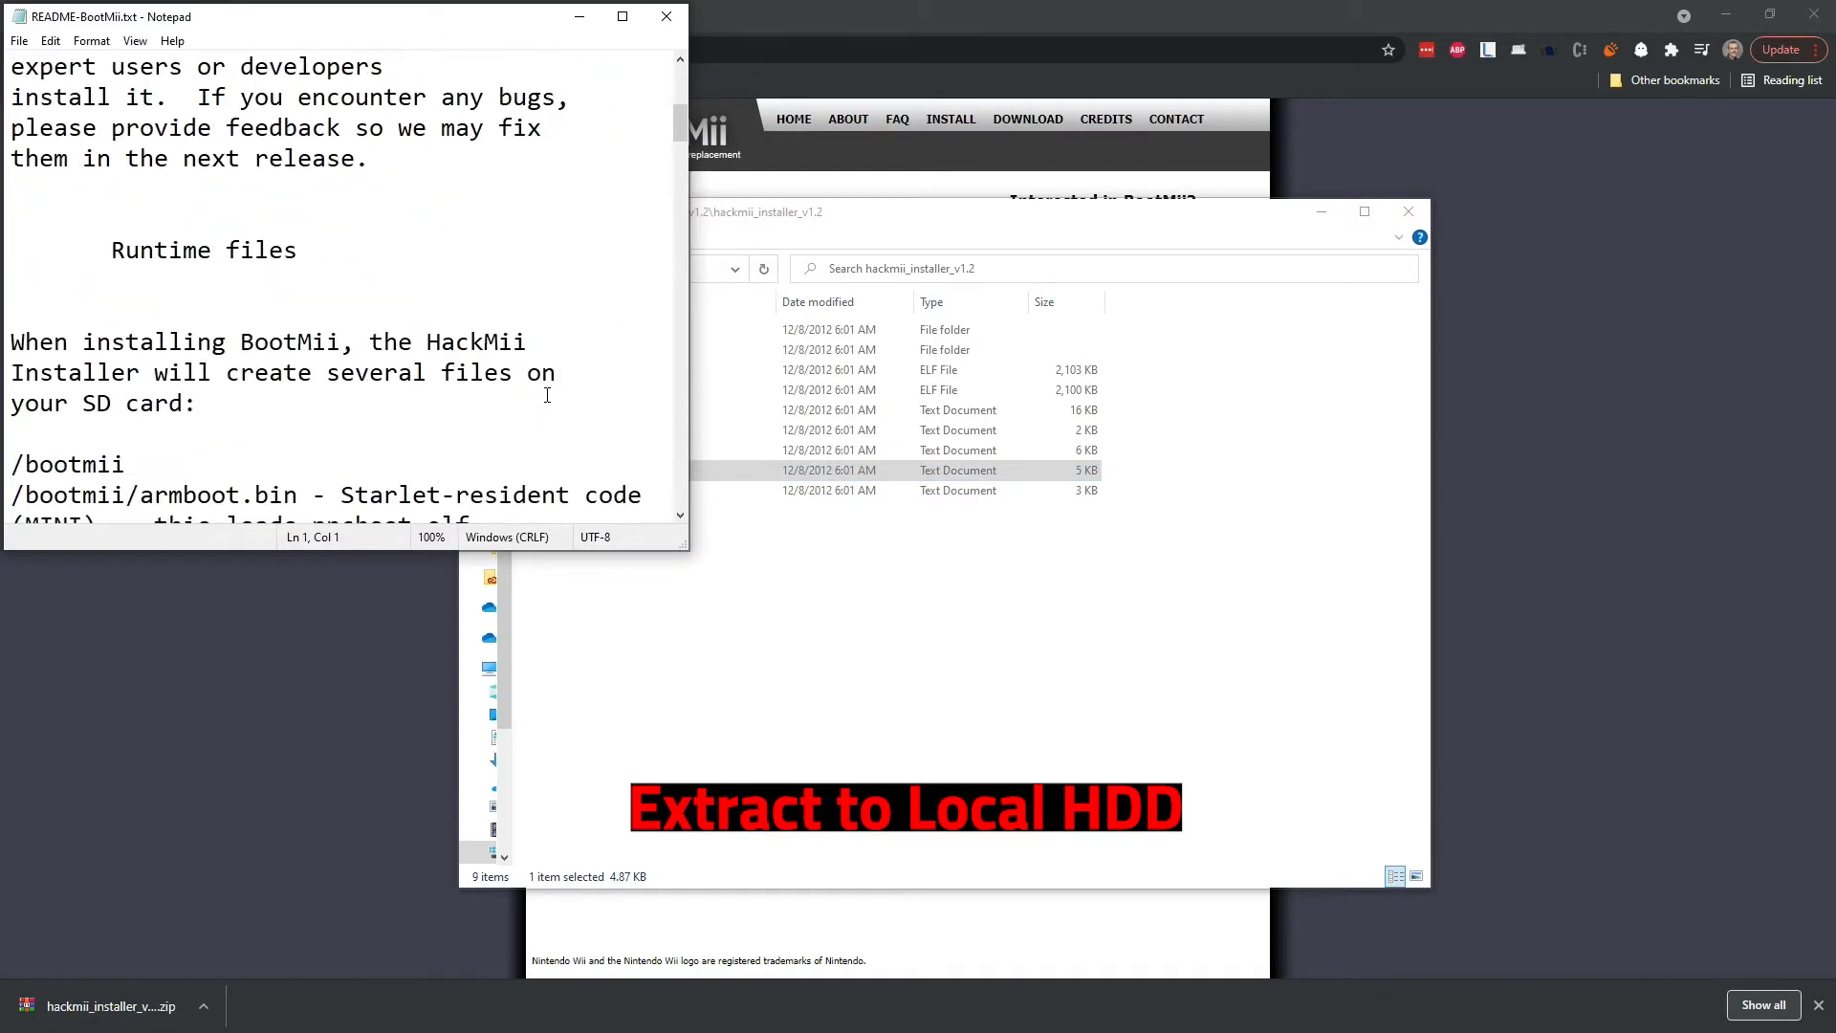
pyautogui.scroll(-3)
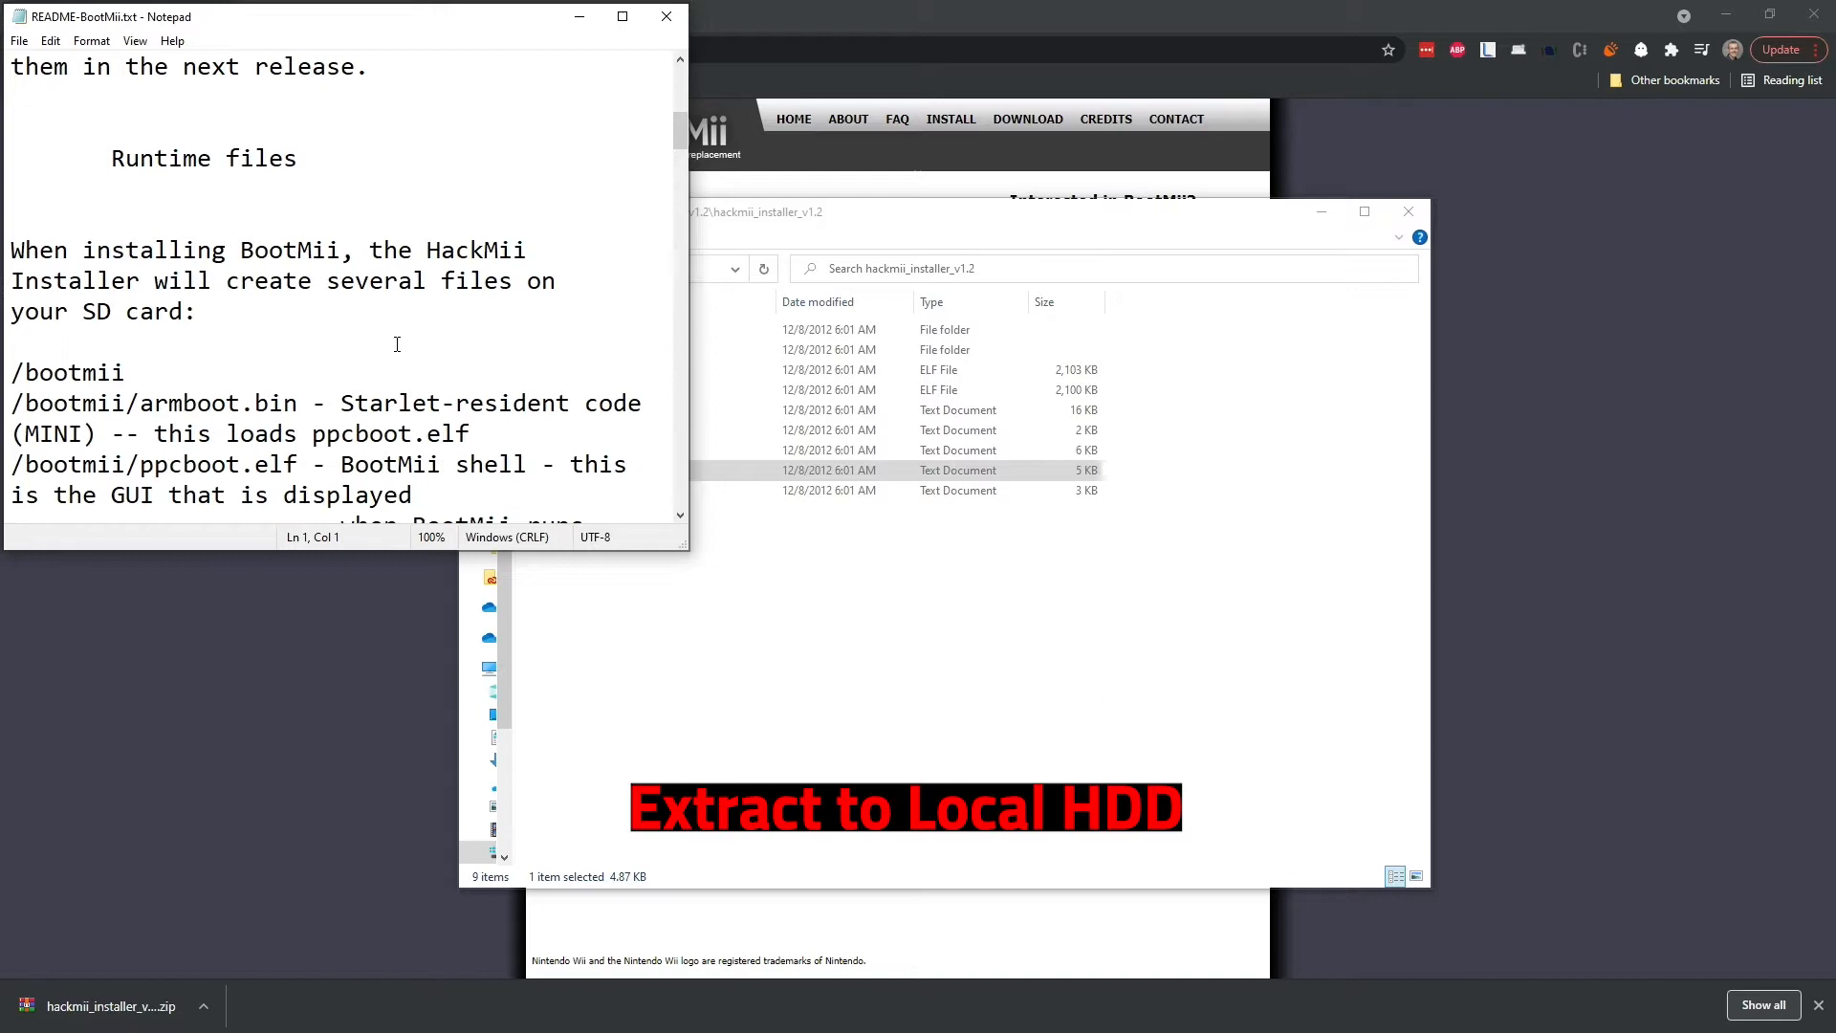
pyautogui.scroll(-3)
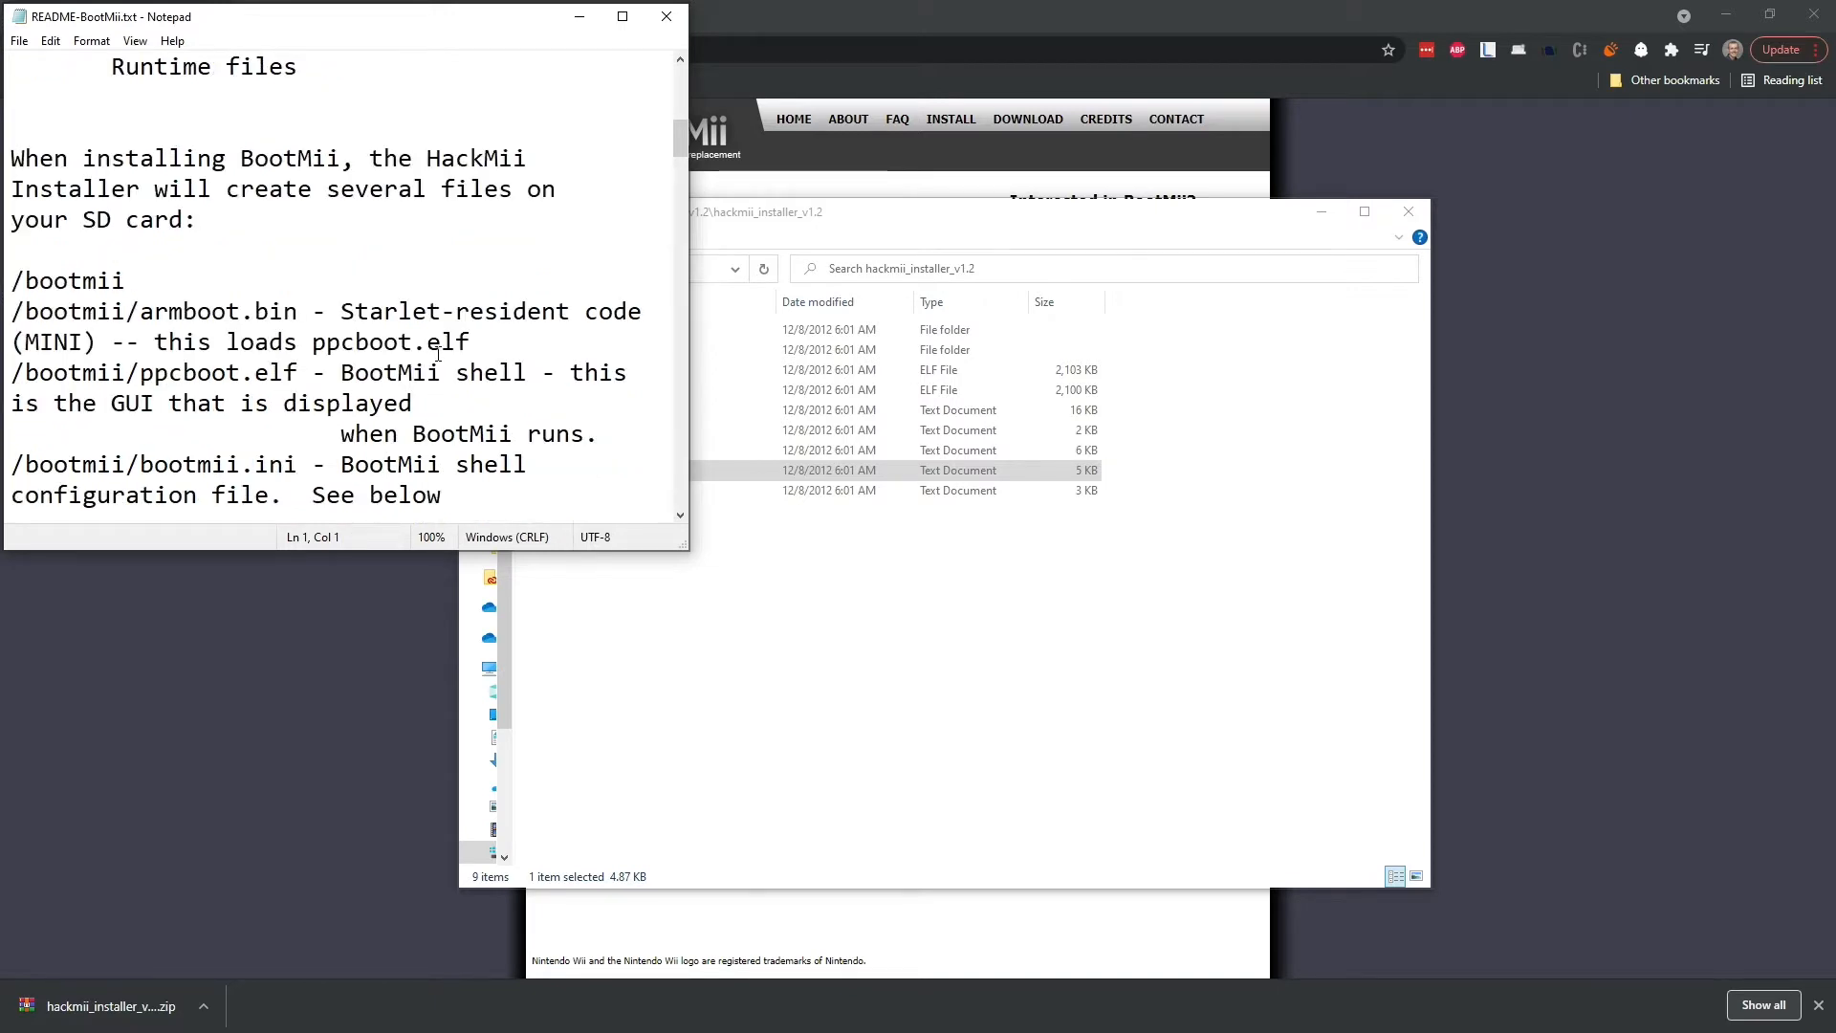
pyautogui.scroll(-3)
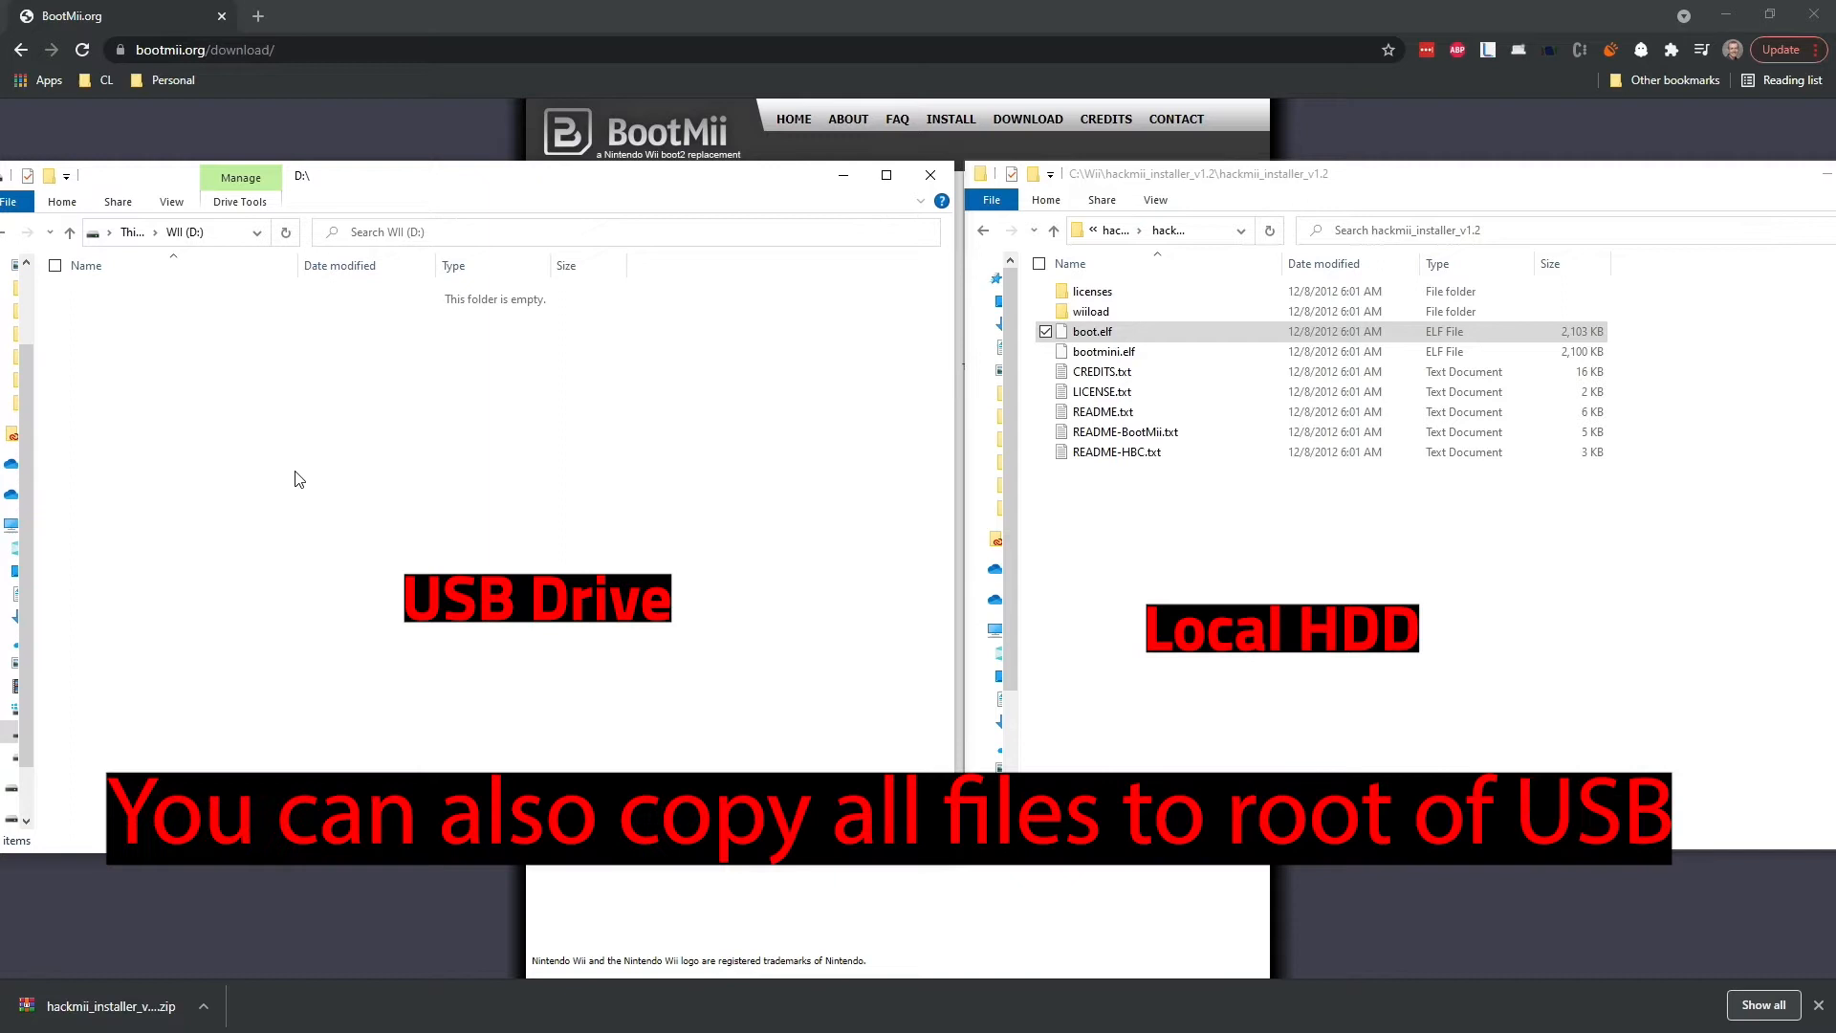
# Step: Copy boot.elf from the installer folder onto the WII (D:) drive
pyautogui.rightClick(1090, 332)
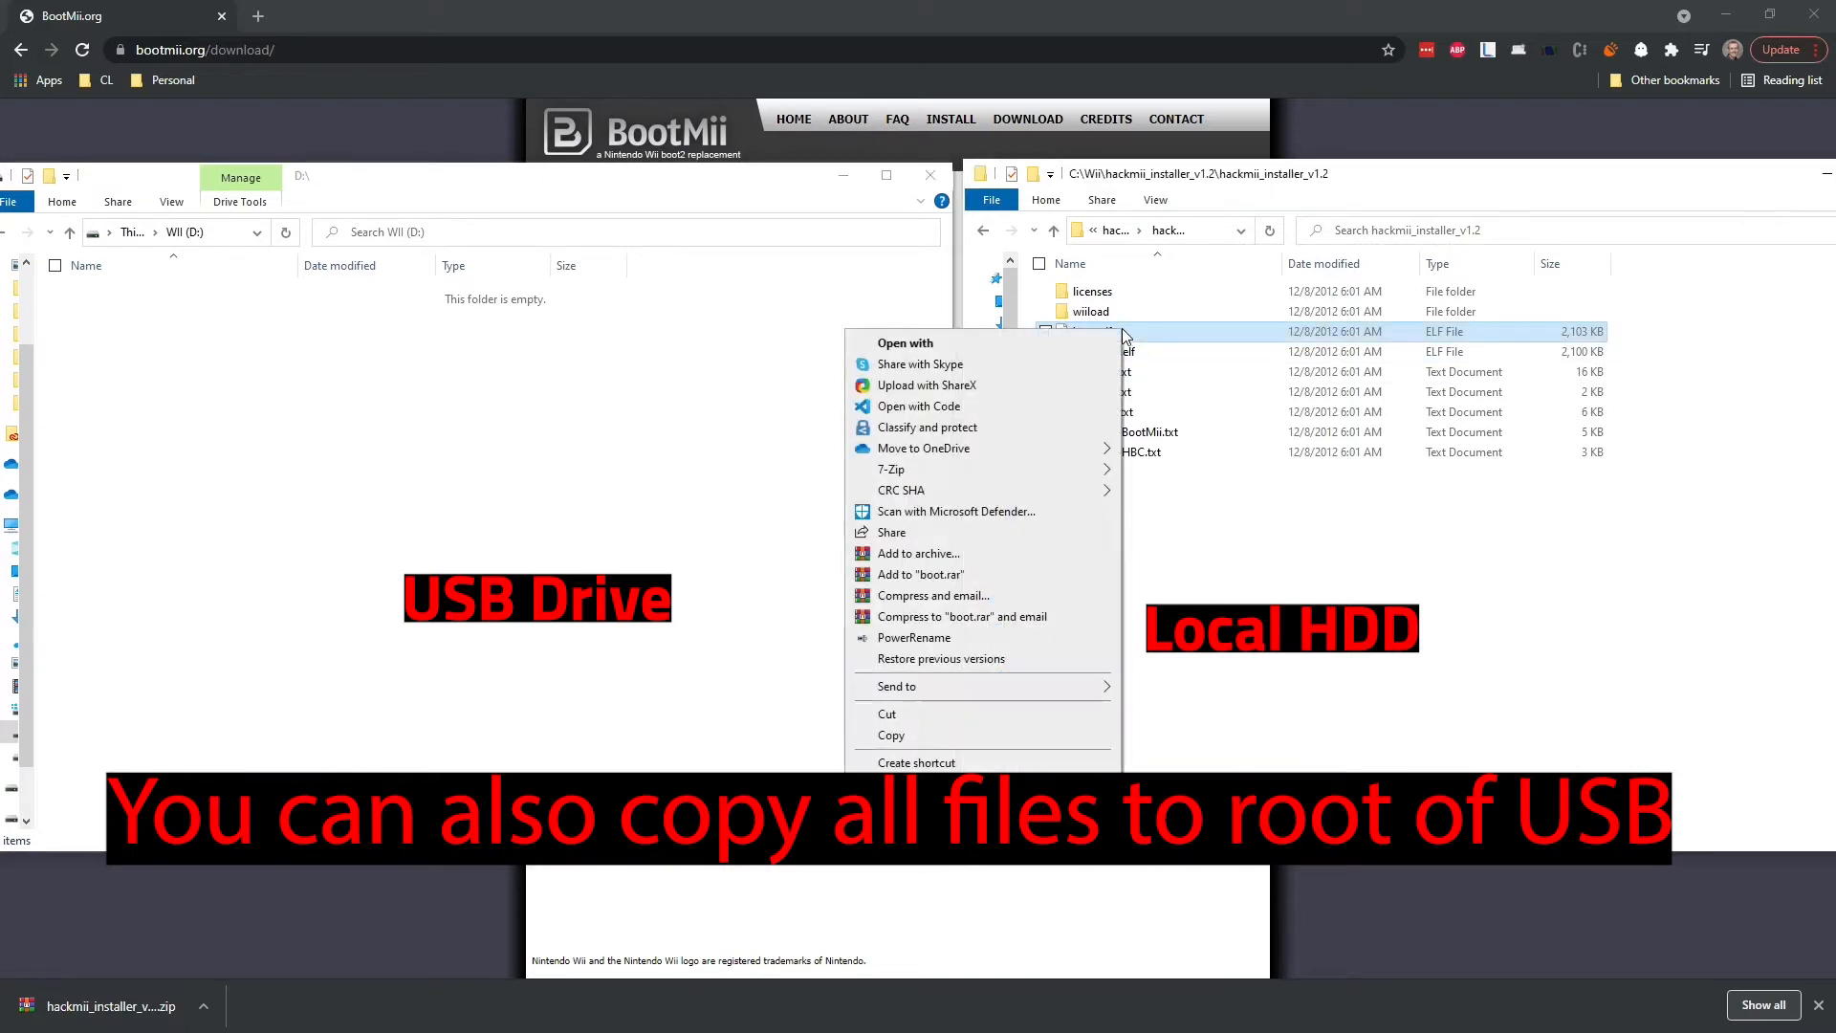
pyautogui.click(891, 734)
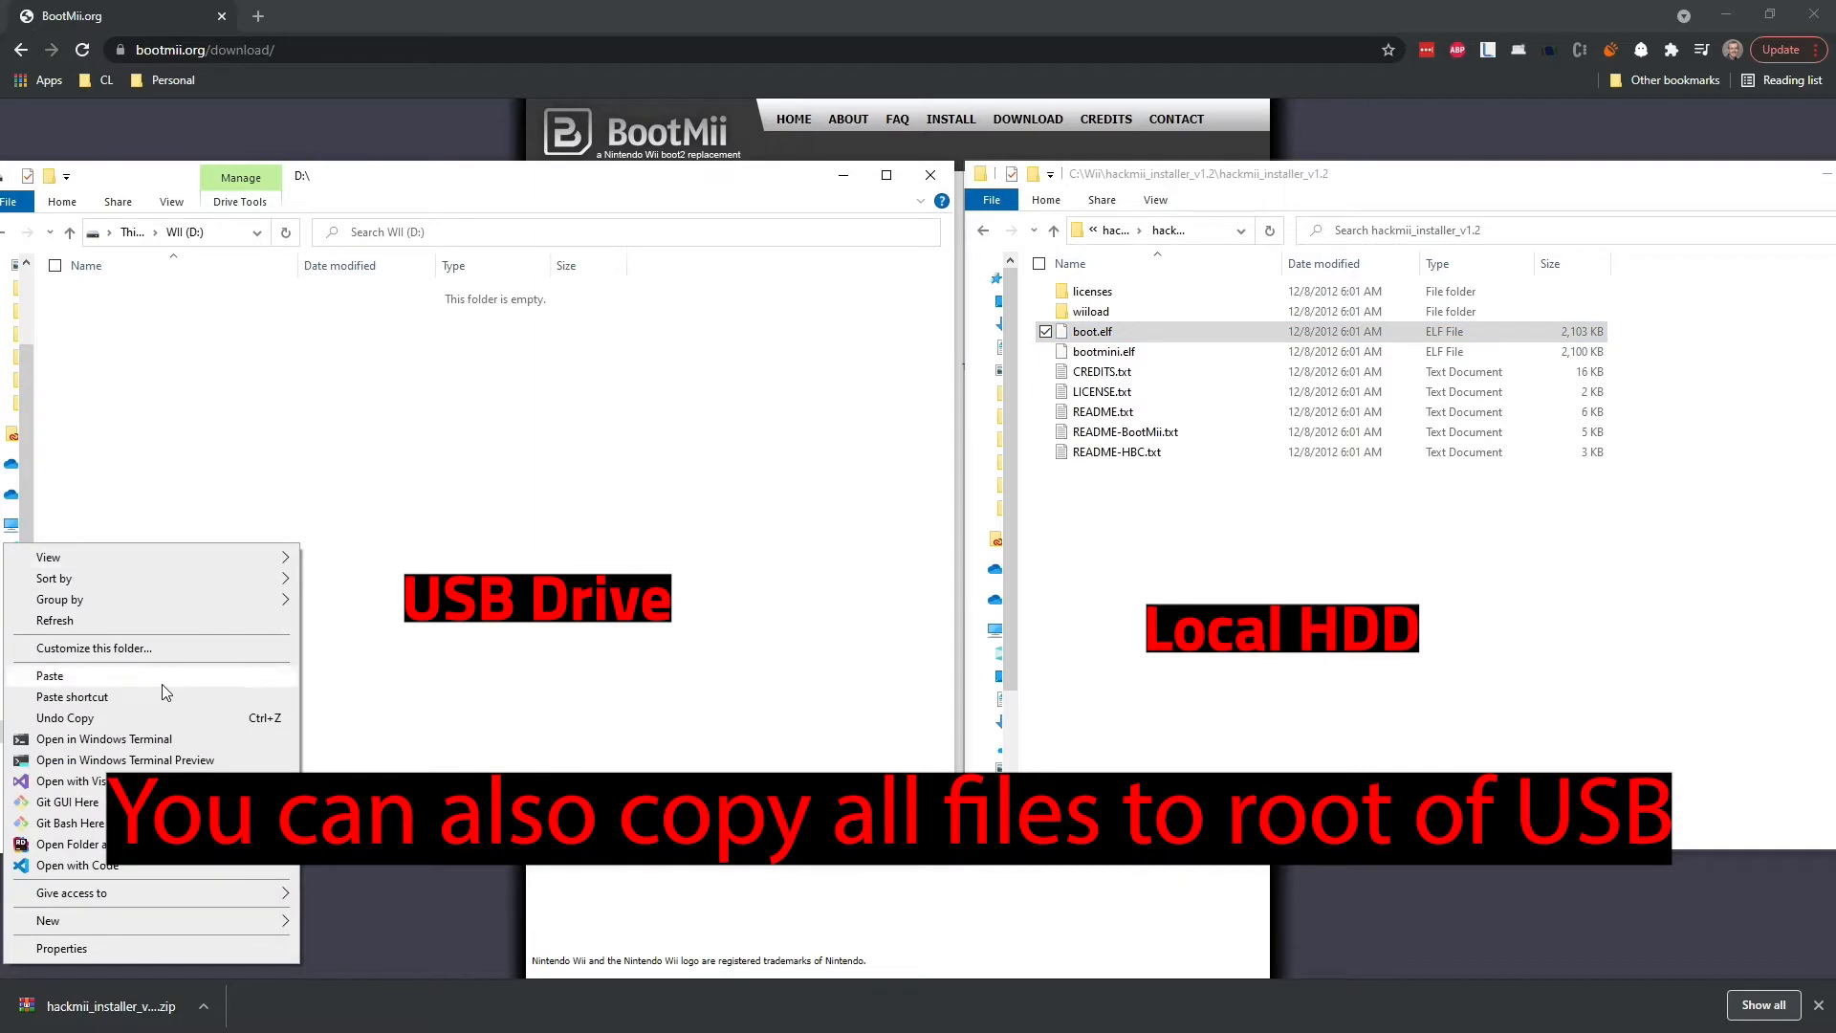
pyautogui.click(49, 676)
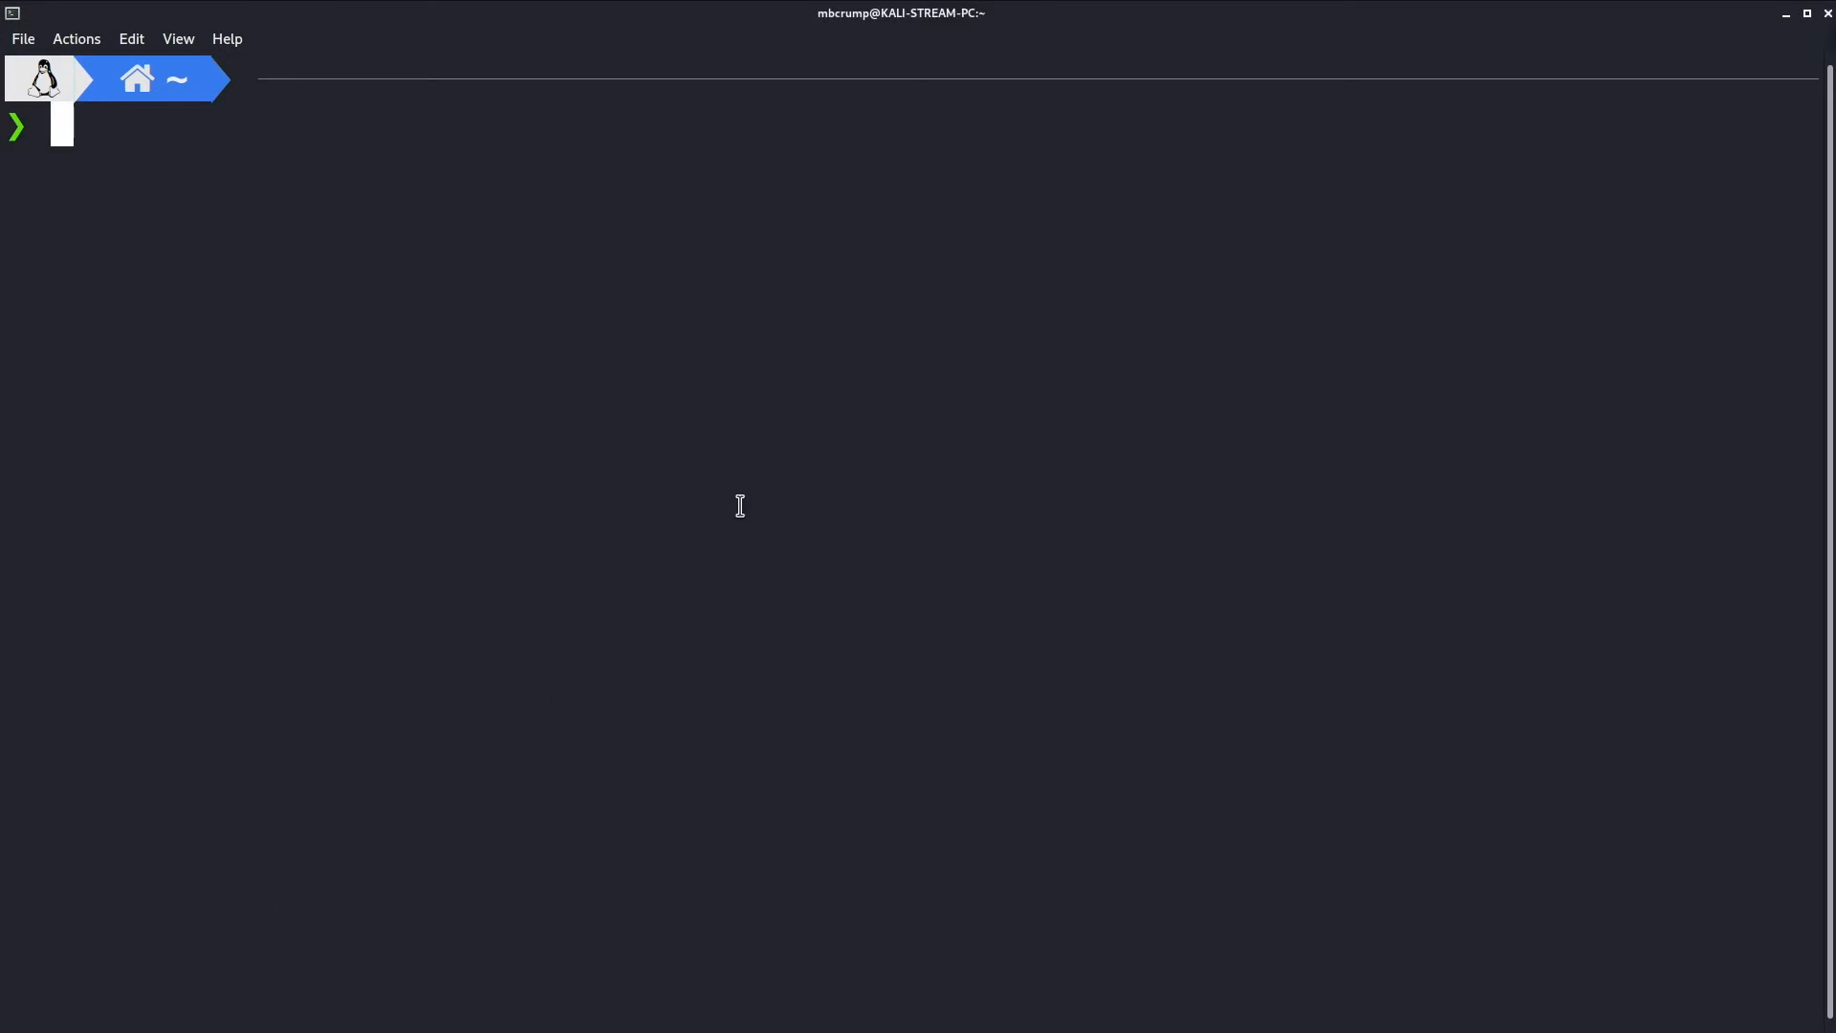
# Step: Create a tmp folder, download bluebomb-helper.sh, and confirm the 12 KB file with ls -l
pyautogui.write('mkdir tmp')
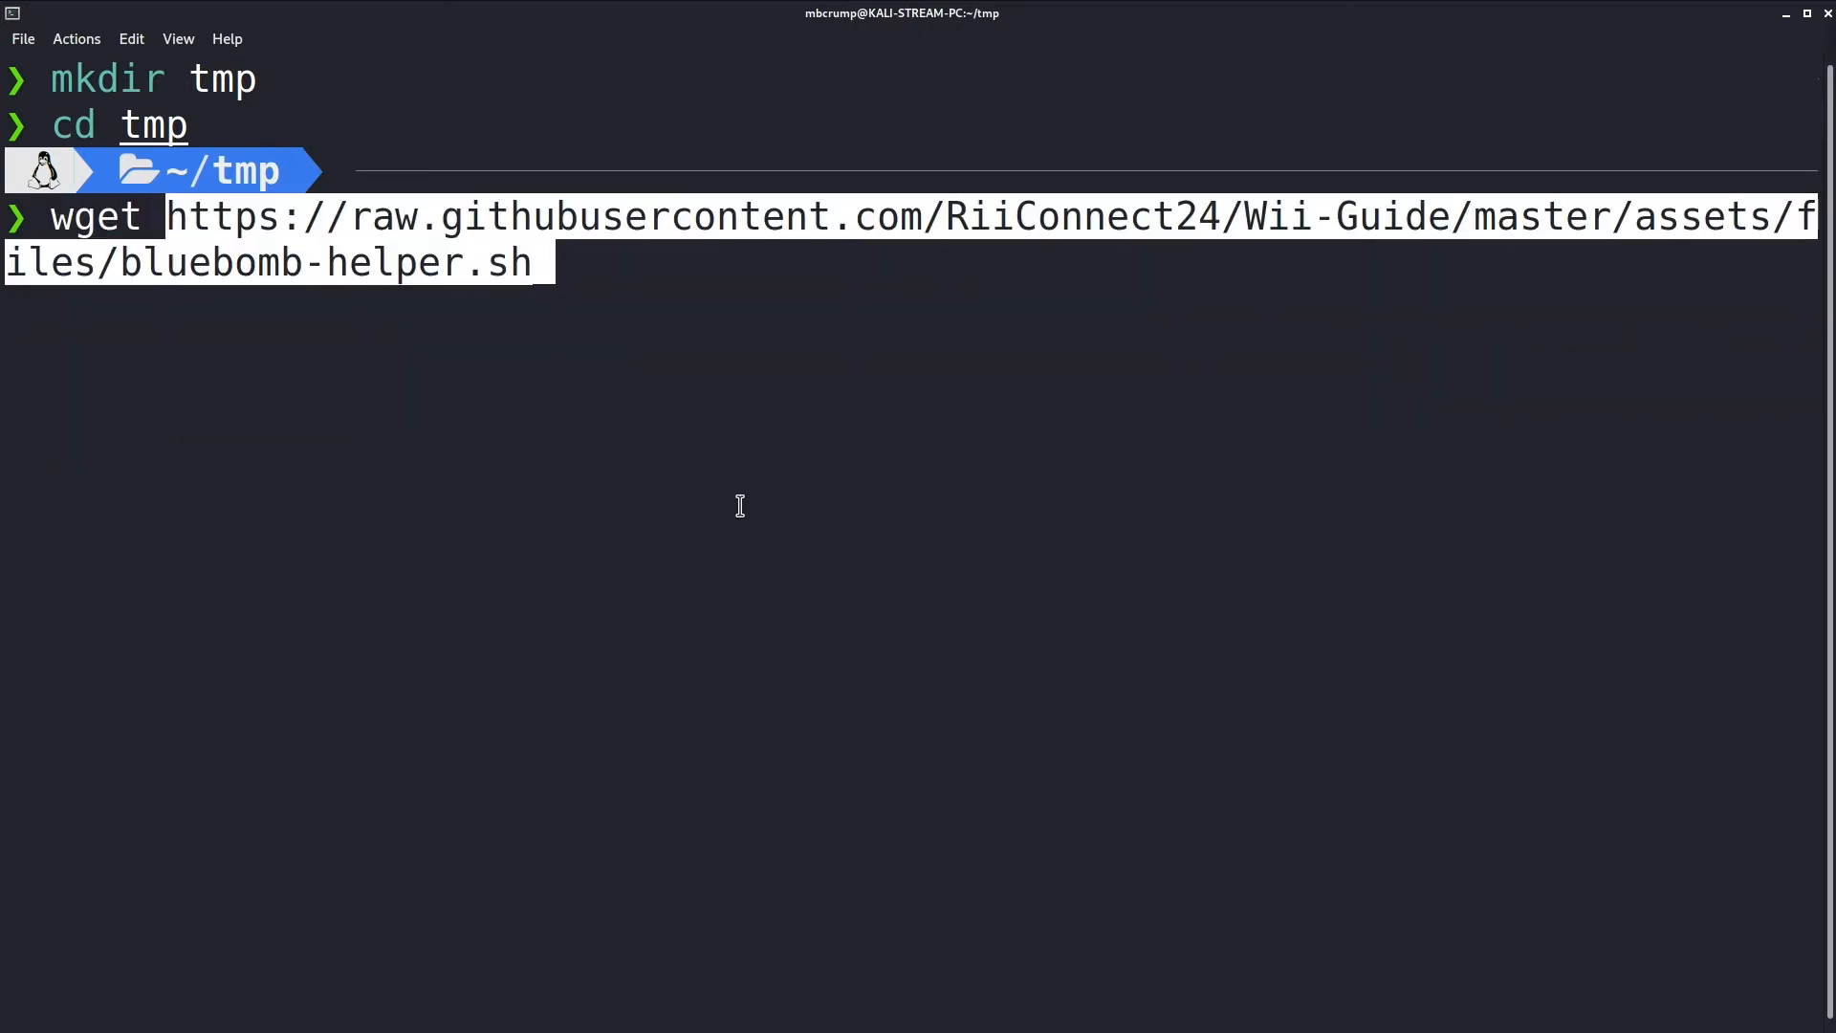
pyautogui.press('Return')
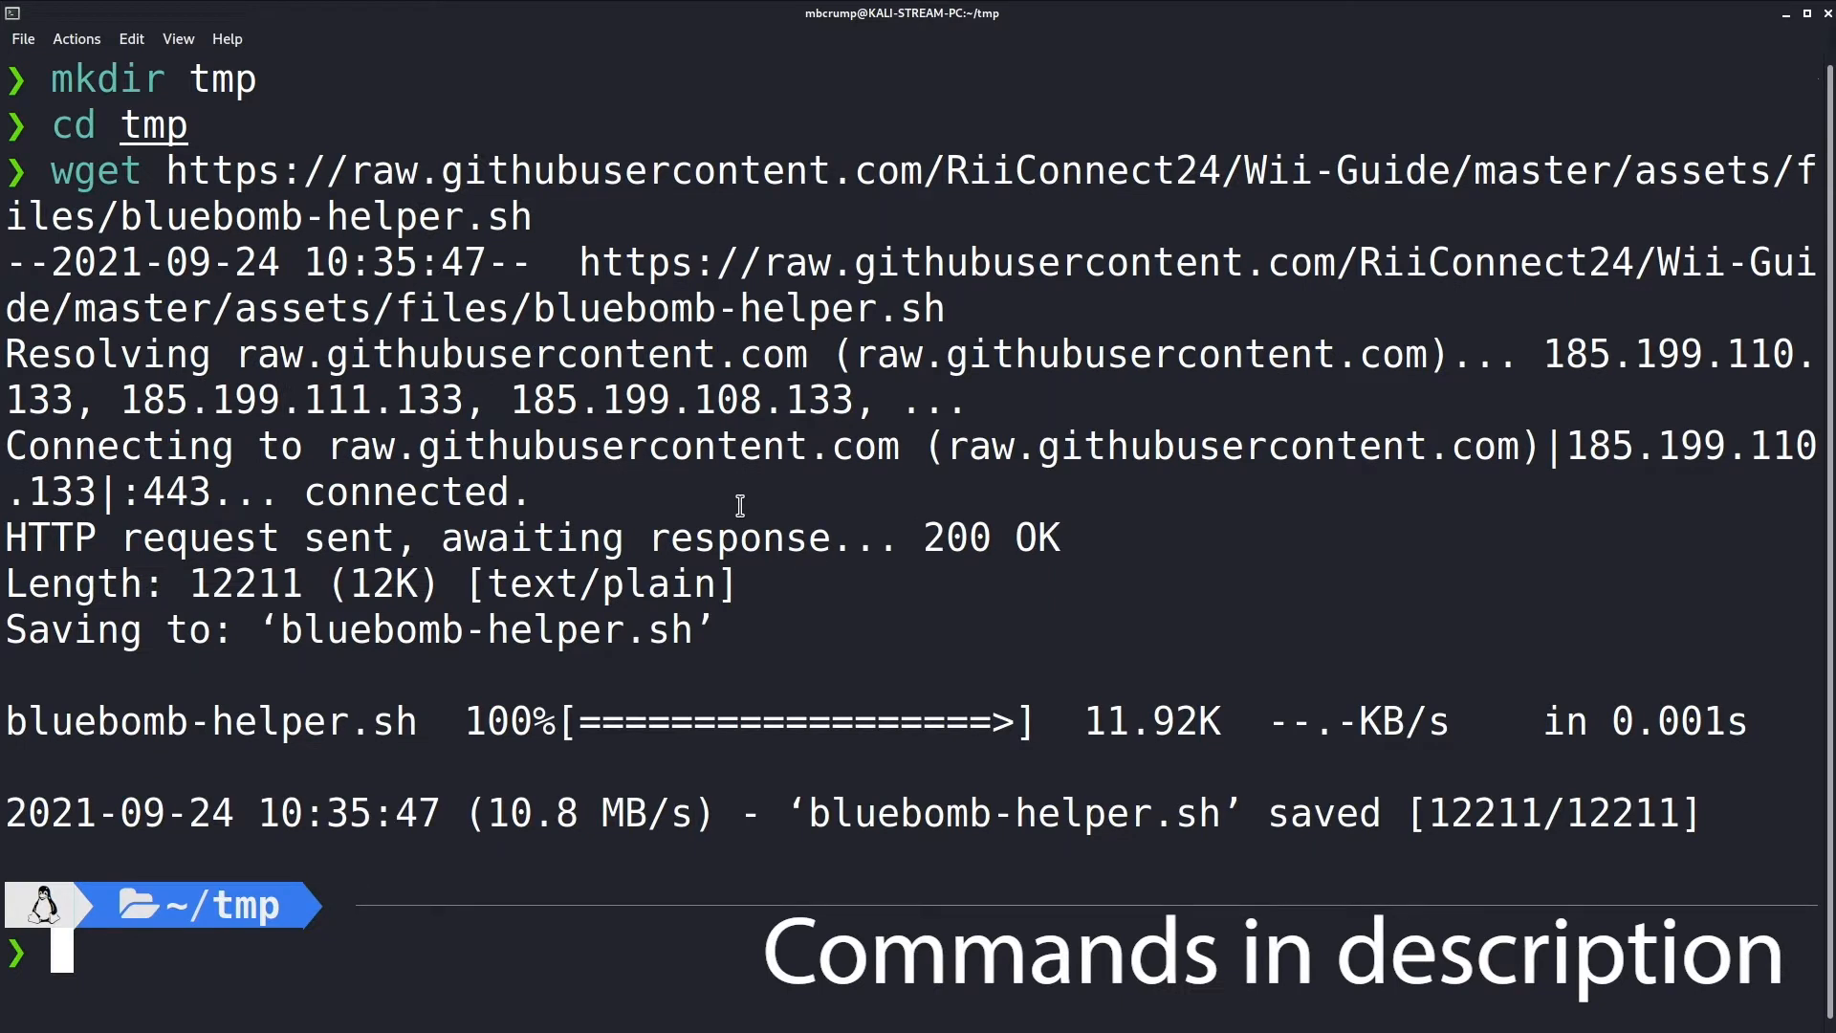
pyautogui.write('ls -l')
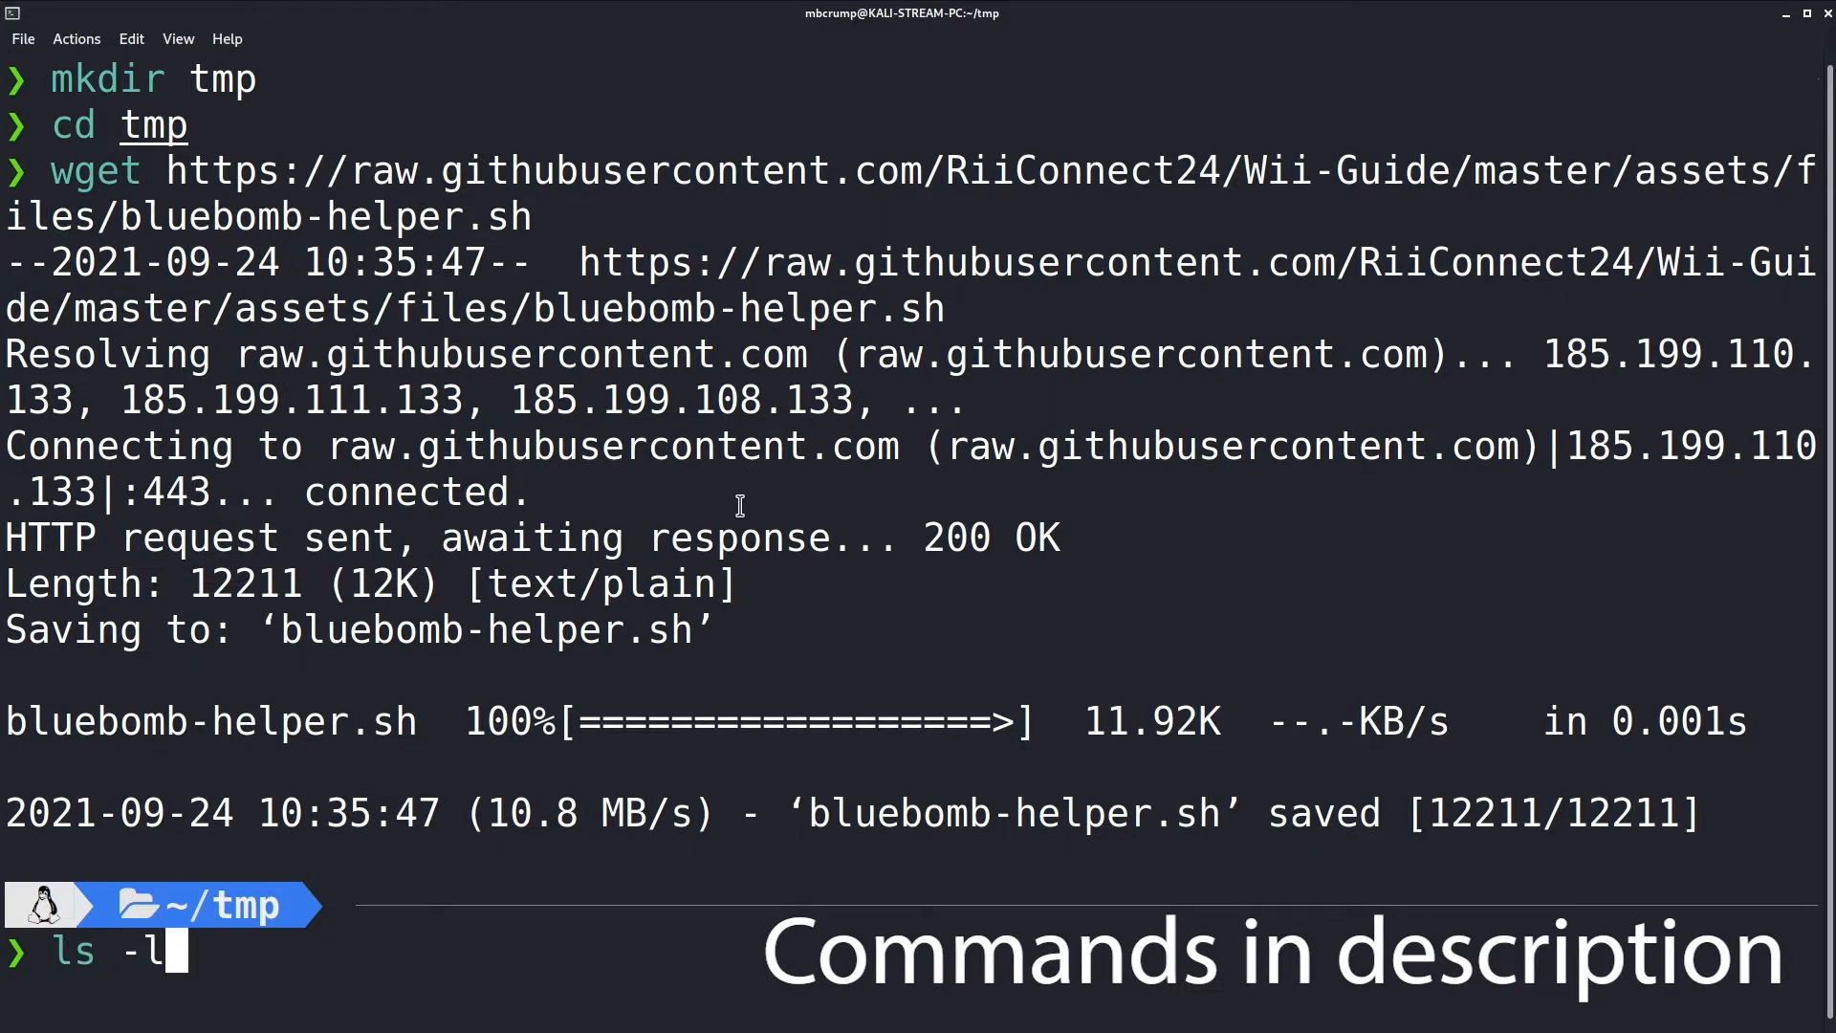
pyautogui.press('Return')
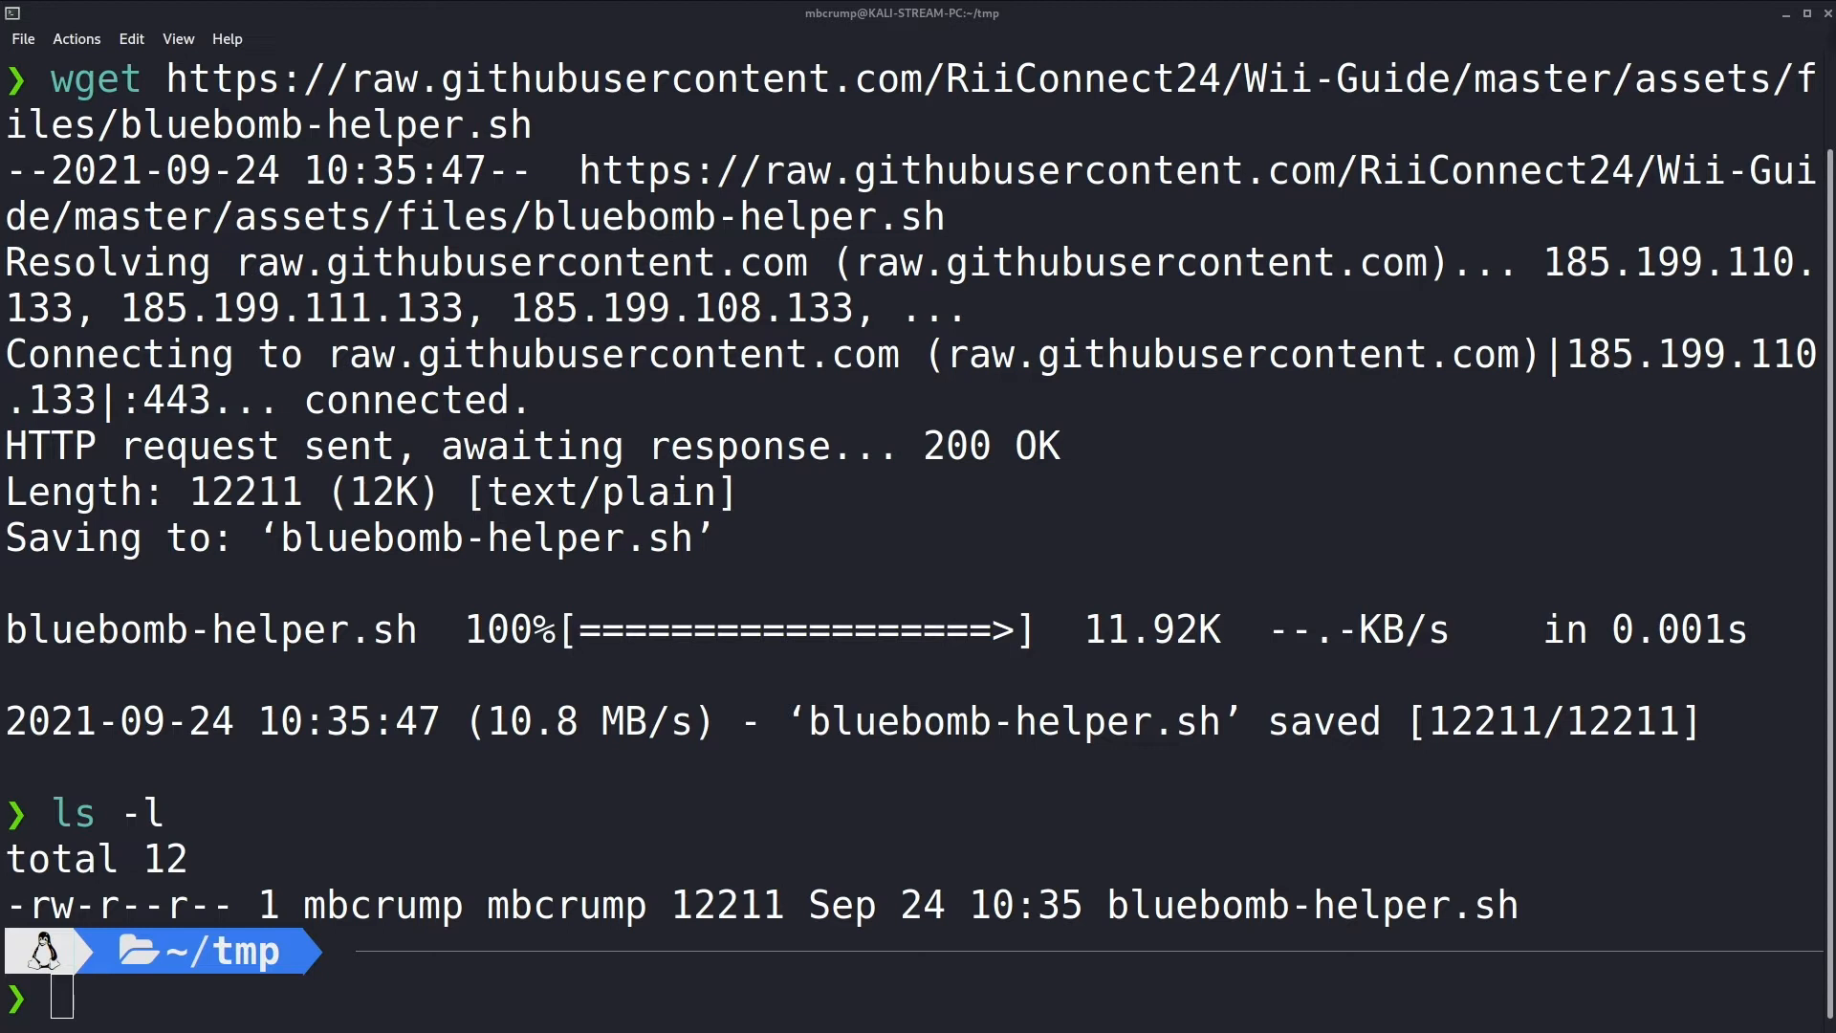
pyautogui.write('clear')
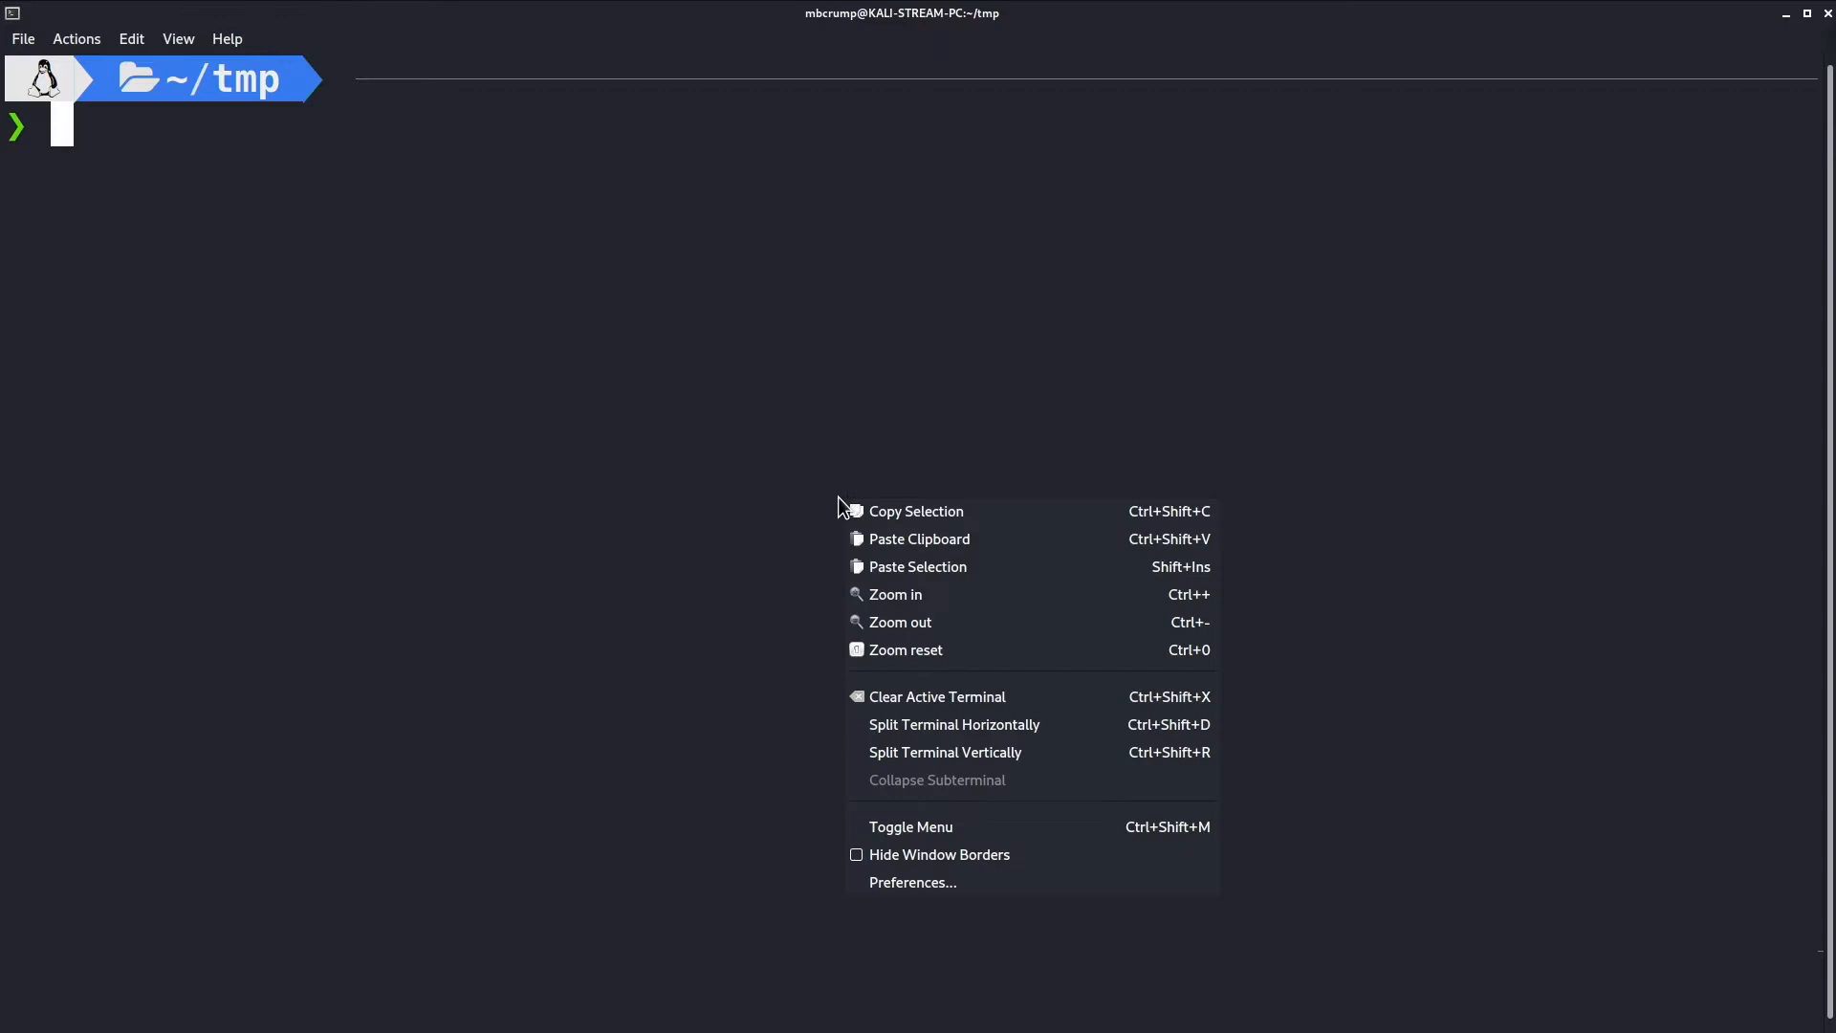
# Step: Make bluebomb-helper.sh executable with chmod +x and launch it with sudo
pyautogui.click(919, 539)
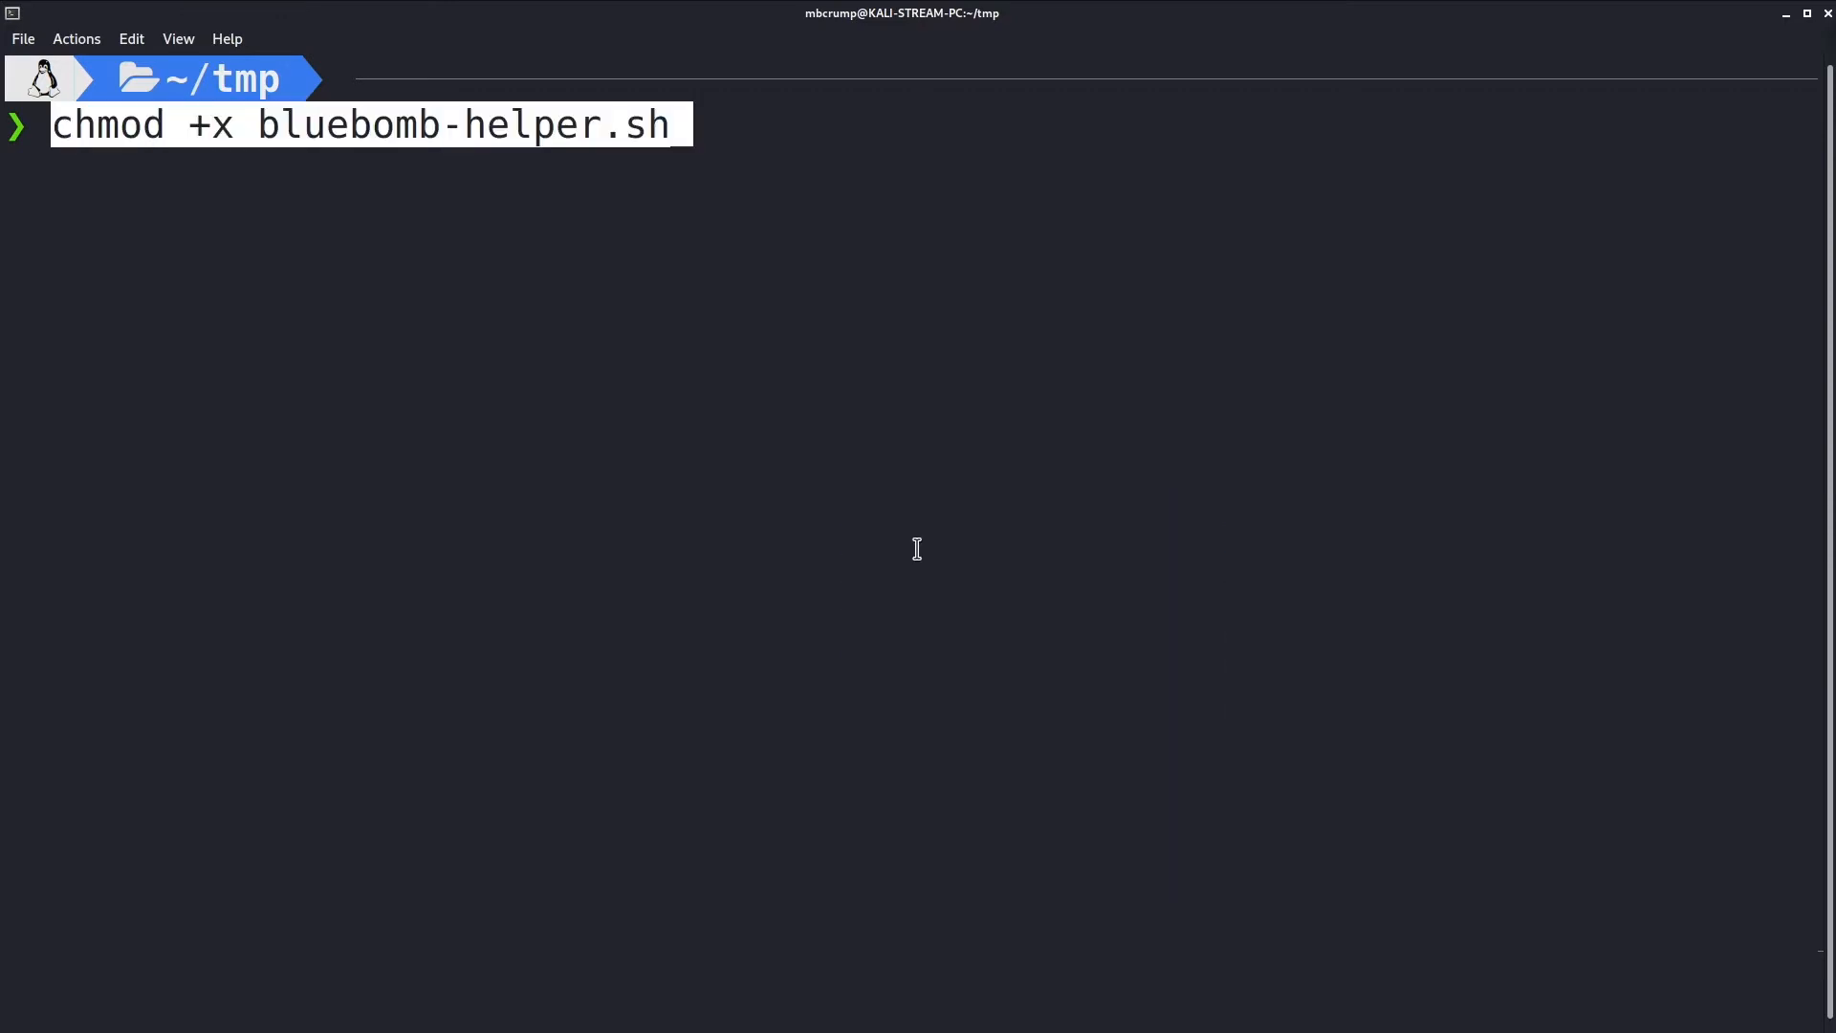
pyautogui.press('Return')
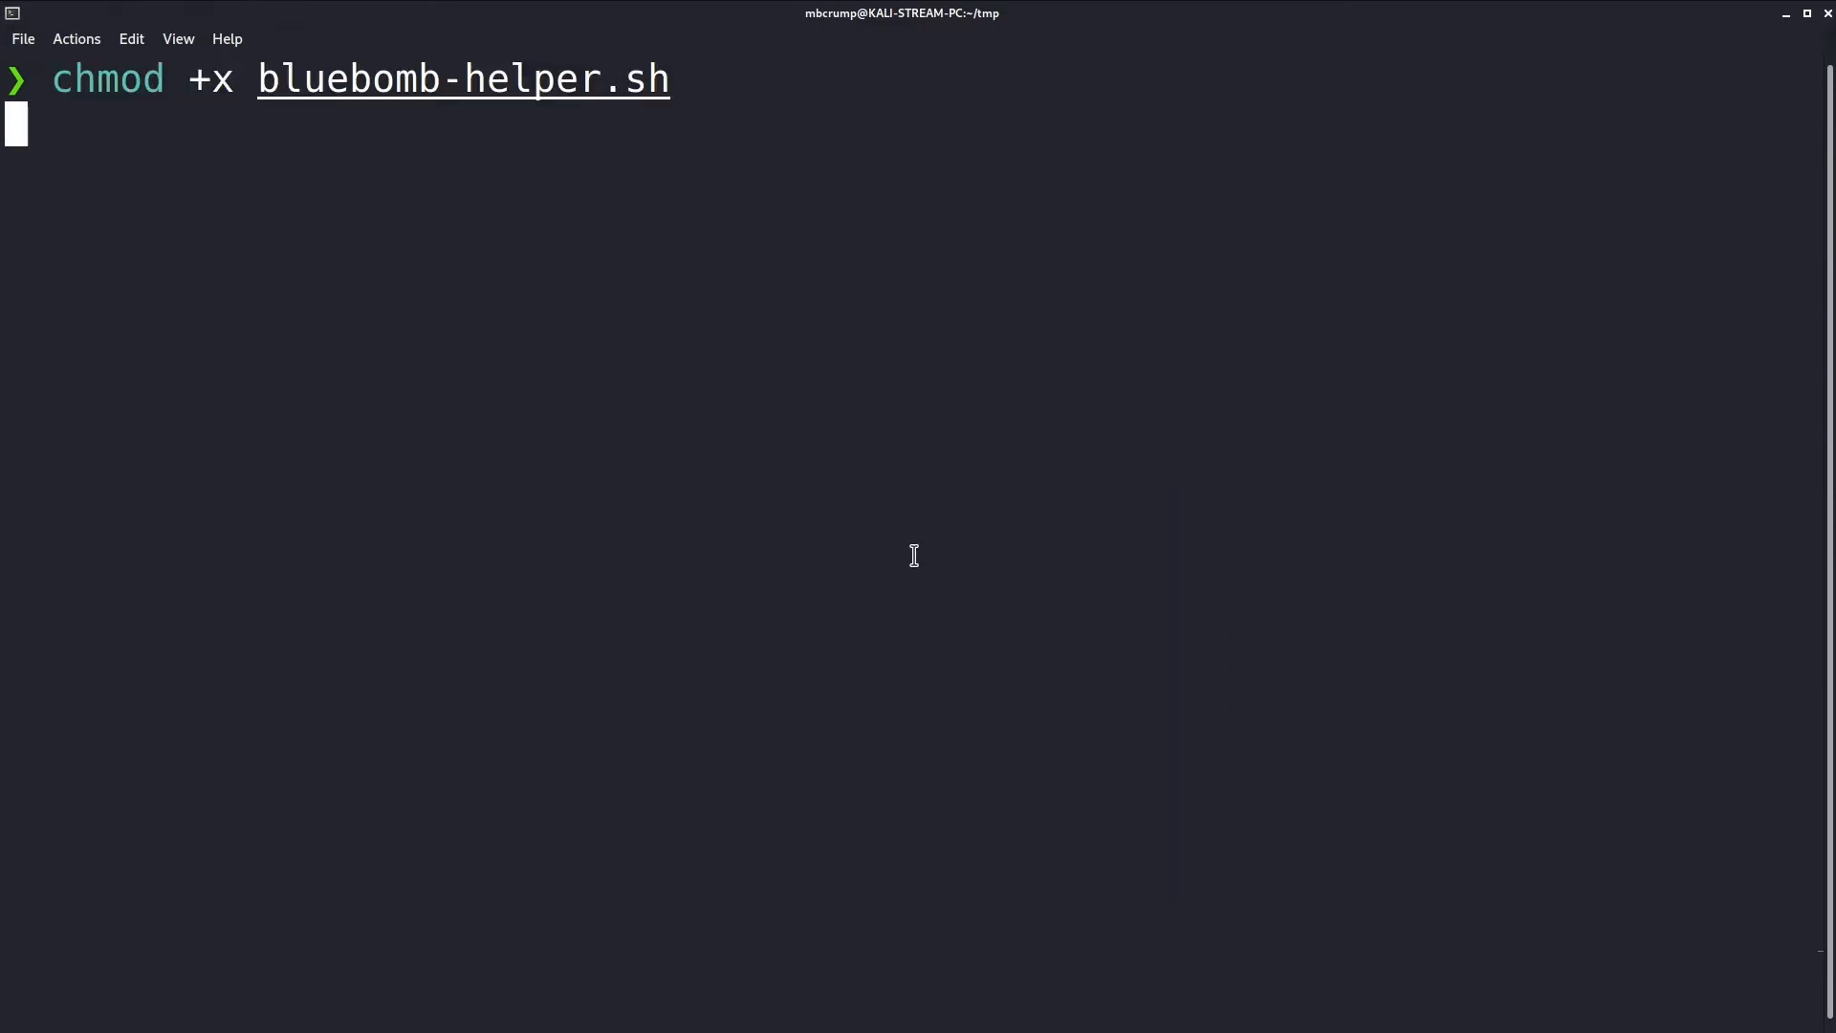
pyautogui.press('Return')
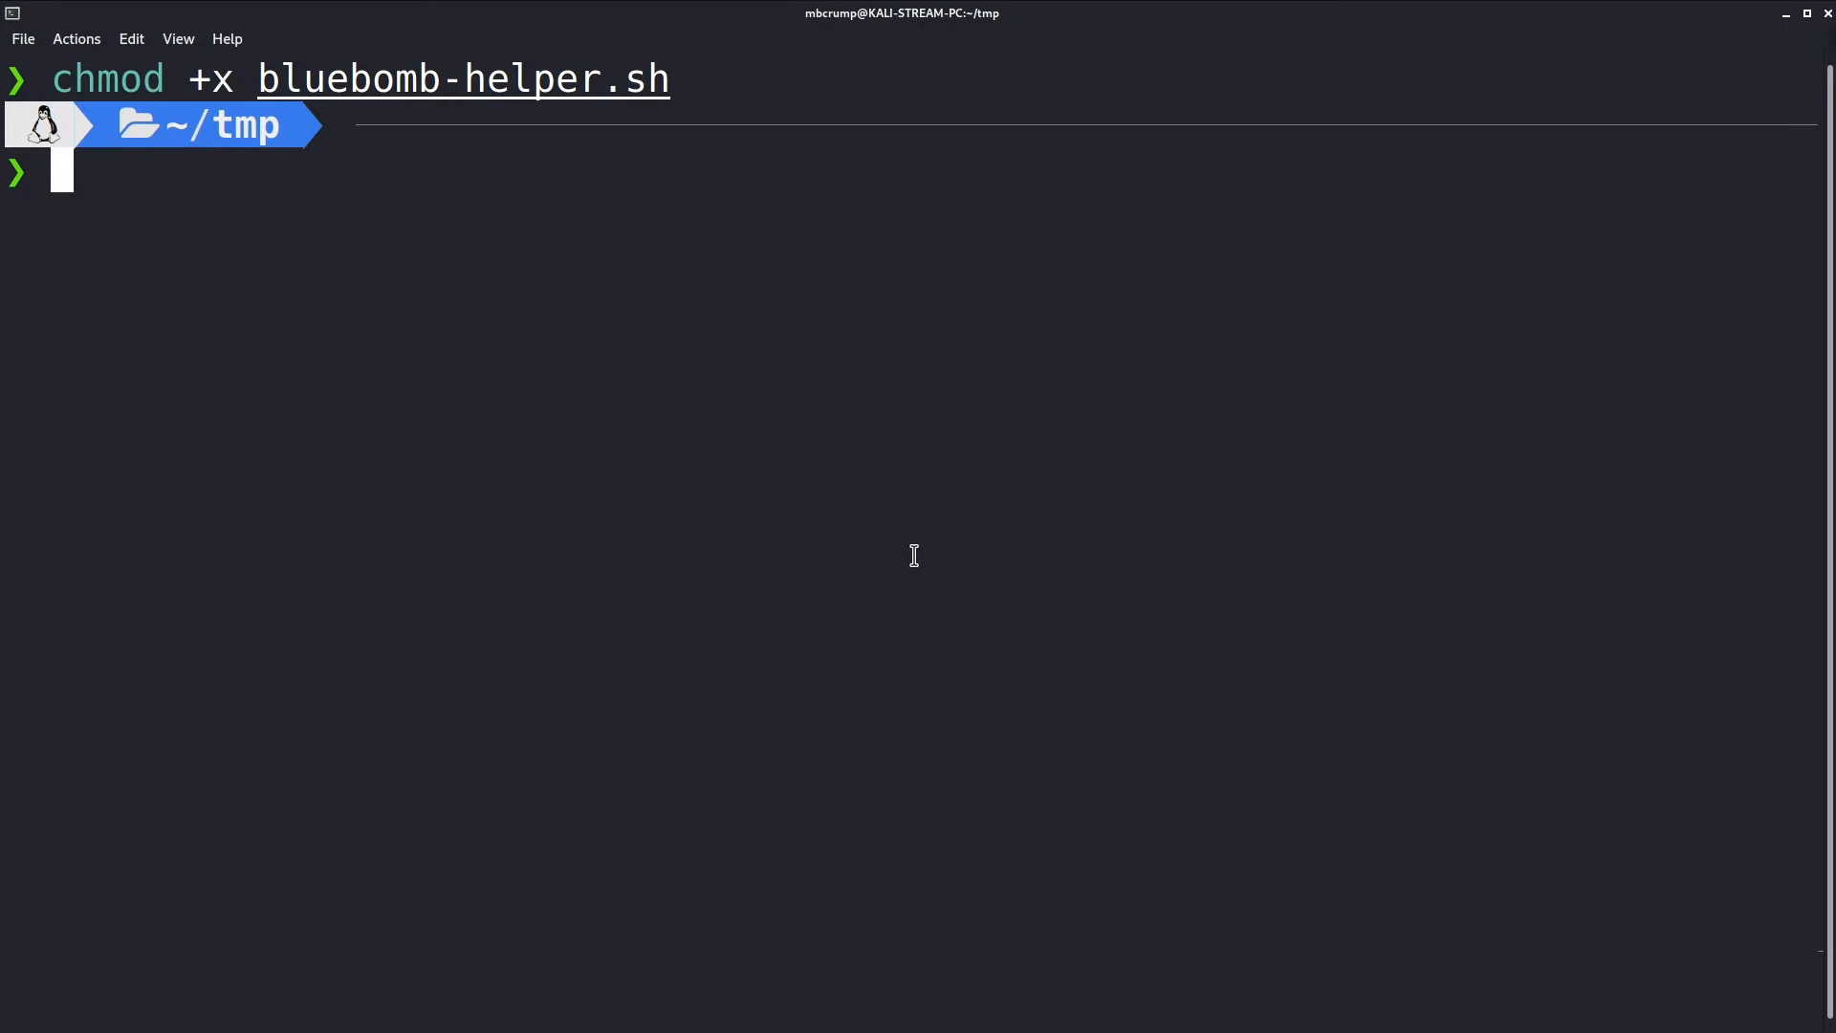
pyautogui.write('sudo ./bluebomb-helper.sh')
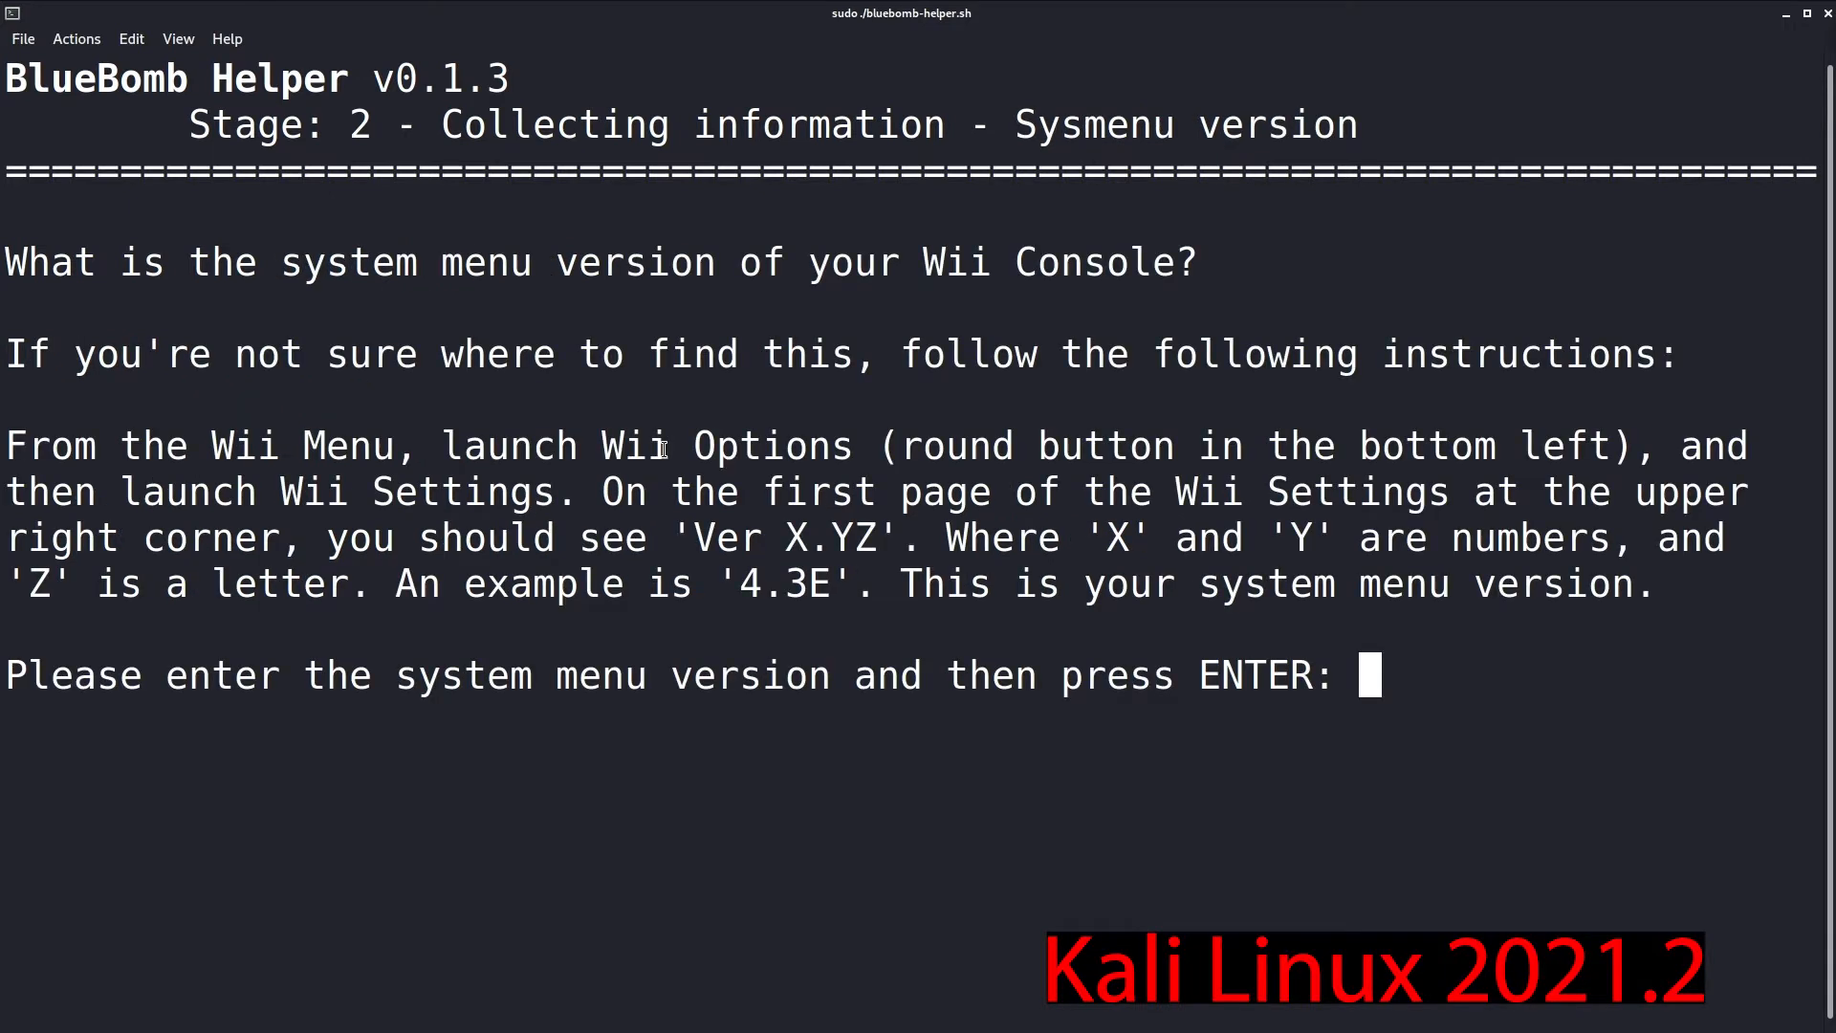
# Step: Enter Wii system menu version 4.3 and answer yes to run BlueBomb
pyautogui.write('4.3')
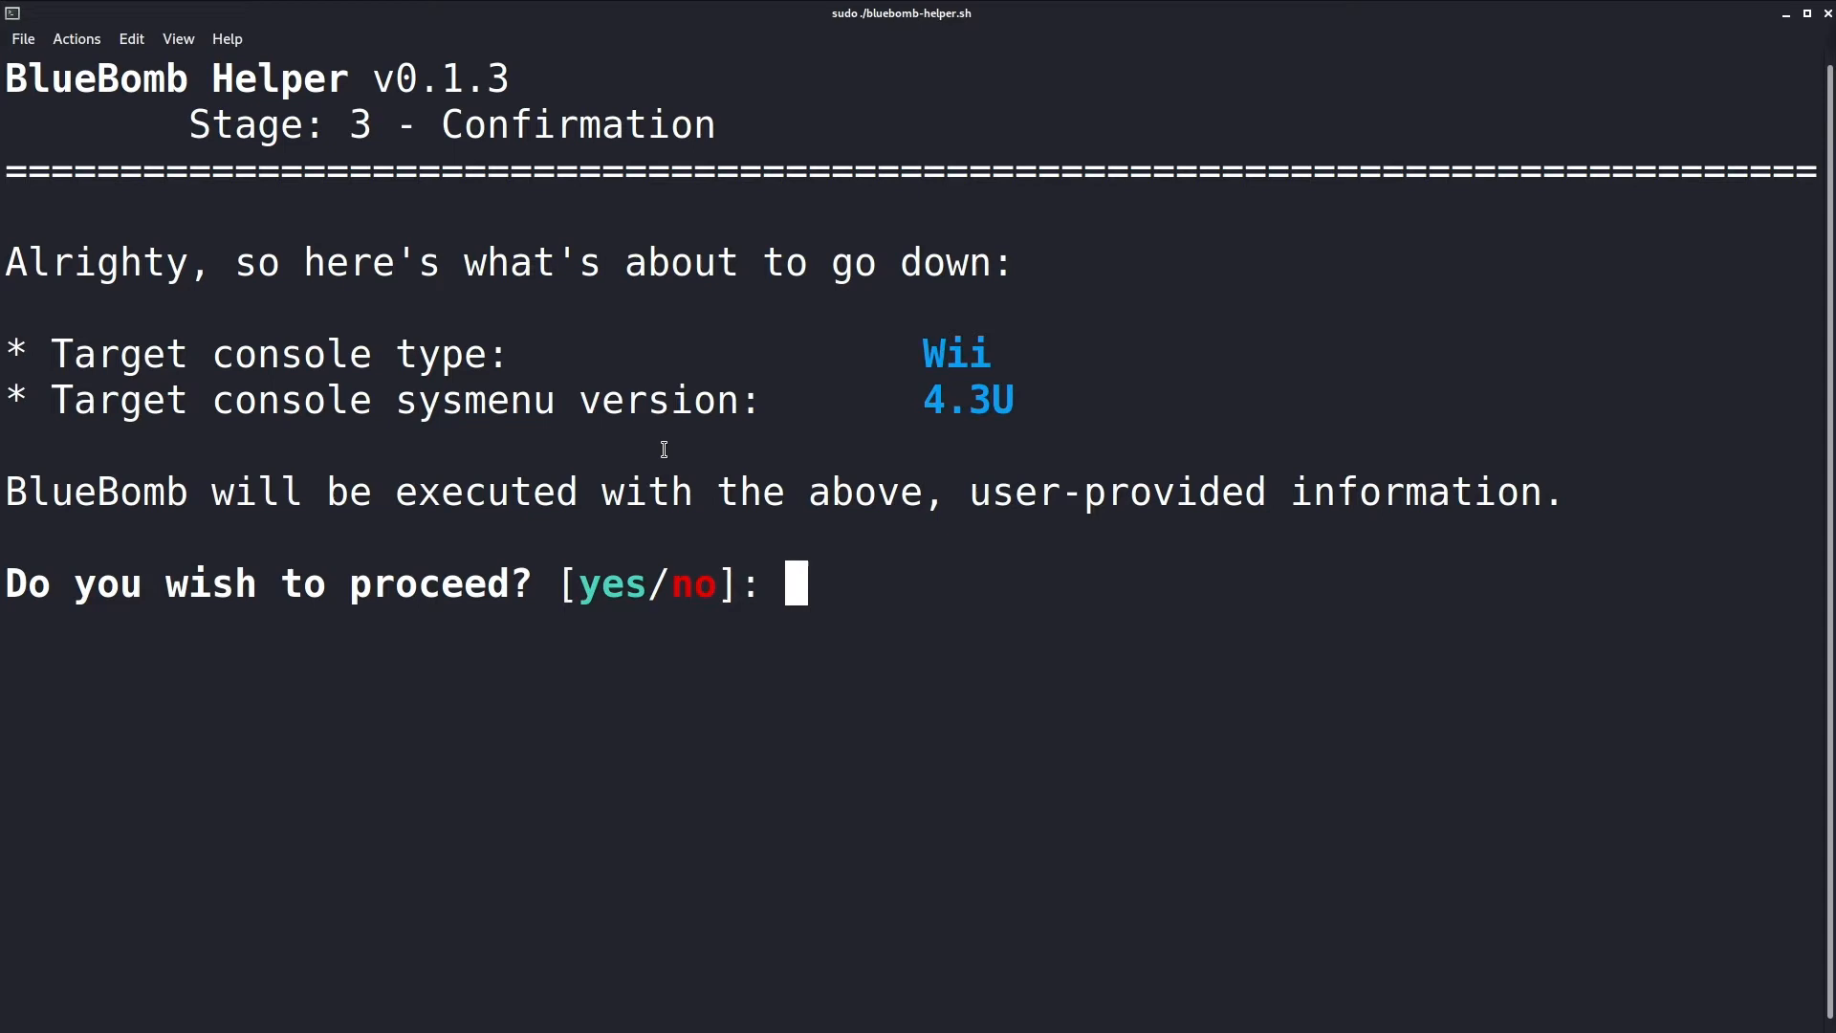
pyautogui.write('yes')
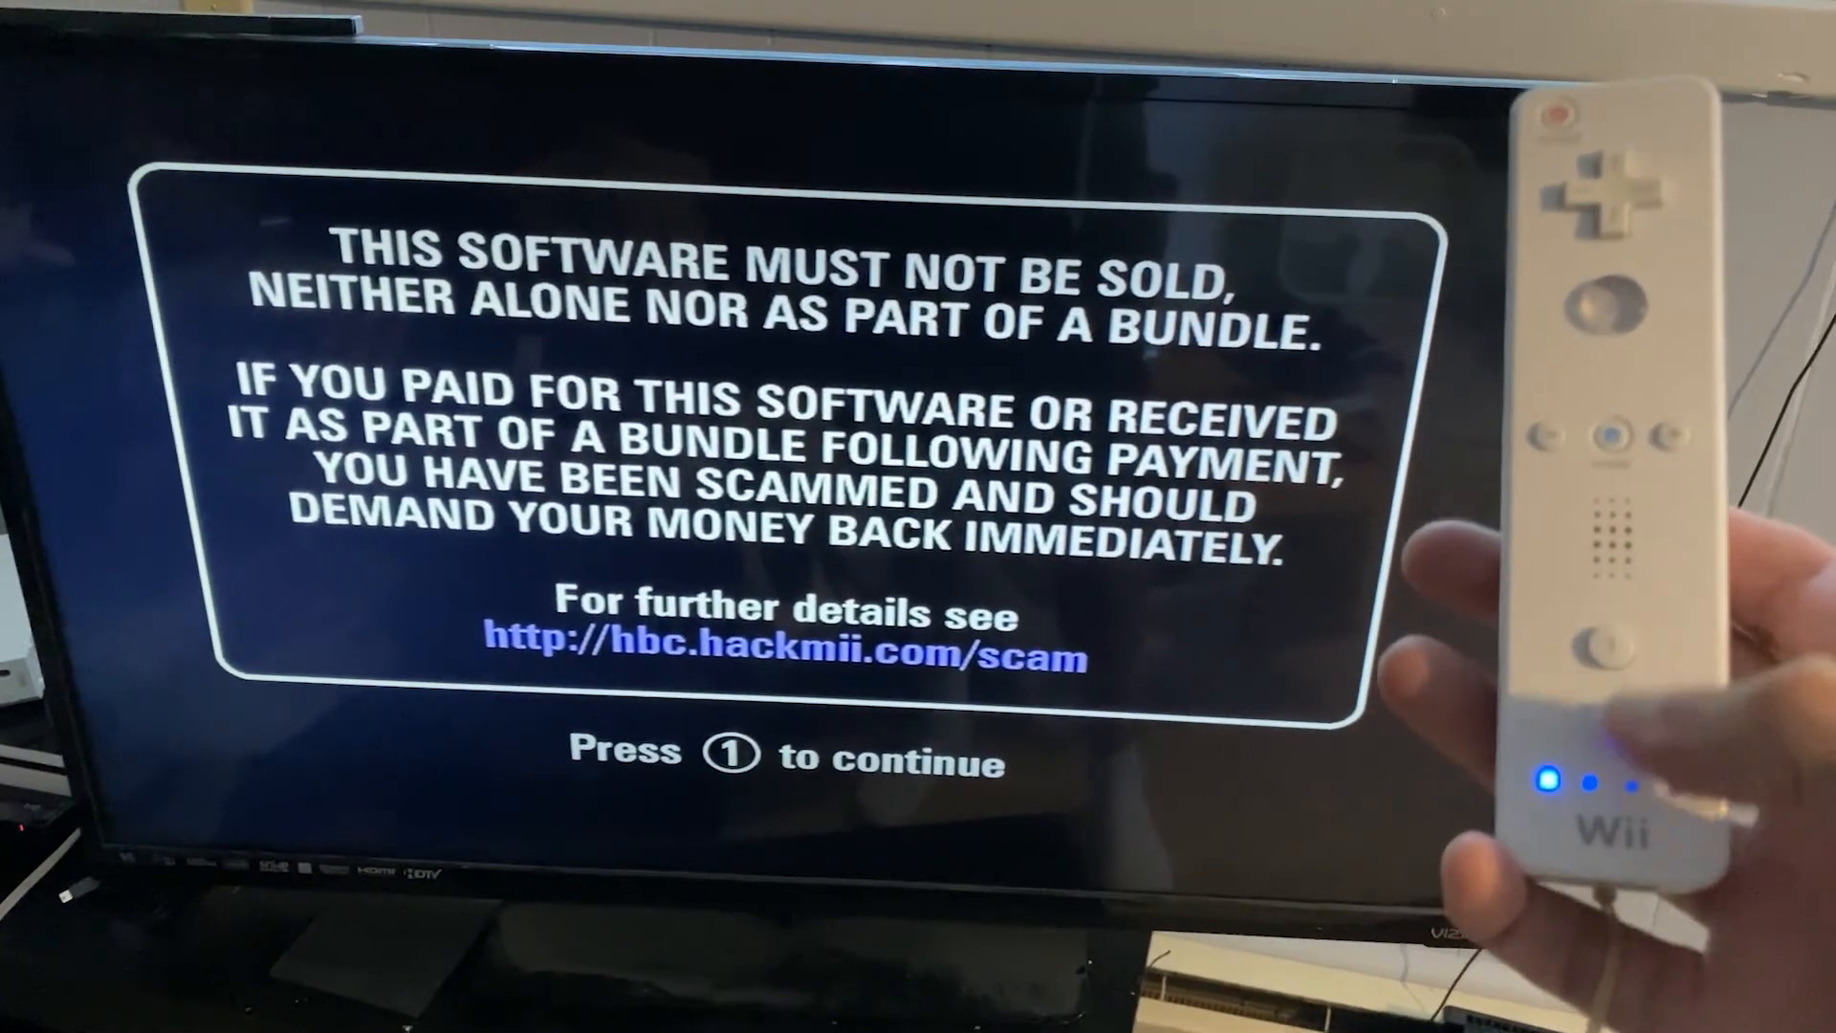
# Step: Get past the not-for-sale warning and install the Homebrew Channel
pyautogui.press('1')
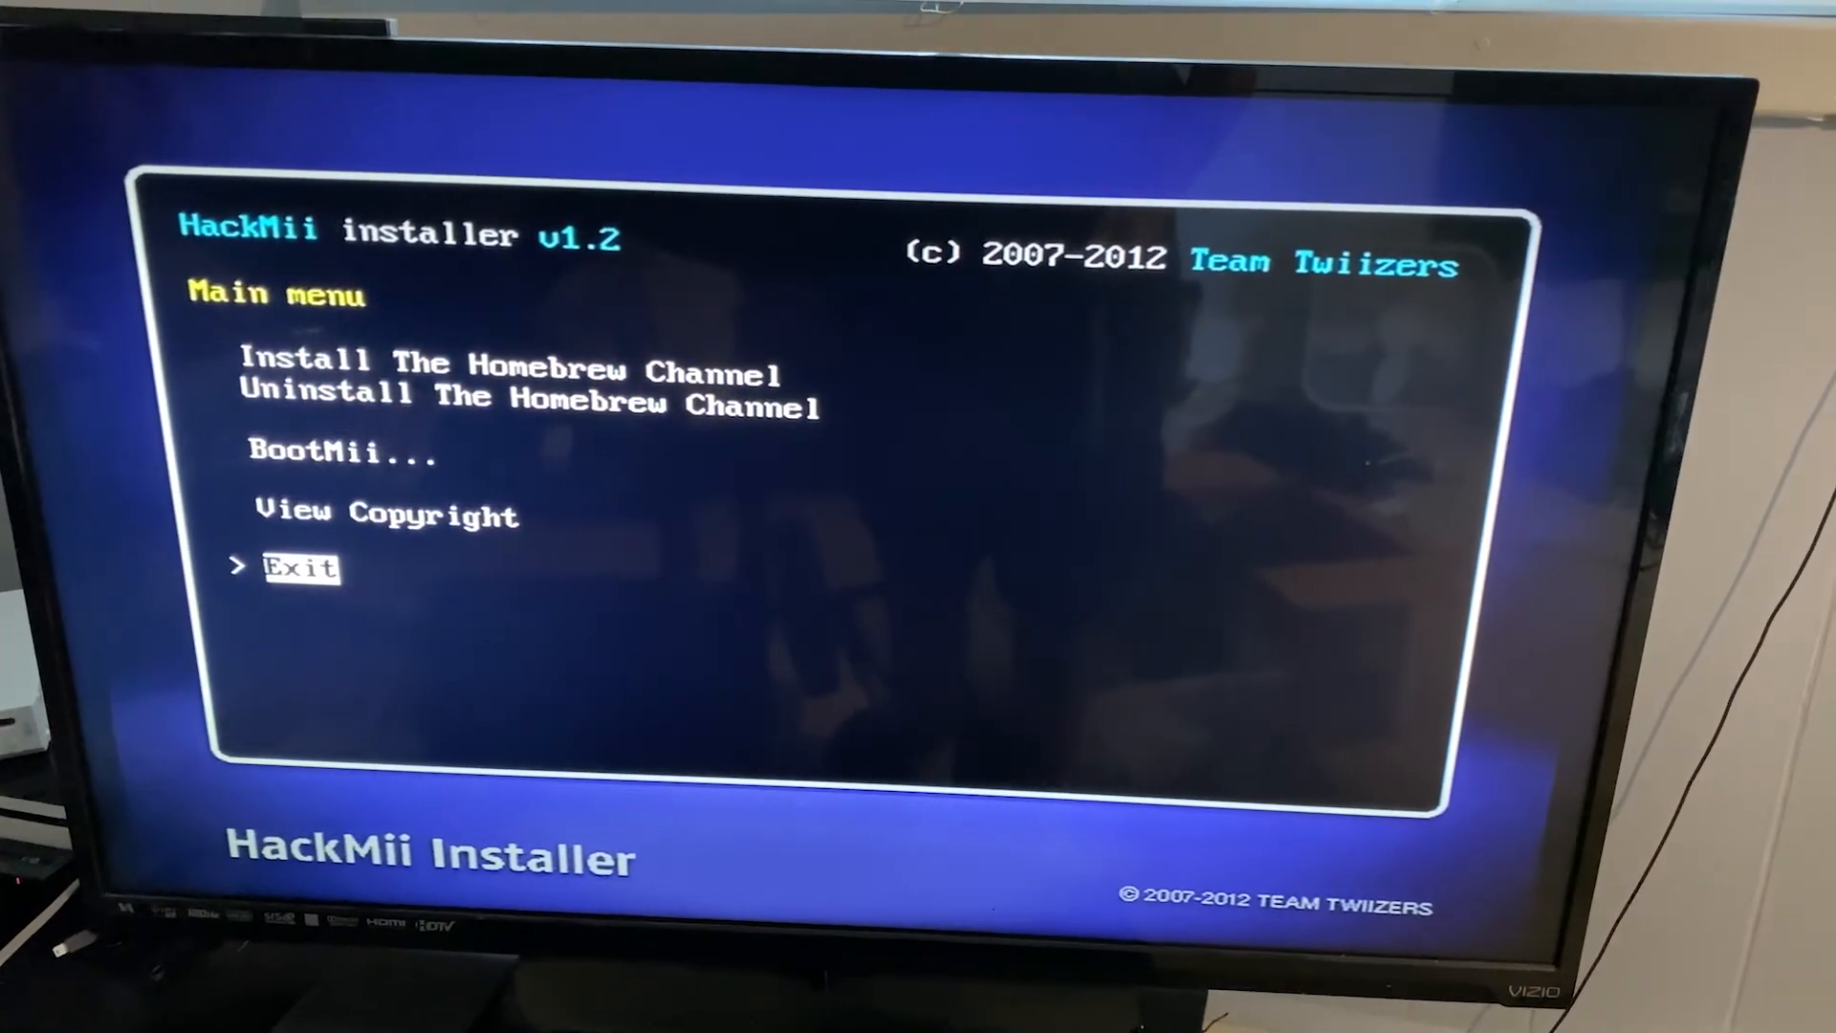
pyautogui.press('up')
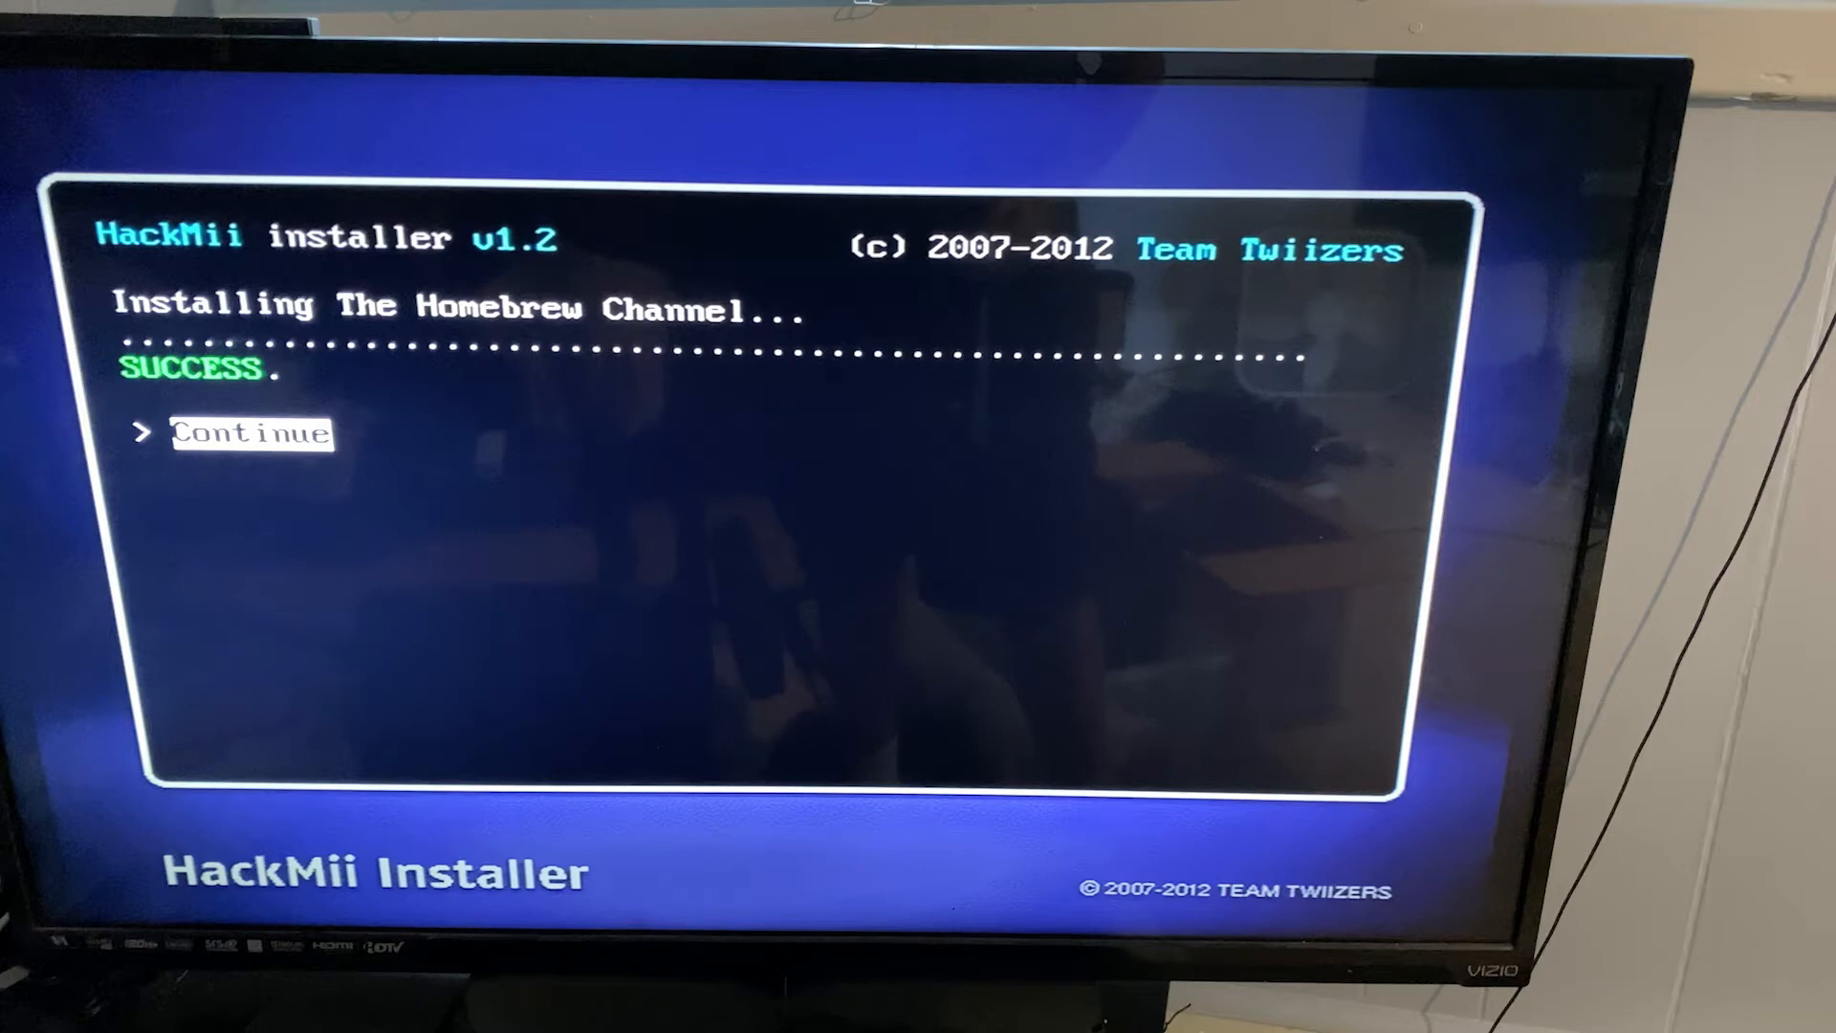
# Step: Continue after SUCCESS, back out of BootMii install, and choose BootMii as IOS
pyautogui.click(251, 436)
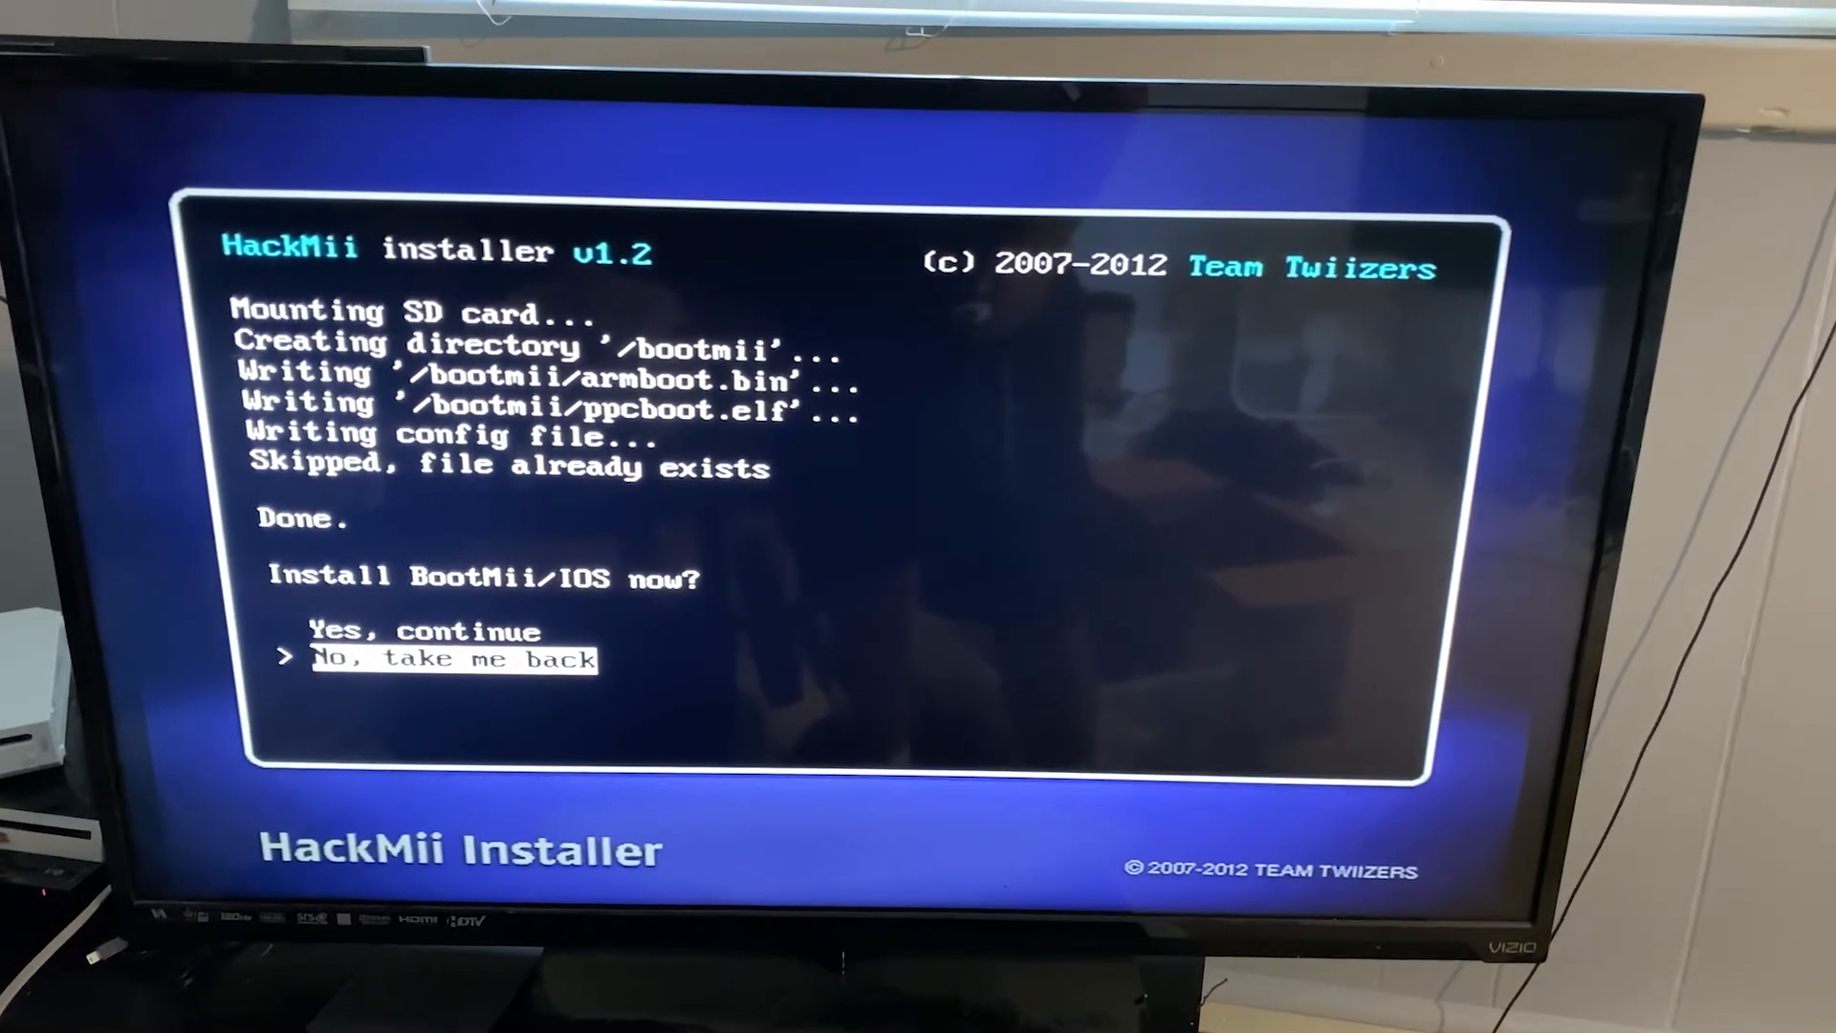
pyautogui.press('up')
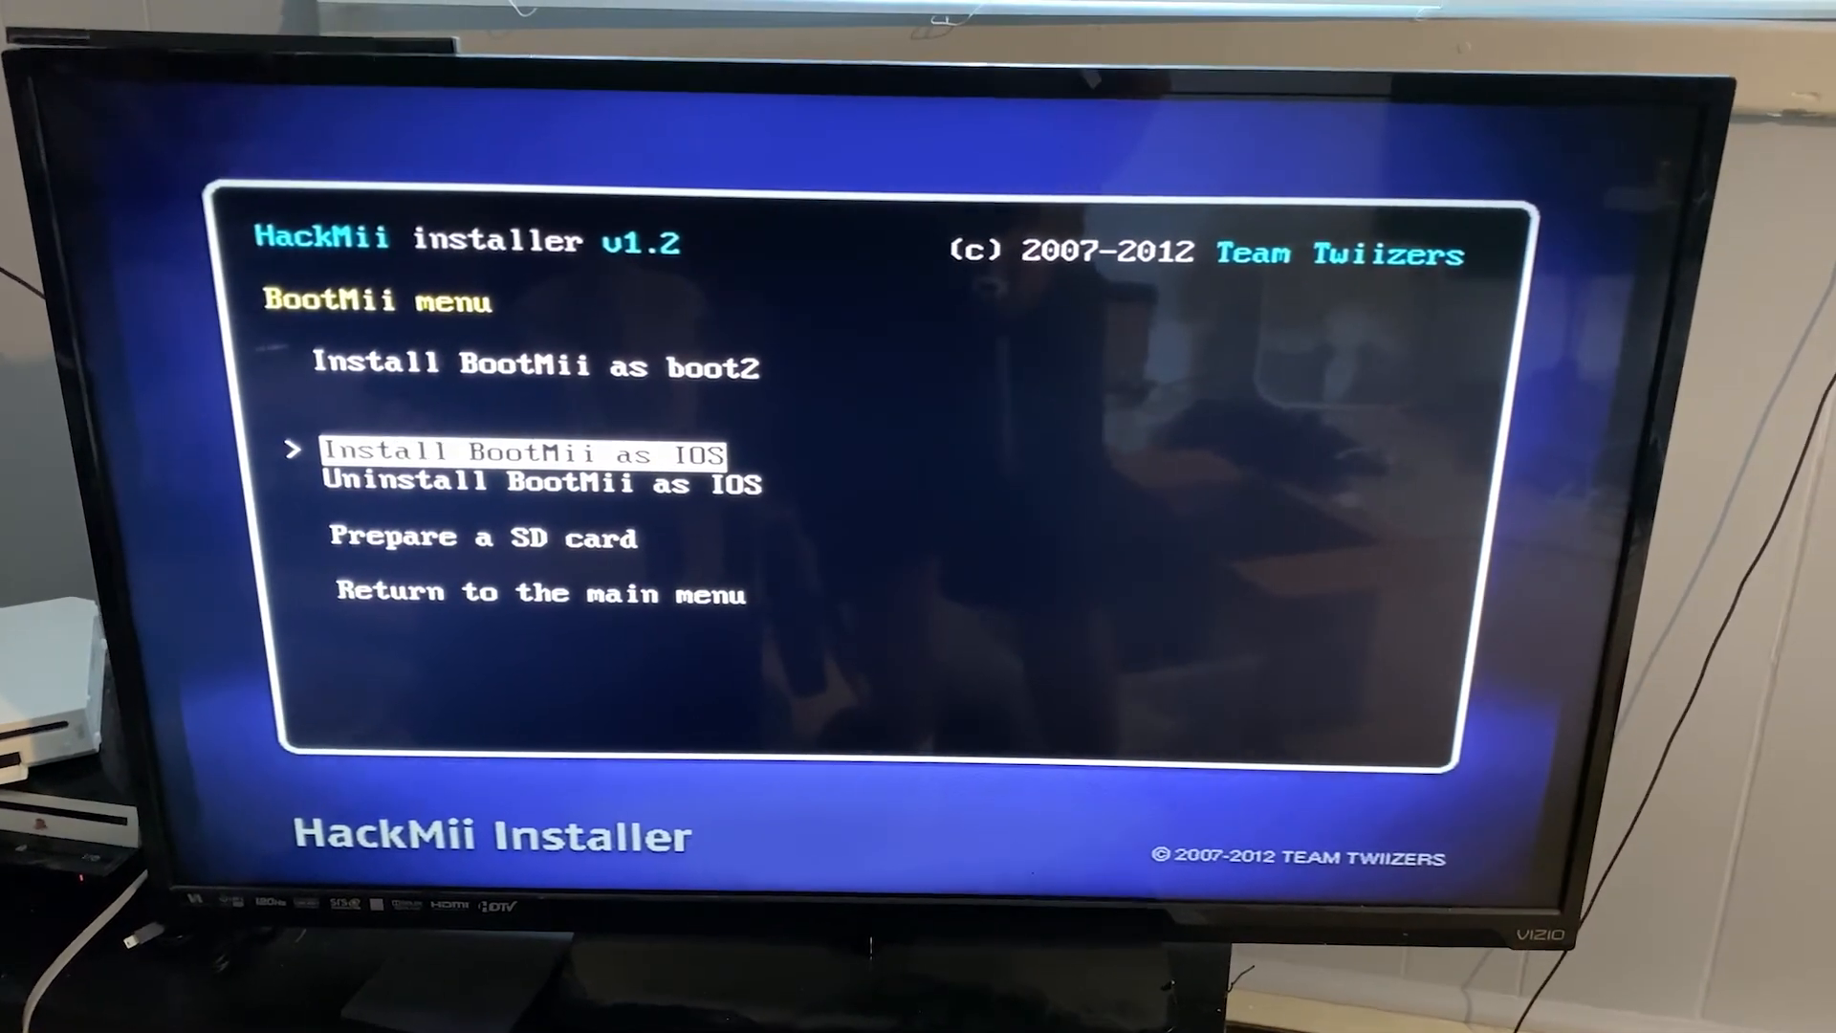
pyautogui.press('down')
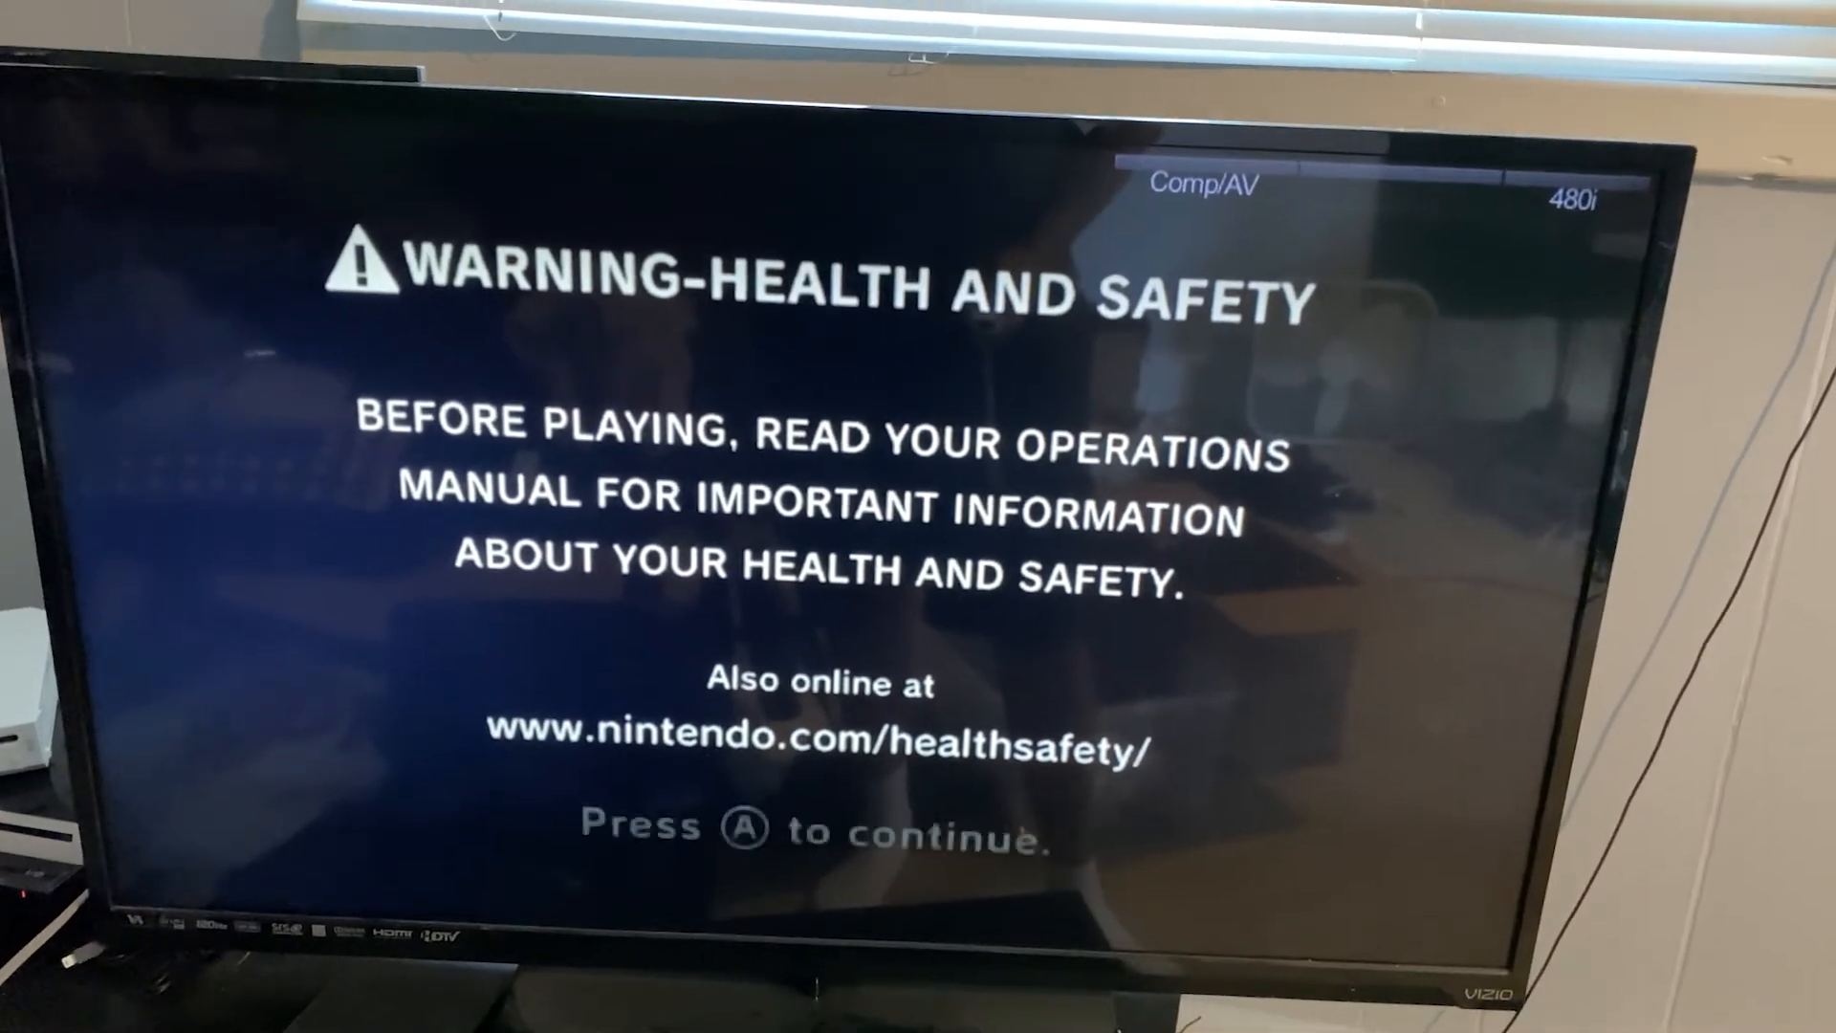
# Step: Get past the health and safety screen and shut down the Wii
pyautogui.press('A')
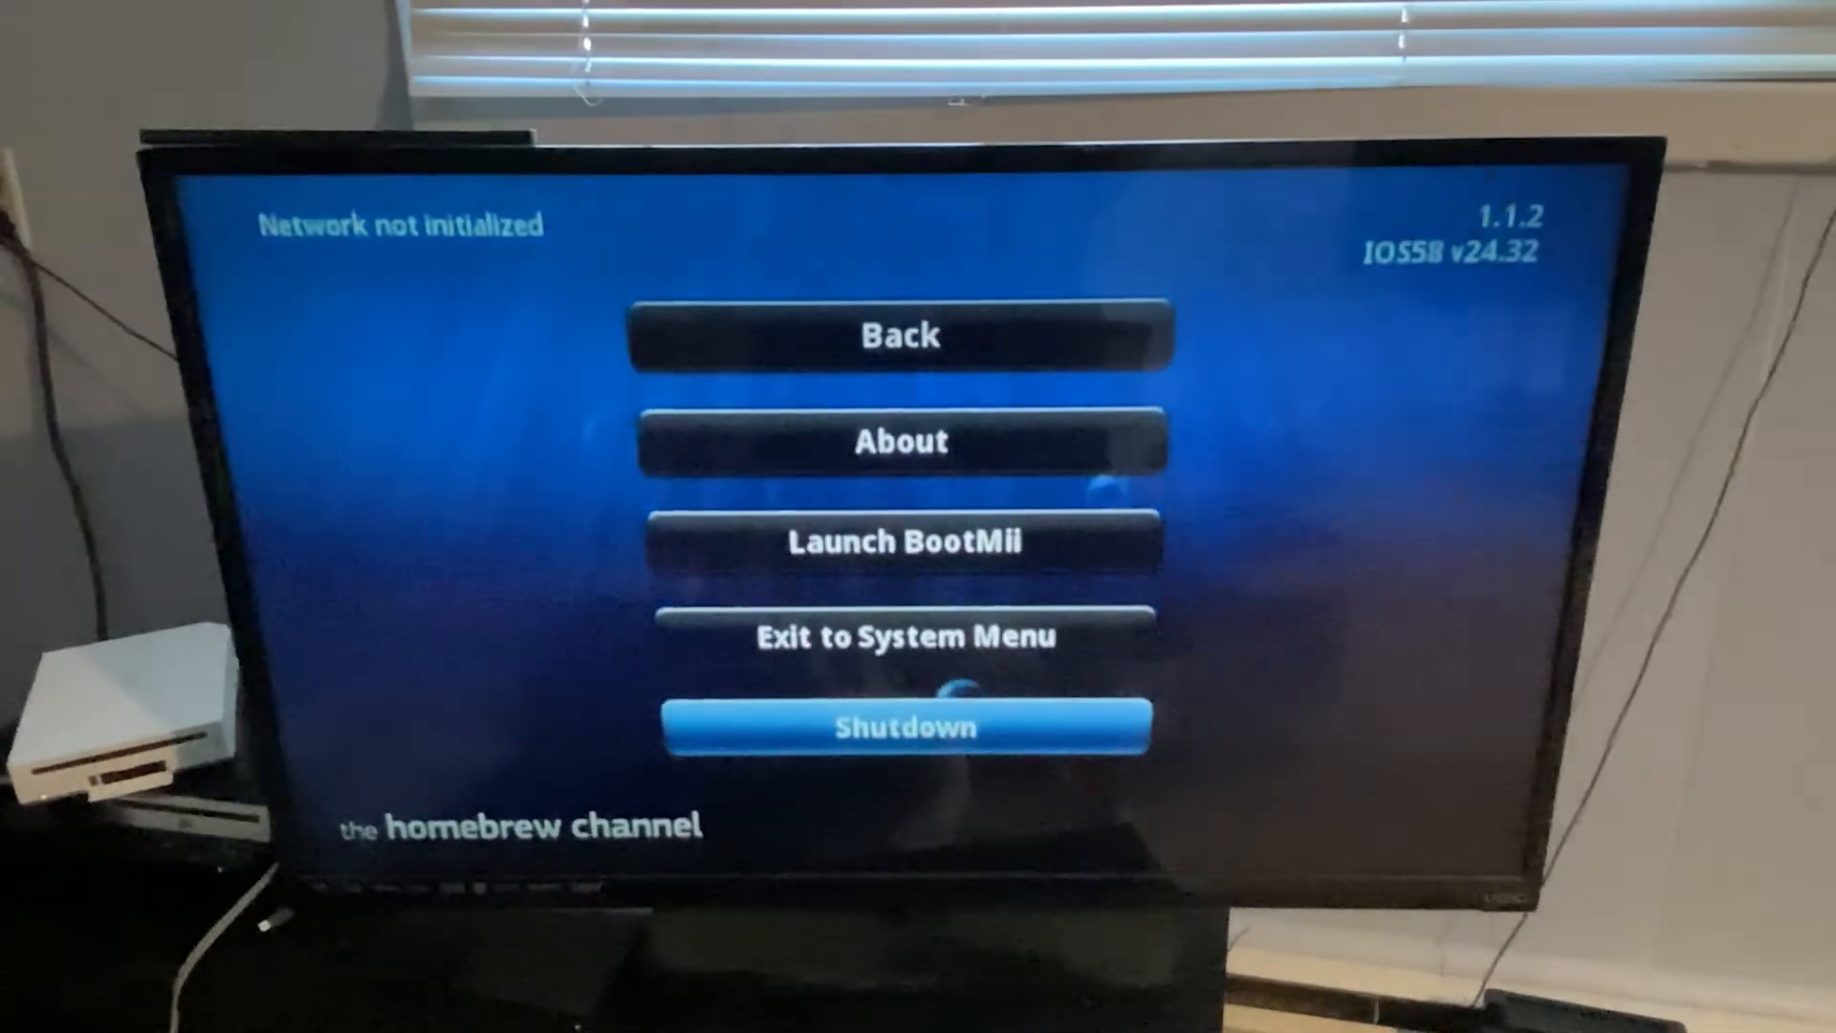
pyautogui.click(903, 726)
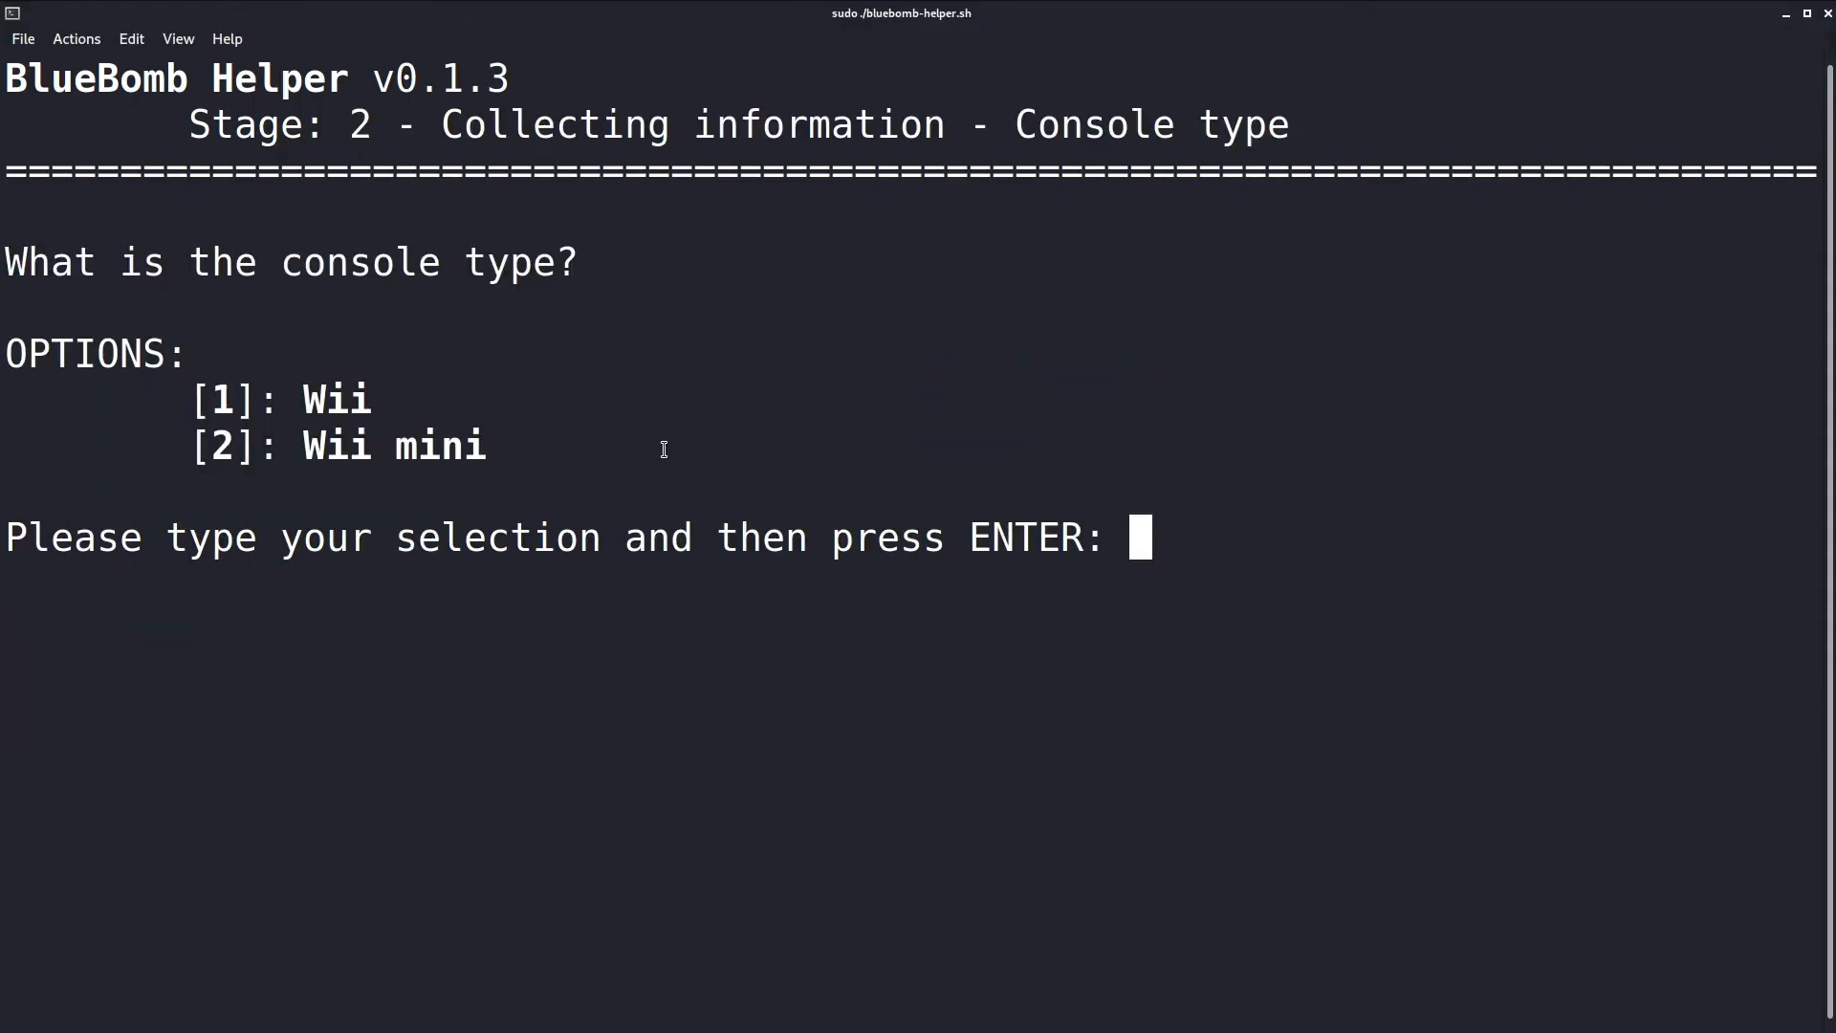
# Step: Choose Wii mini (2) and USA (1) in BlueBomb Helper, then confirm with yes
pyautogui.write('2')
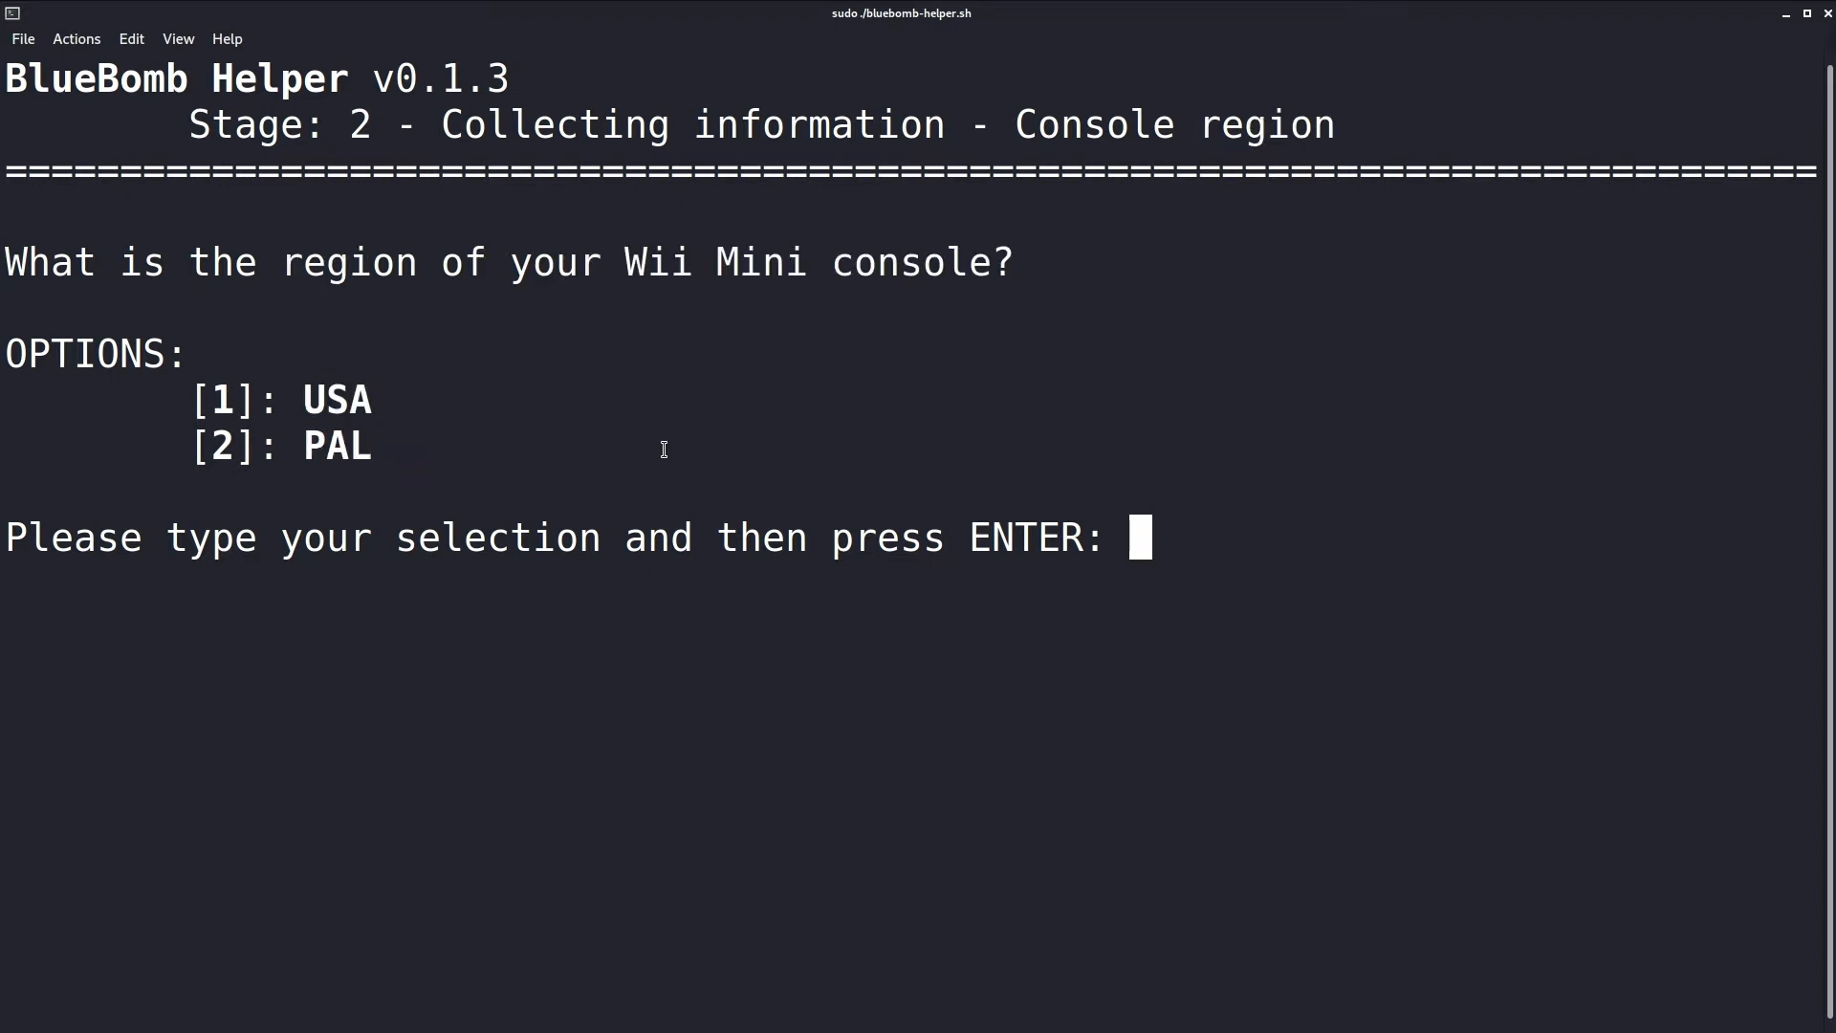
pyautogui.write('1')
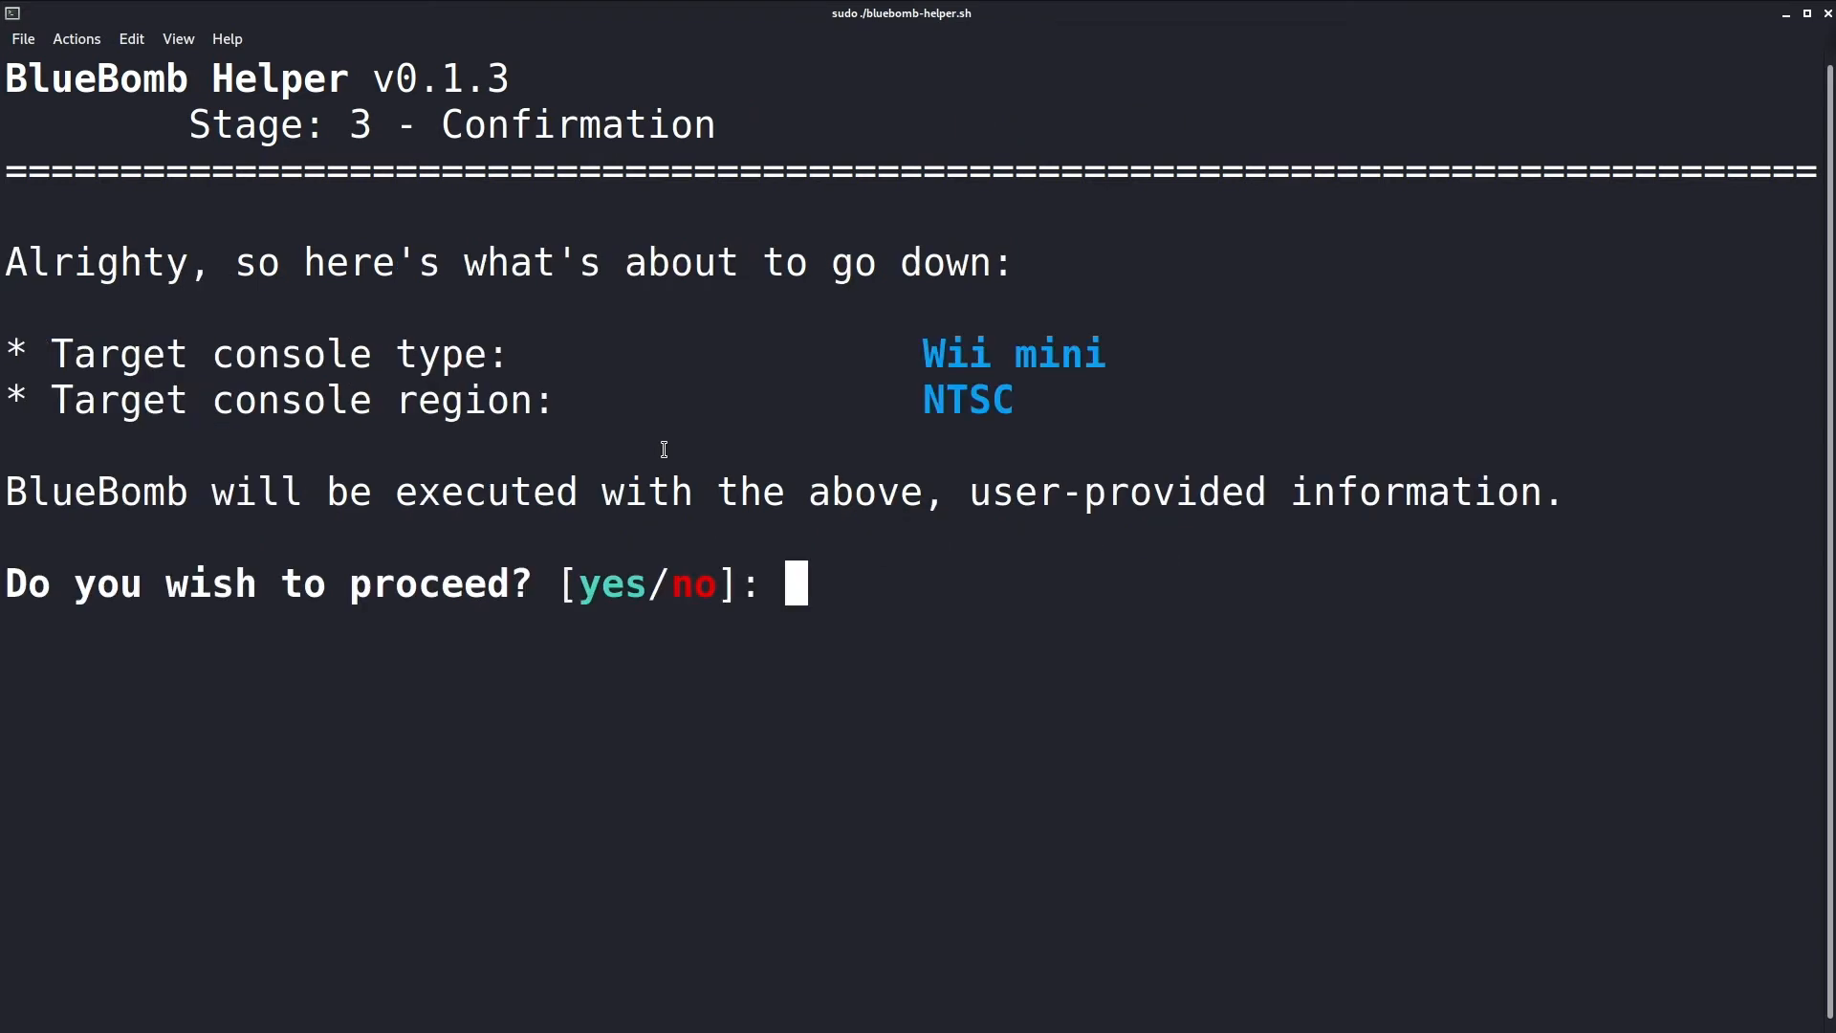
pyautogui.write('ye')
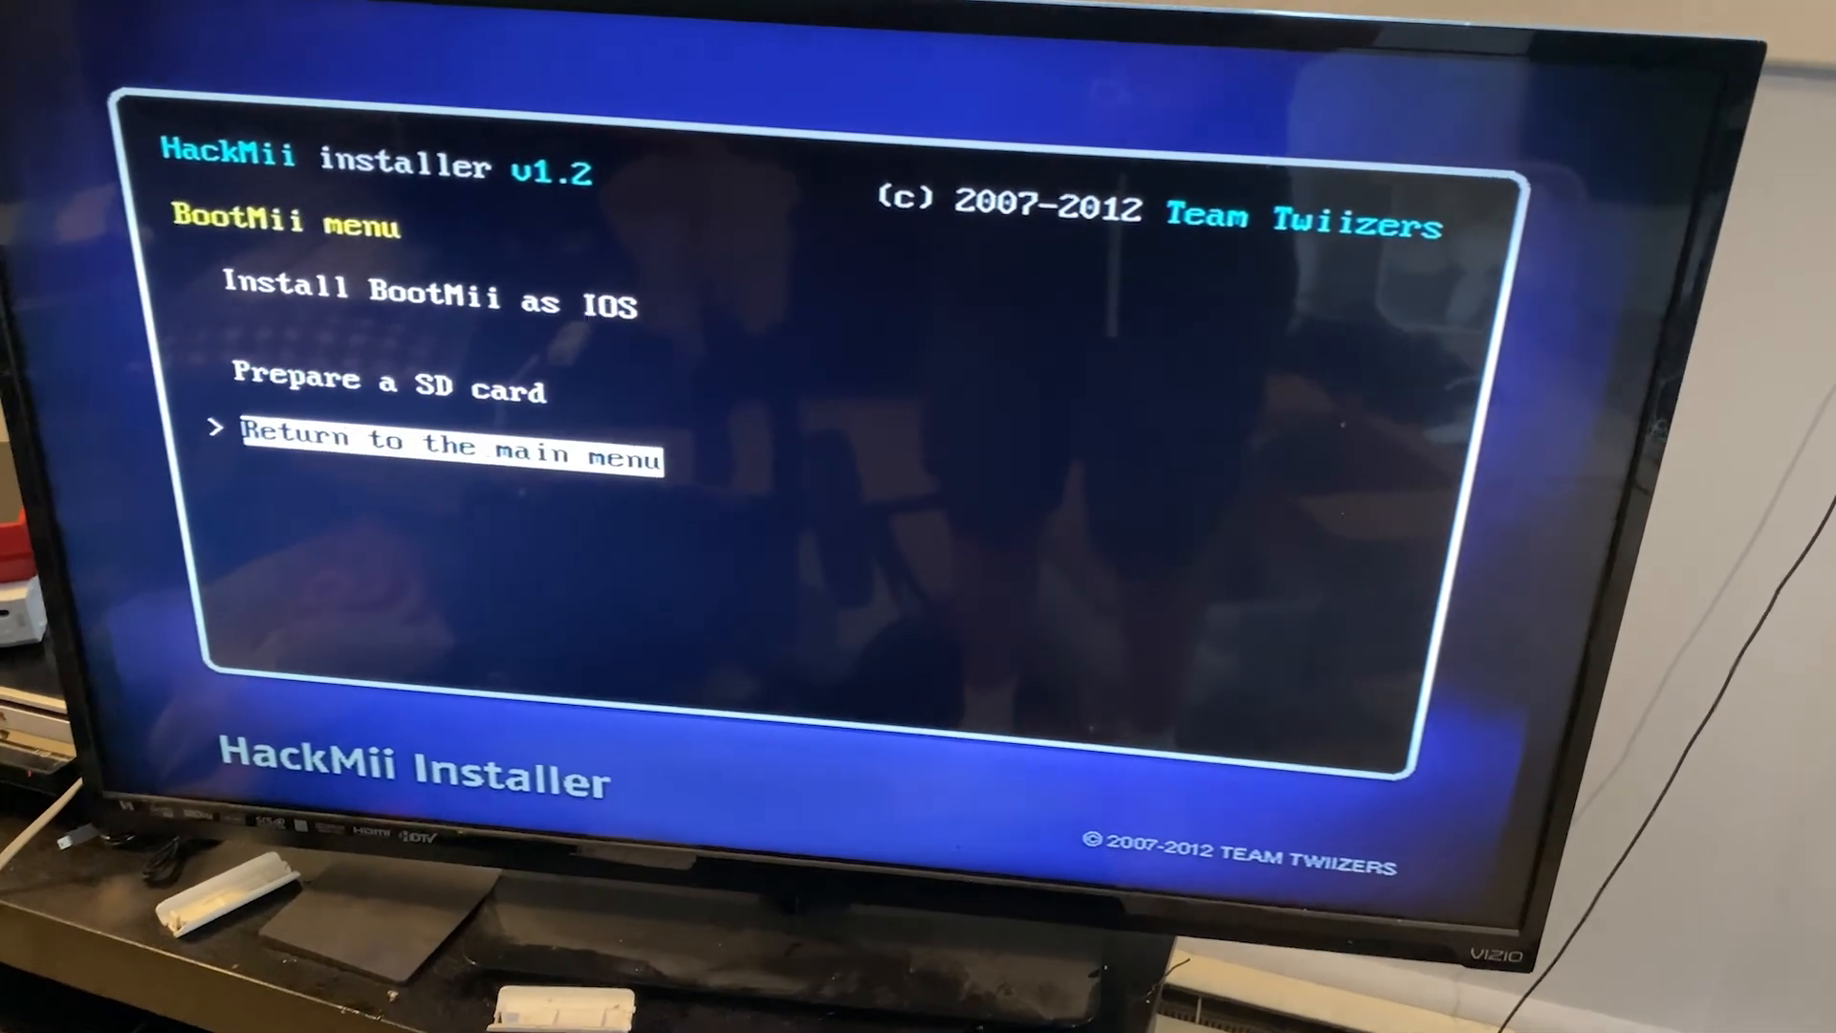
pyautogui.press('up')
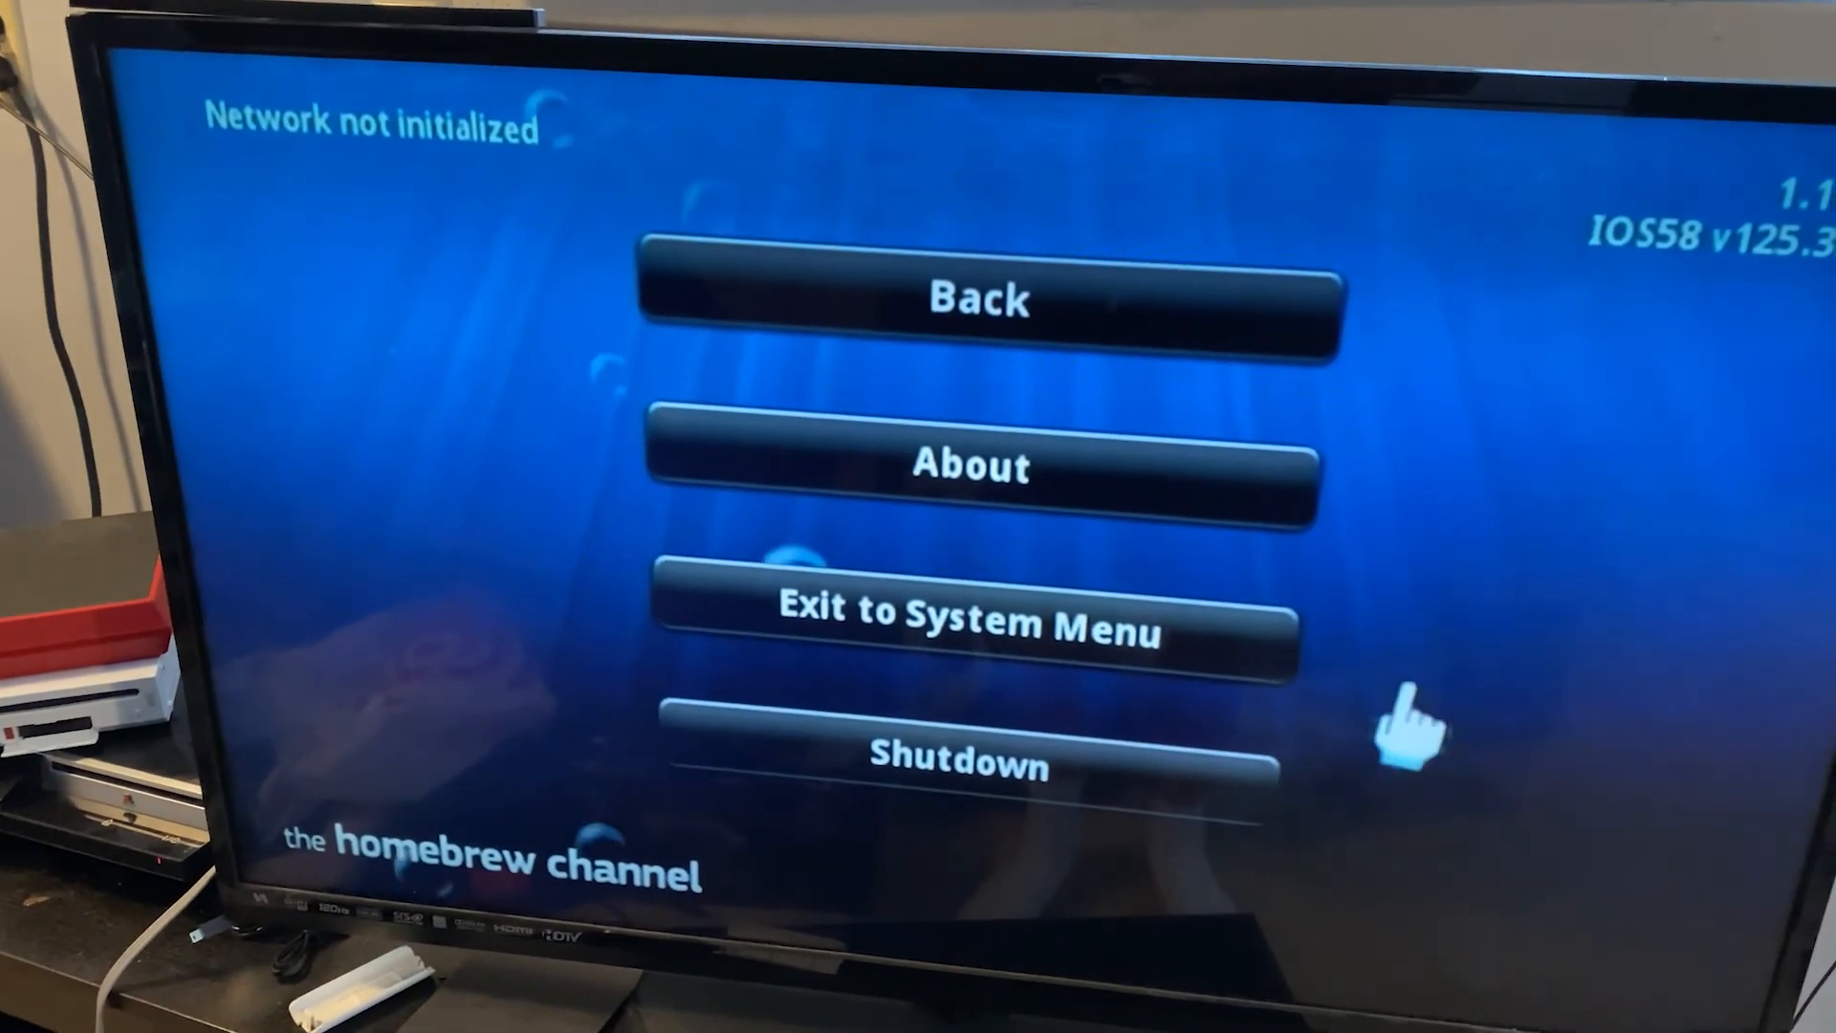
pyautogui.moveTo(925, 632)
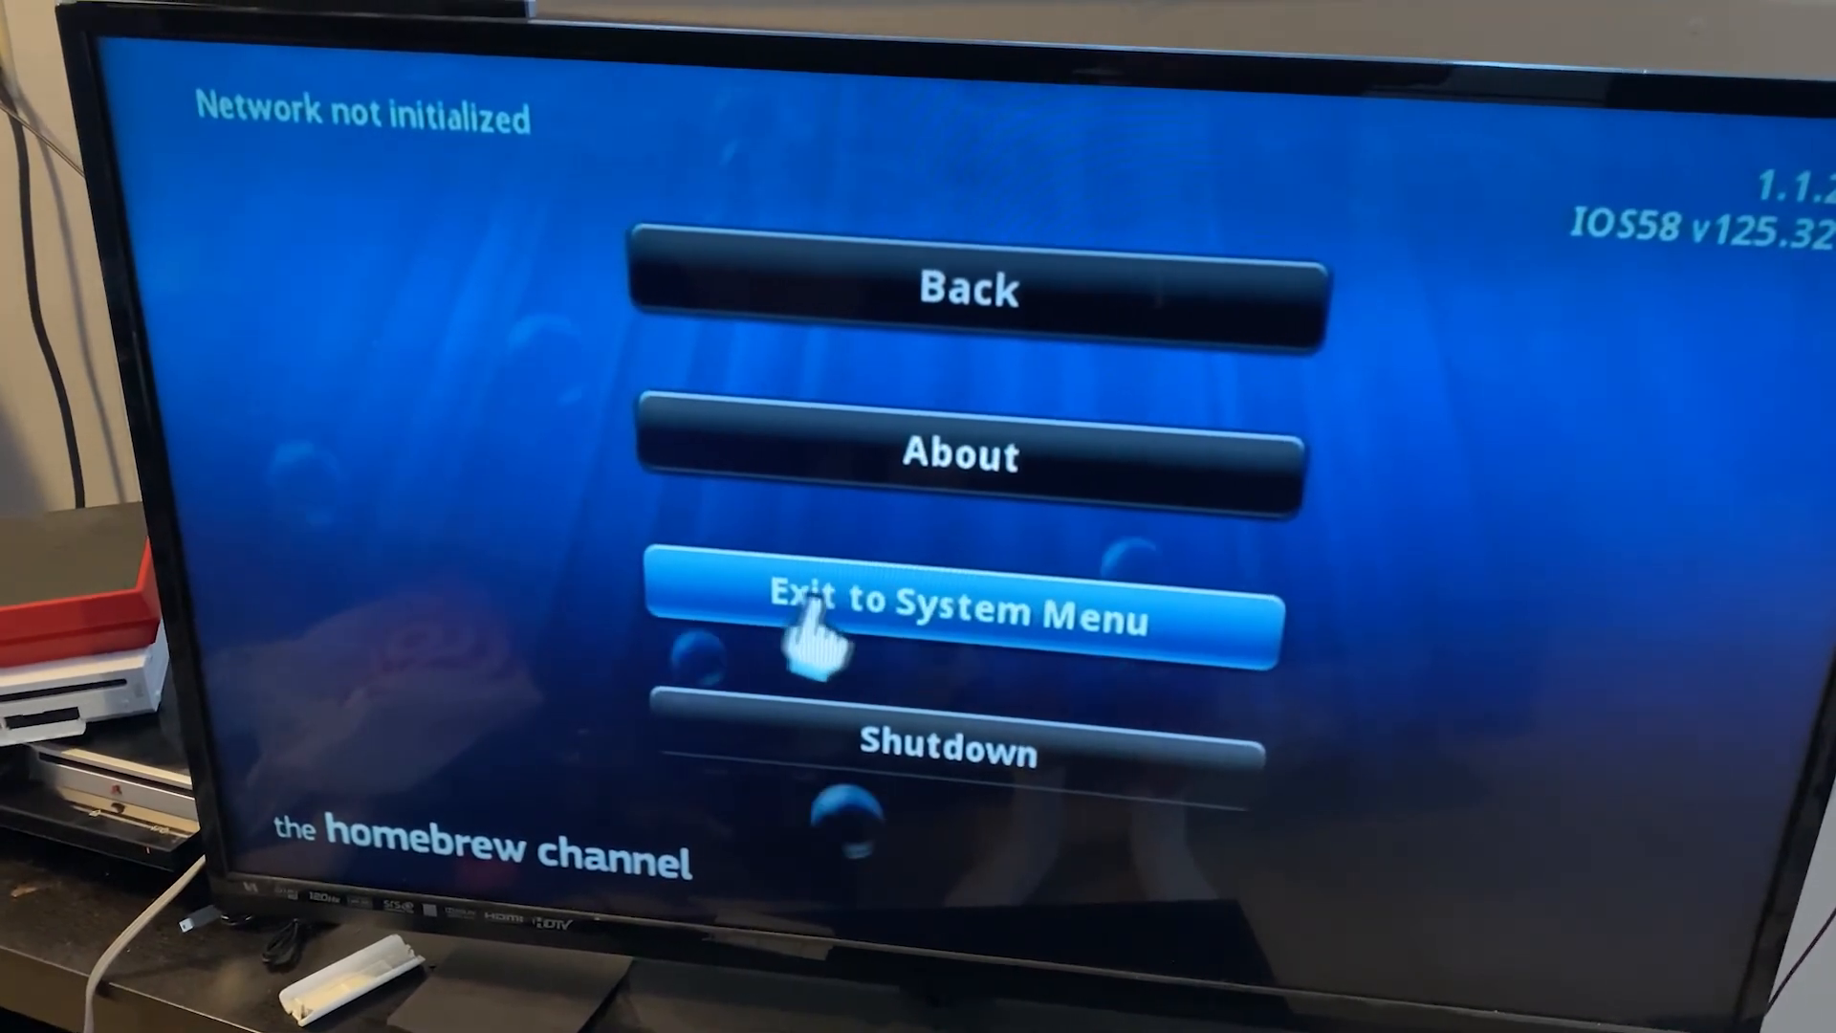
# Step: Show the Homebrew Channel credits screen listing its developers
pyautogui.click(962, 454)
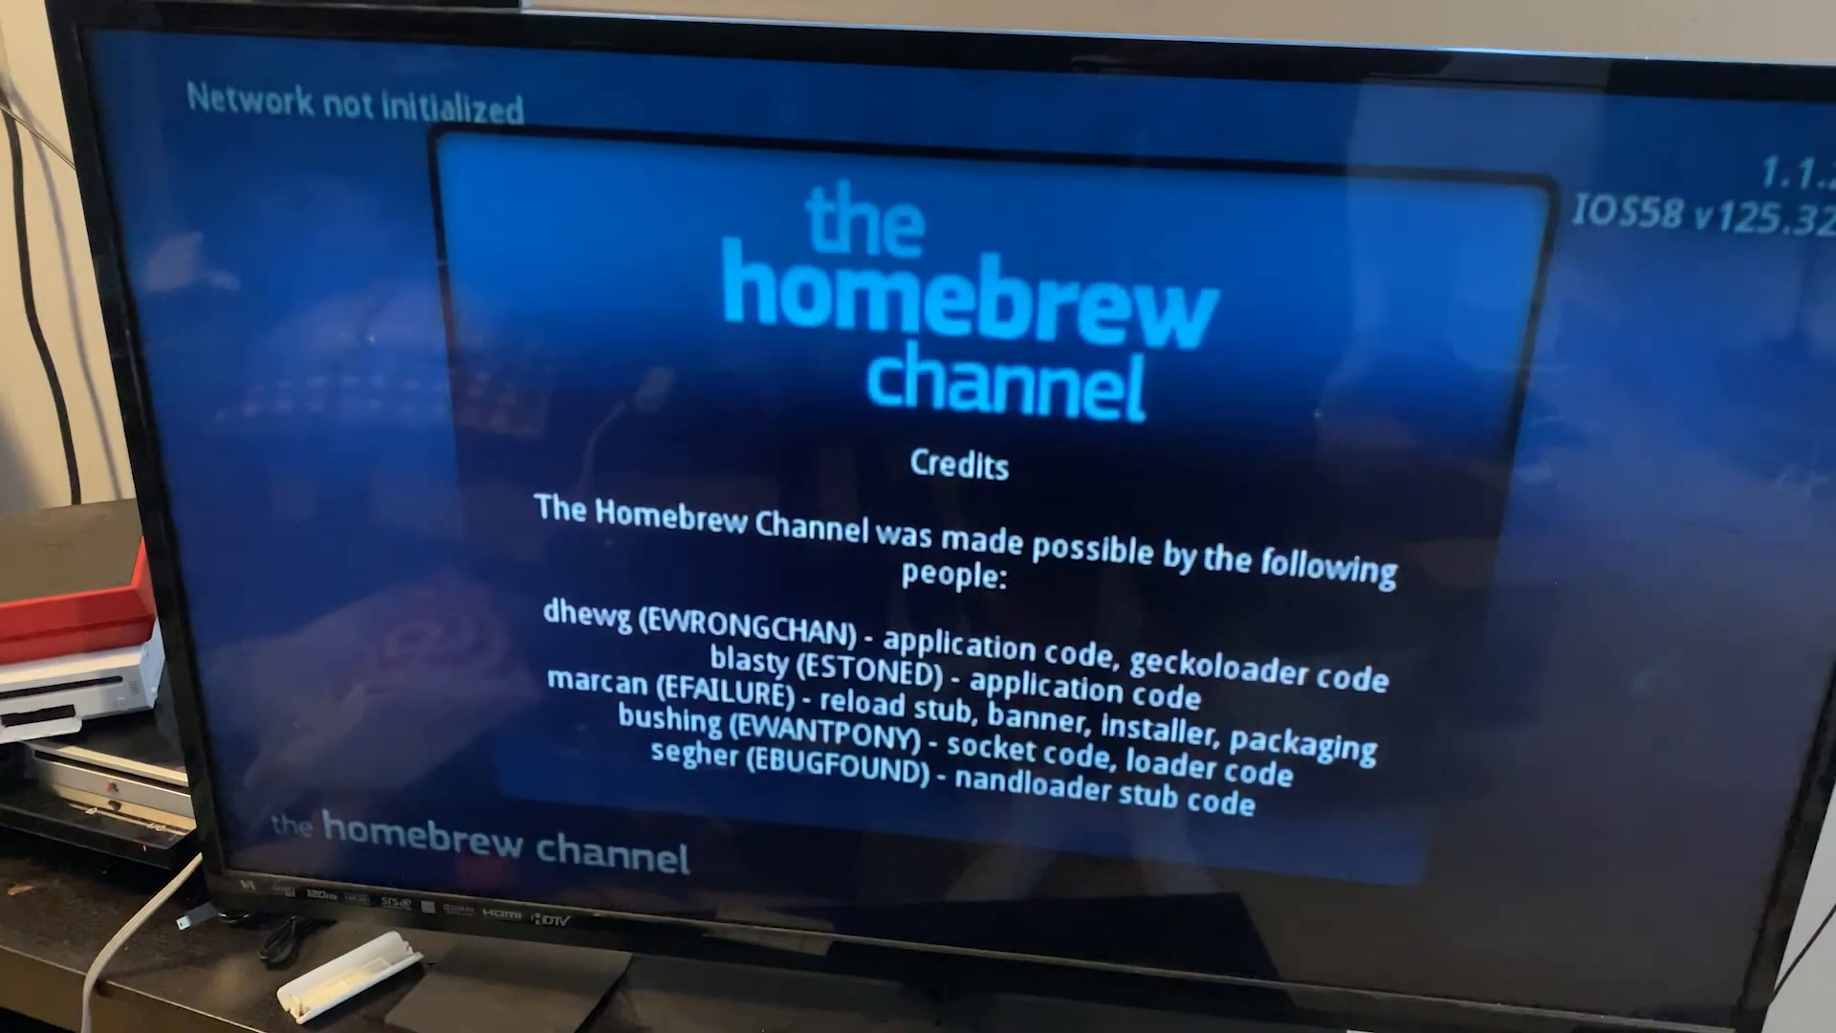